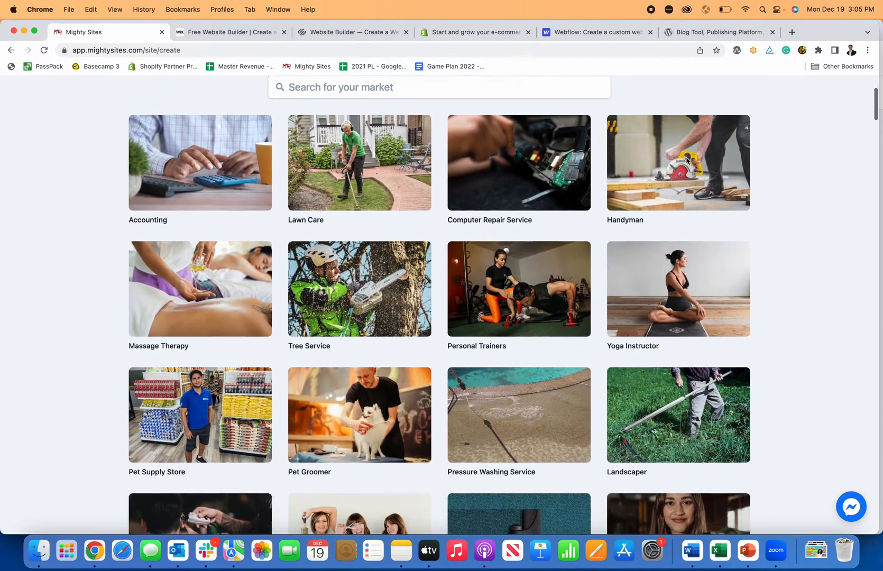
# - Flip through the Wix, Squarespace, Shopify and another website builder's home pages
pyautogui.scroll(-3)
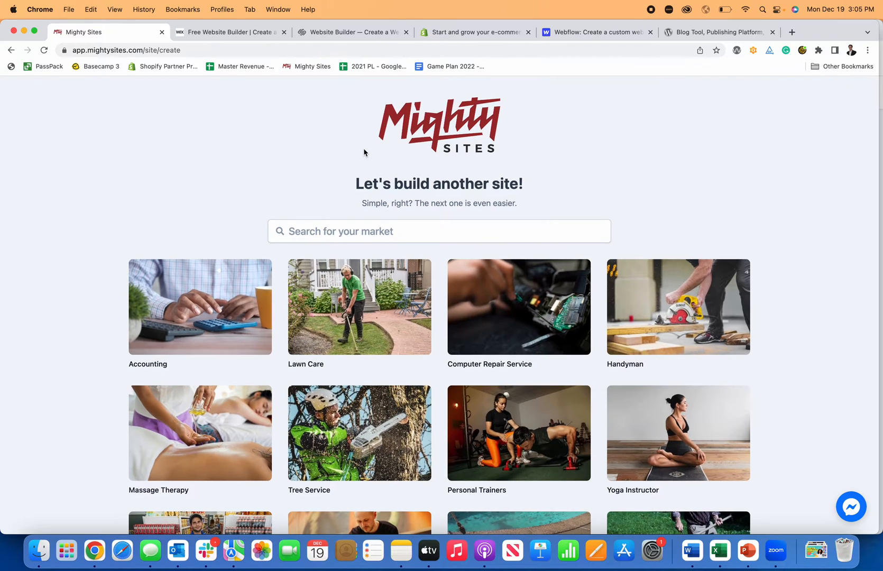
pyautogui.click(229, 31)
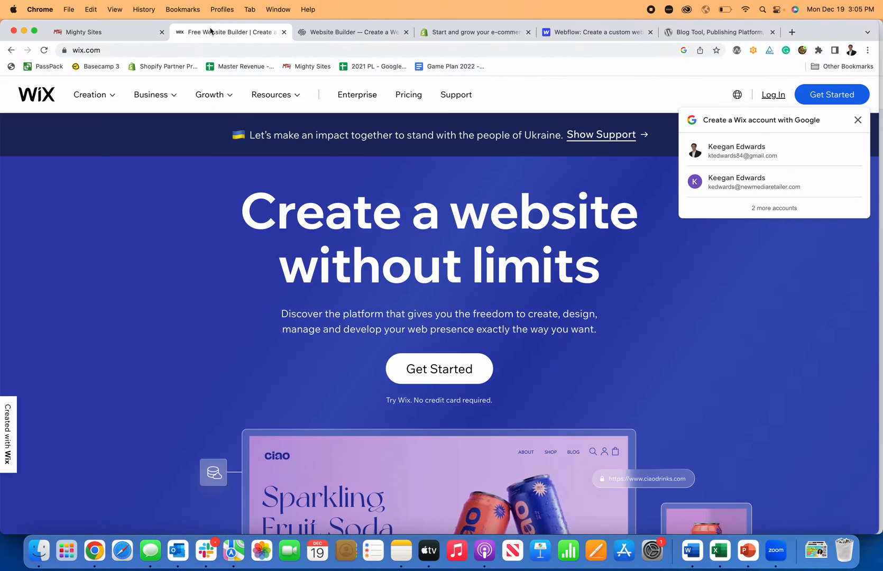
pyautogui.click(349, 33)
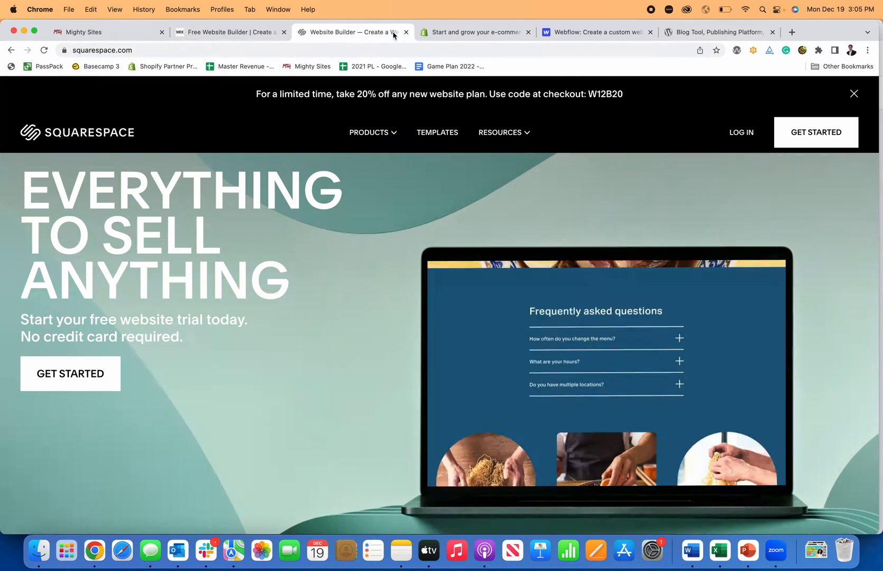
pyautogui.click(475, 32)
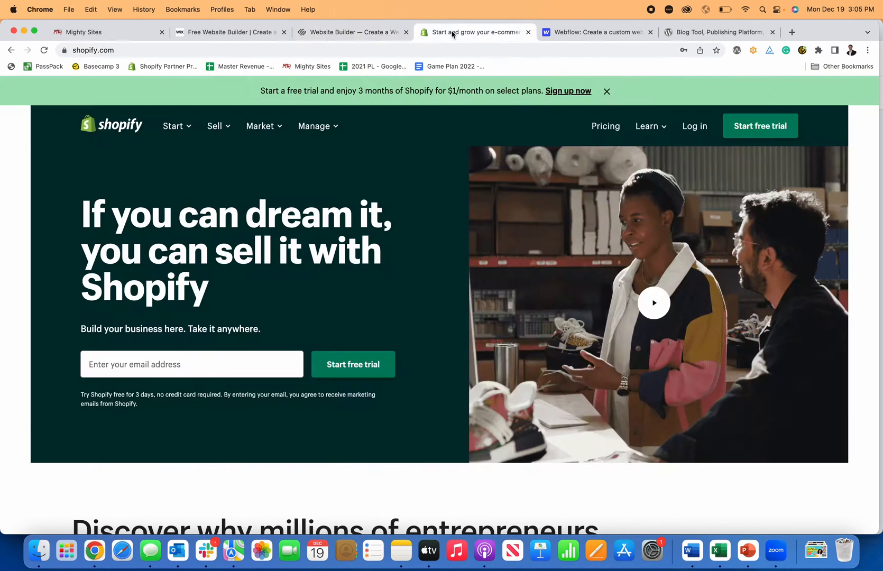
pyautogui.click(595, 32)
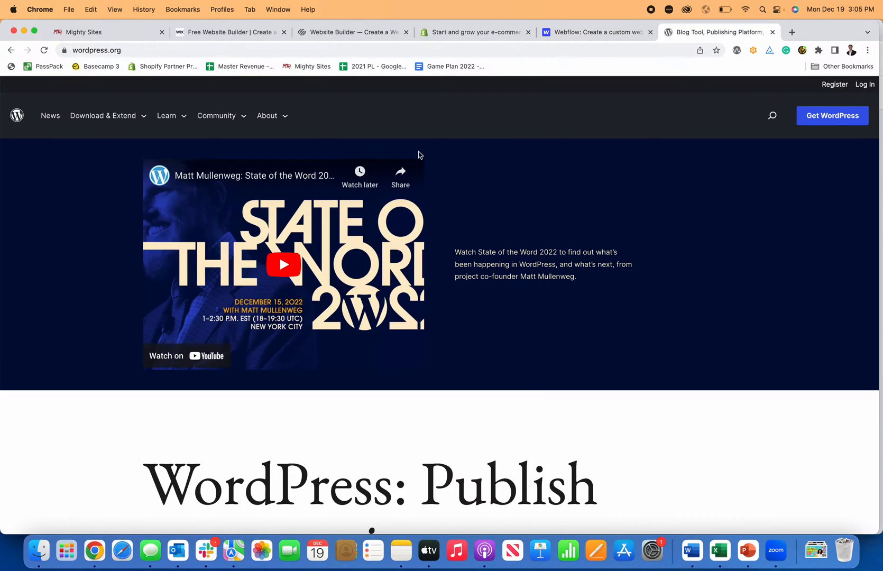
pyautogui.scroll(-3)
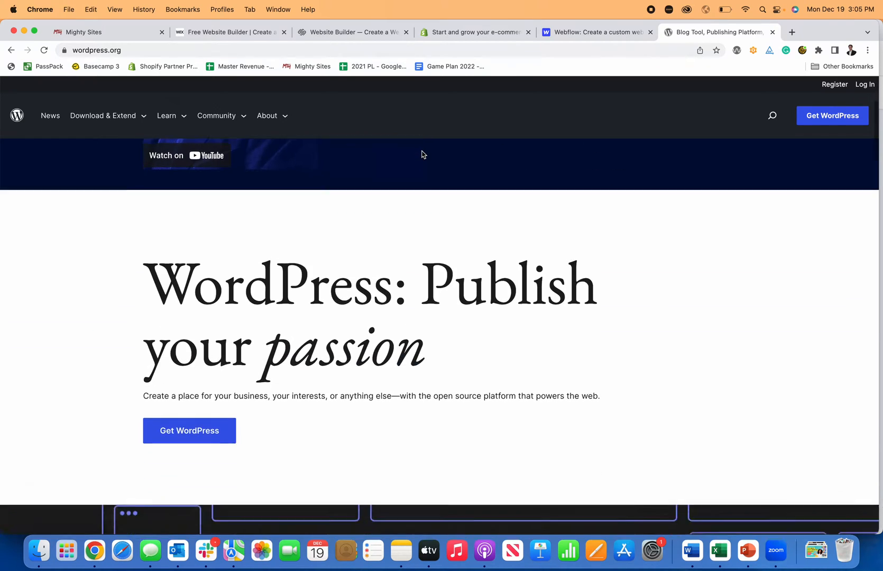
# - Revisit Squarespace, Wix and Webflow, scroll WordPress.org, then end on Squarespace
pyautogui.click(352, 33)
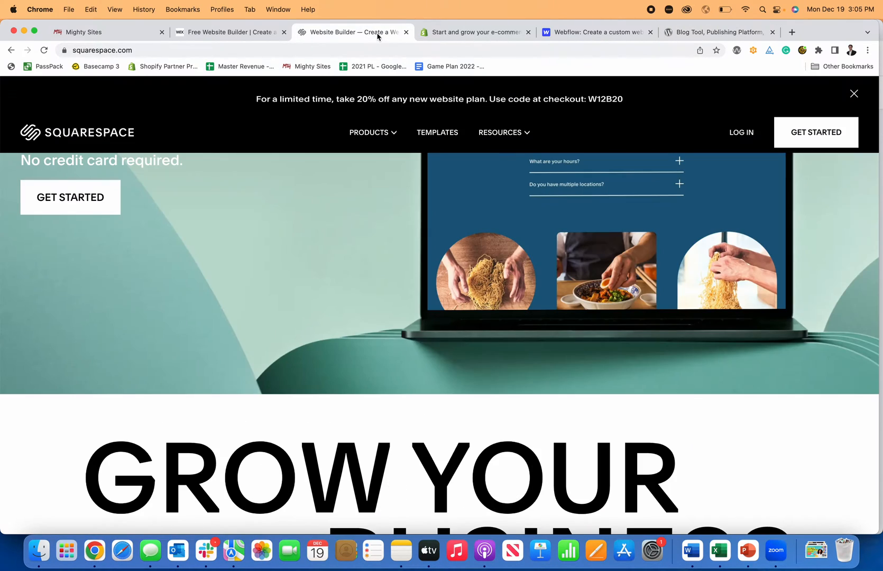
pyautogui.click(230, 32)
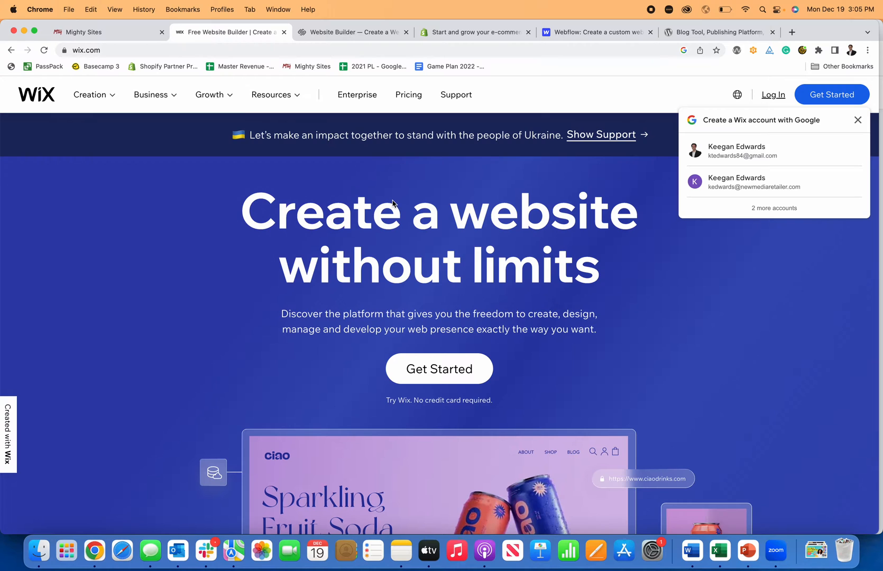
pyautogui.click(353, 32)
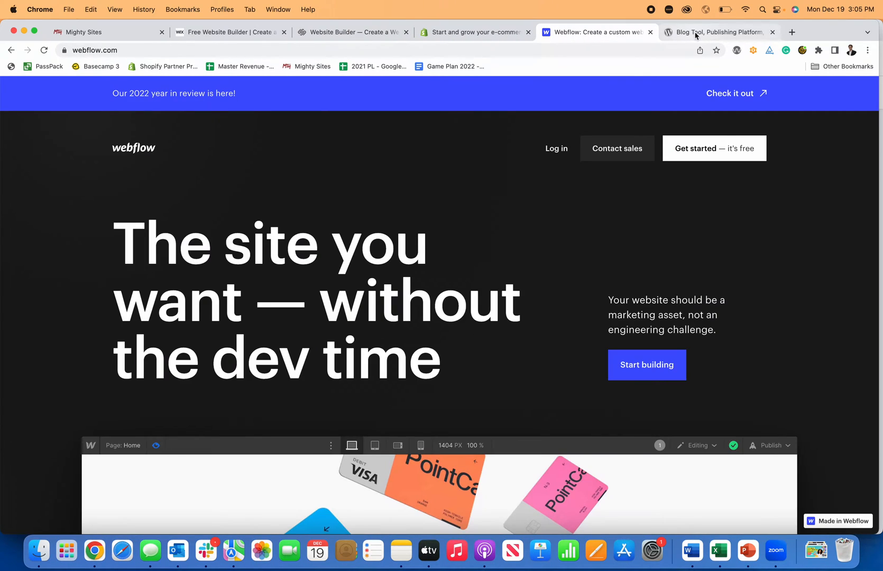
pyautogui.click(719, 32)
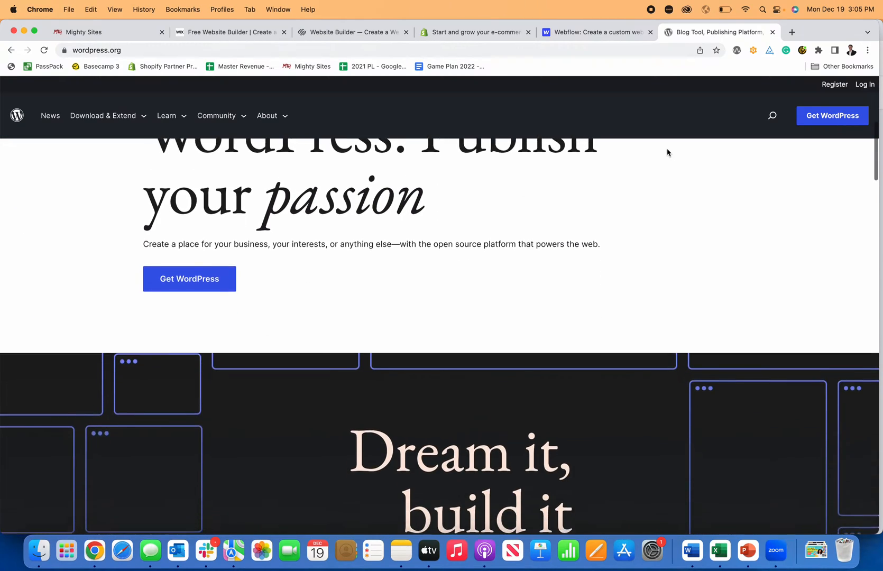
pyautogui.scroll(-3)
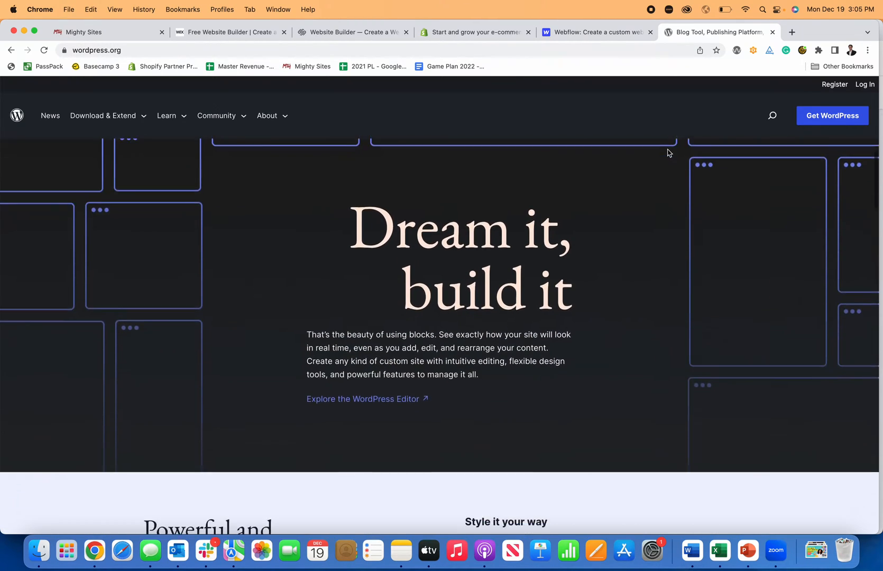
pyautogui.scroll(-3)
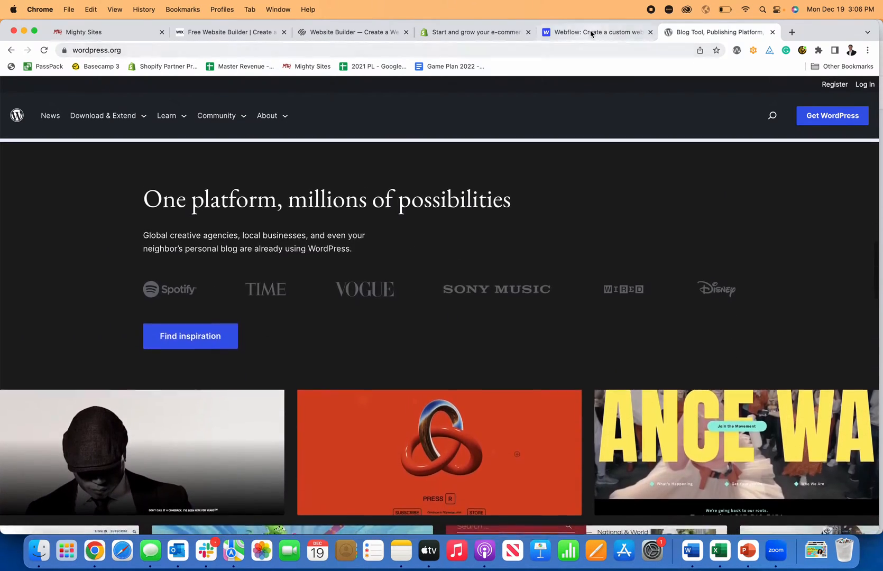
pyautogui.scroll(-3)
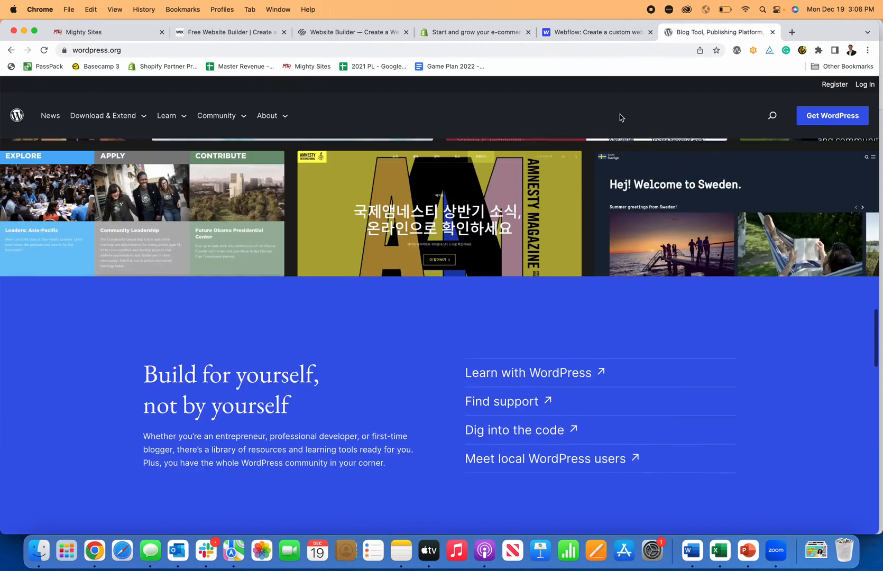
pyautogui.click(475, 32)
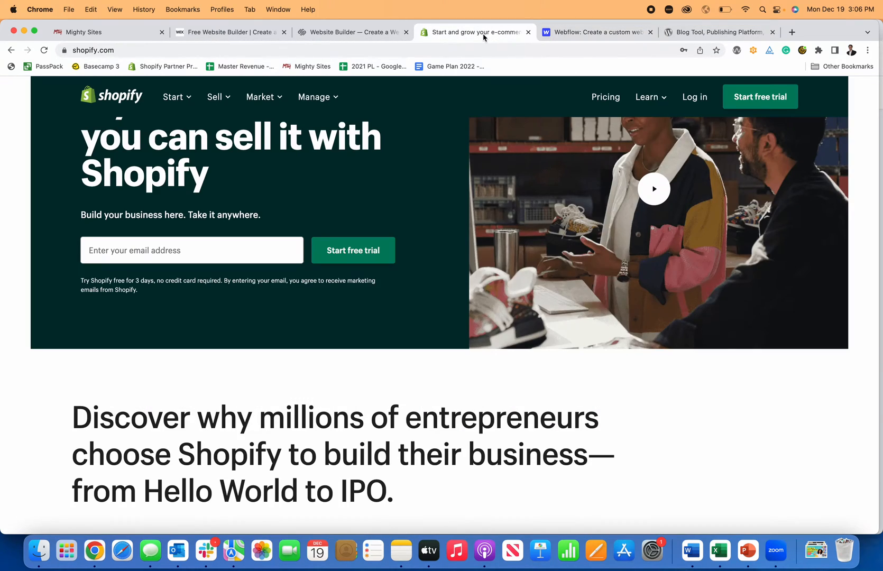
pyautogui.click(352, 32)
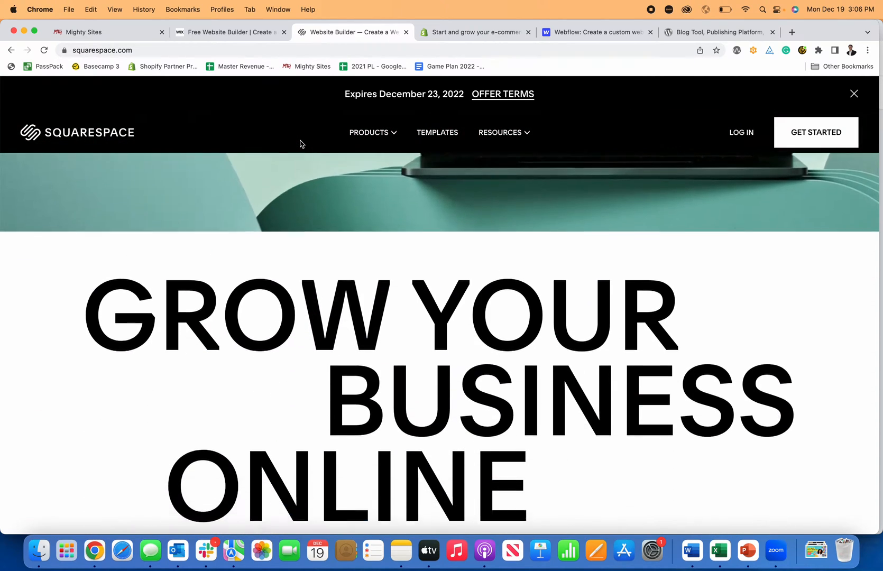
# - Scroll through Wix's template showcase, then the WordPress.org State of the Word and editor sections
pyautogui.click(230, 31)
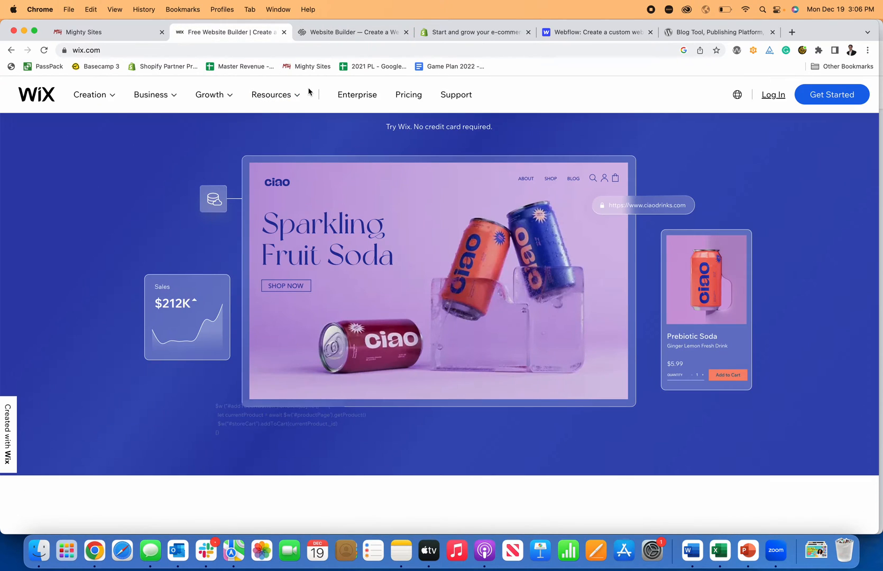
pyautogui.scroll(-3)
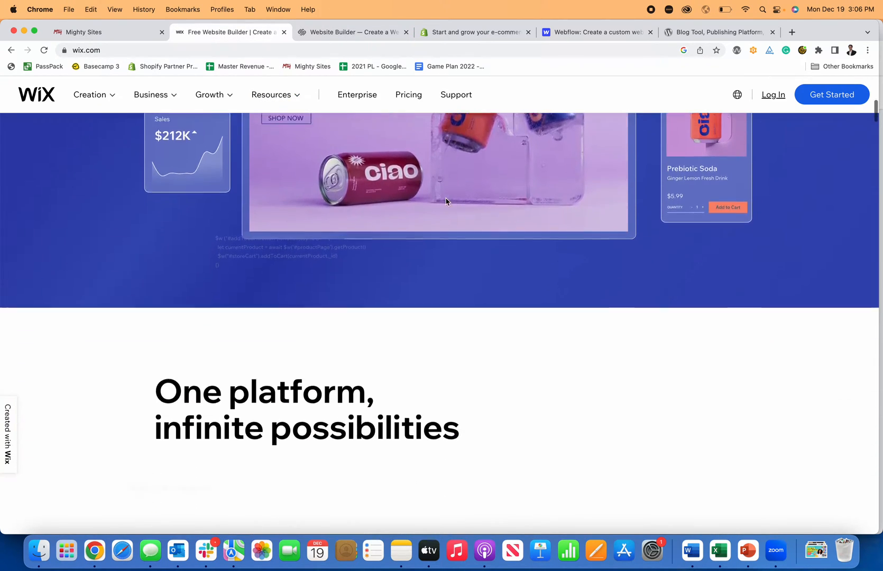
pyautogui.scroll(-3)
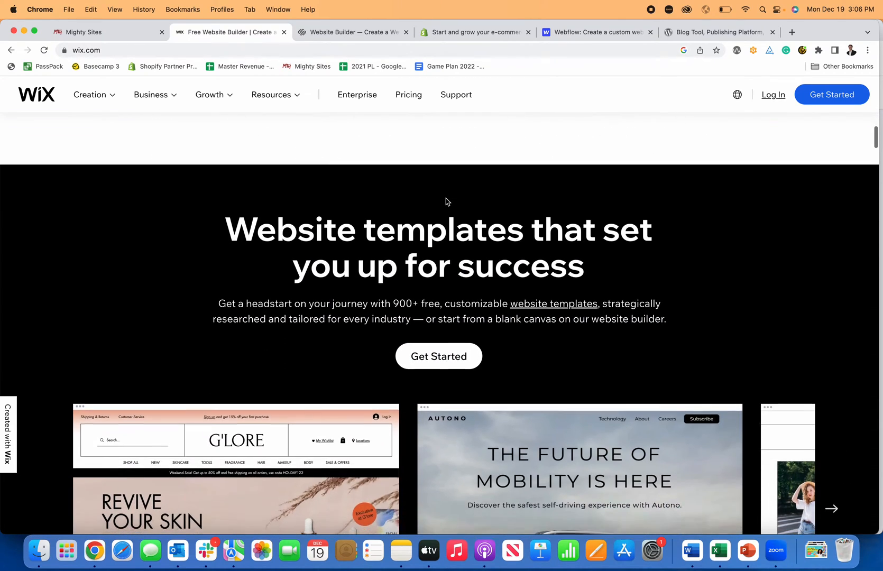
pyautogui.scroll(-3)
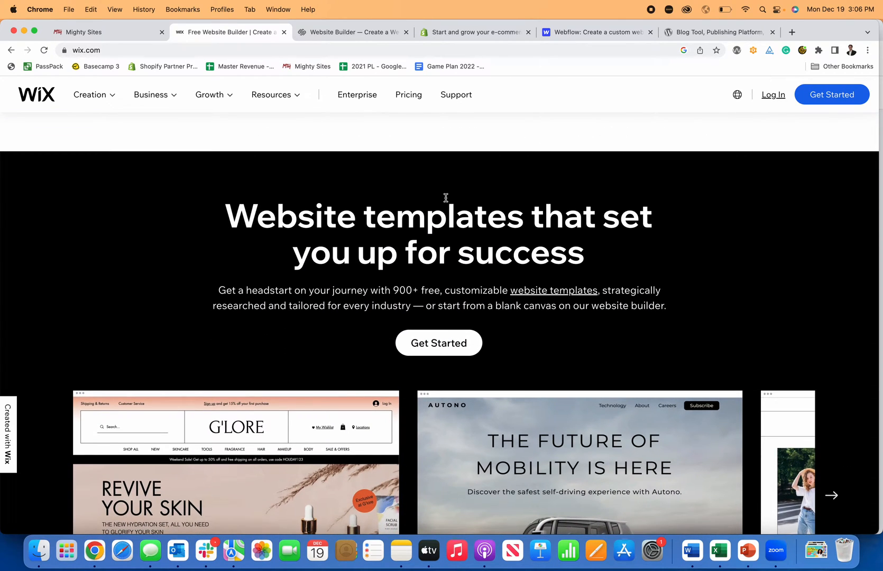
pyautogui.scroll(-3)
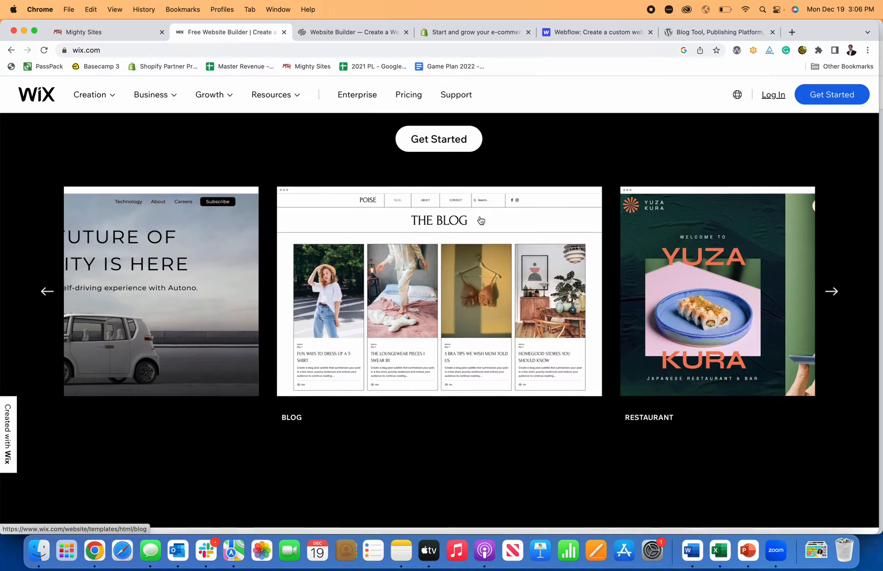
pyautogui.scroll(-3)
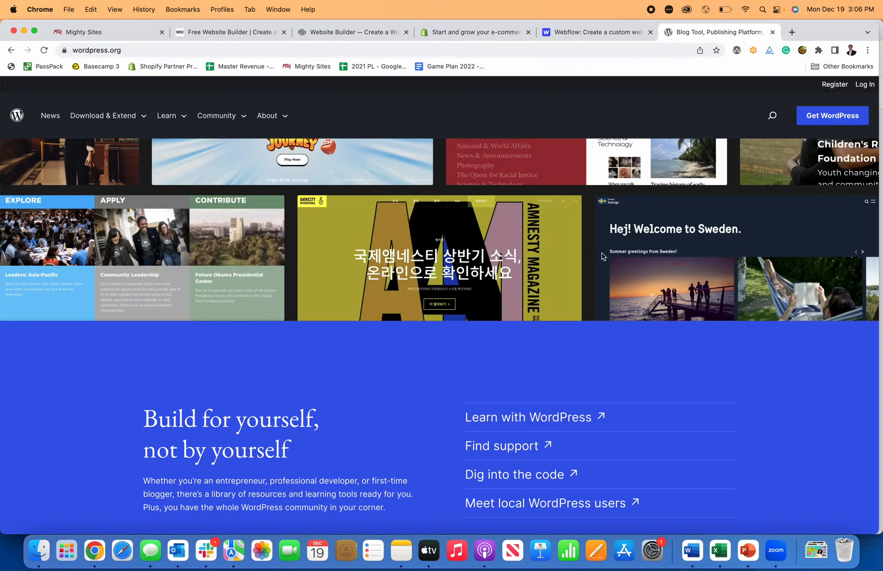
pyautogui.scroll(3)
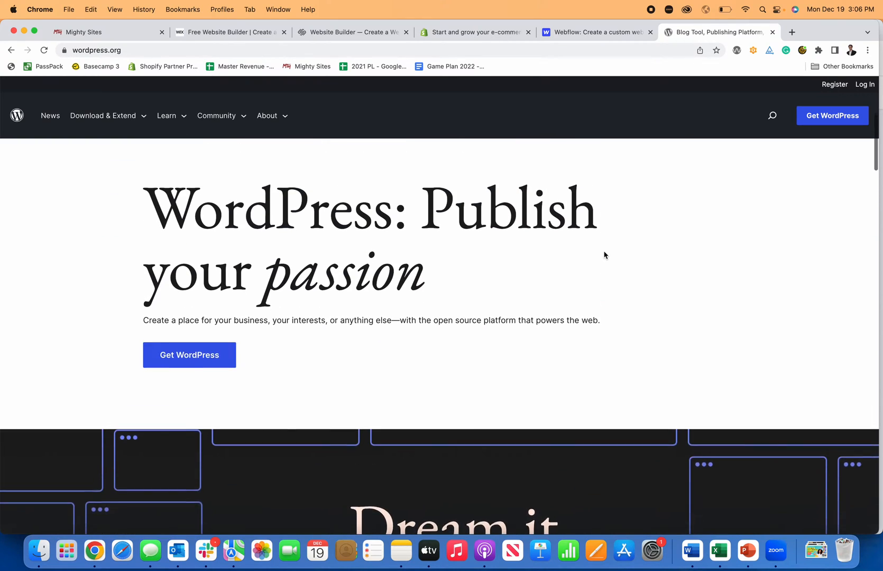
pyautogui.scroll(-3)
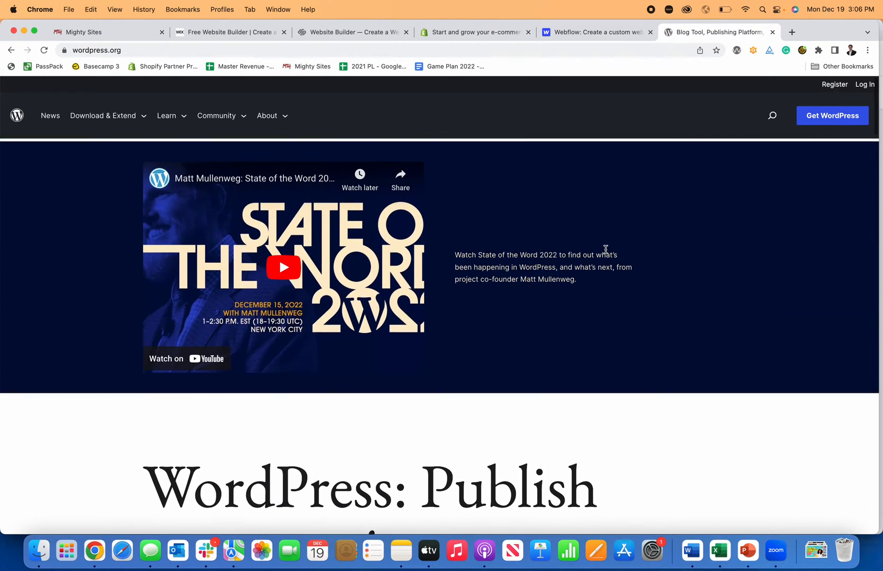
pyautogui.scroll(-3)
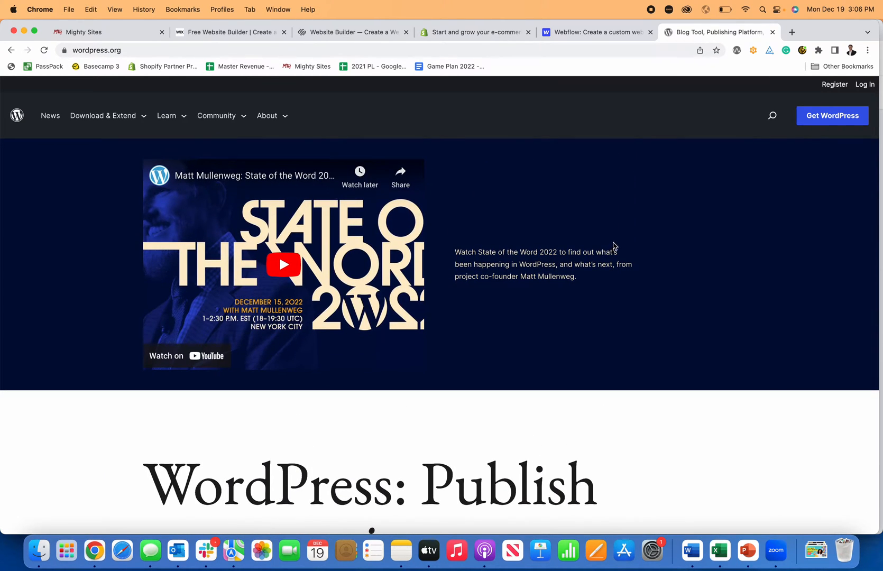
pyautogui.moveTo(608, 249)
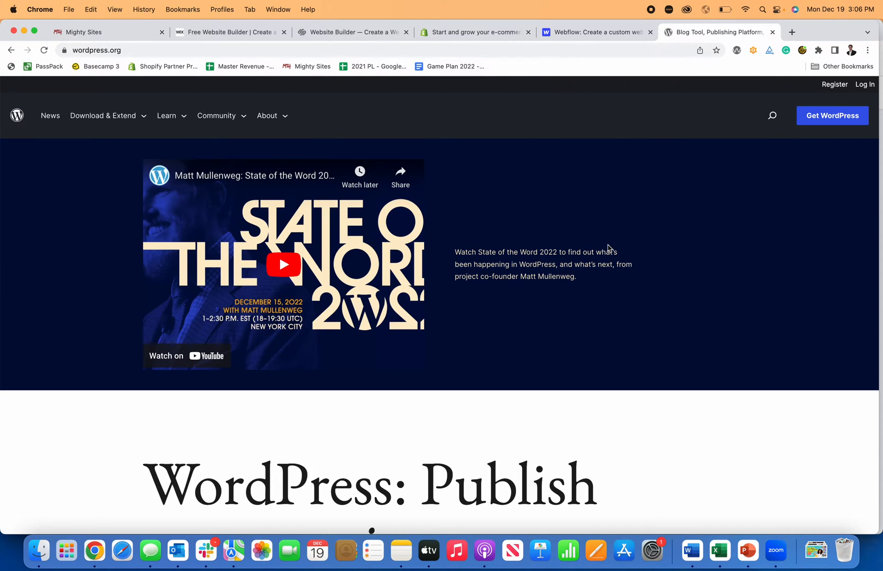
pyautogui.moveTo(570, 275)
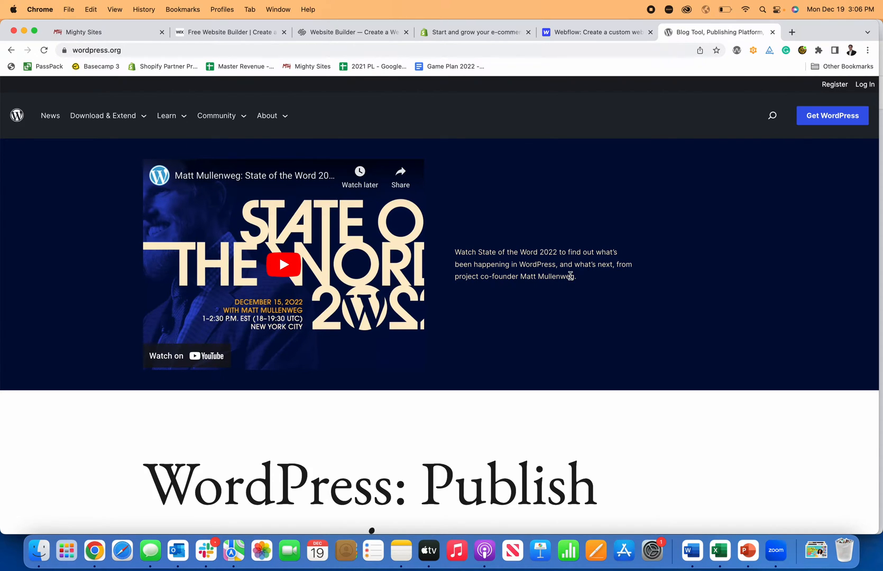
pyautogui.moveTo(569, 287)
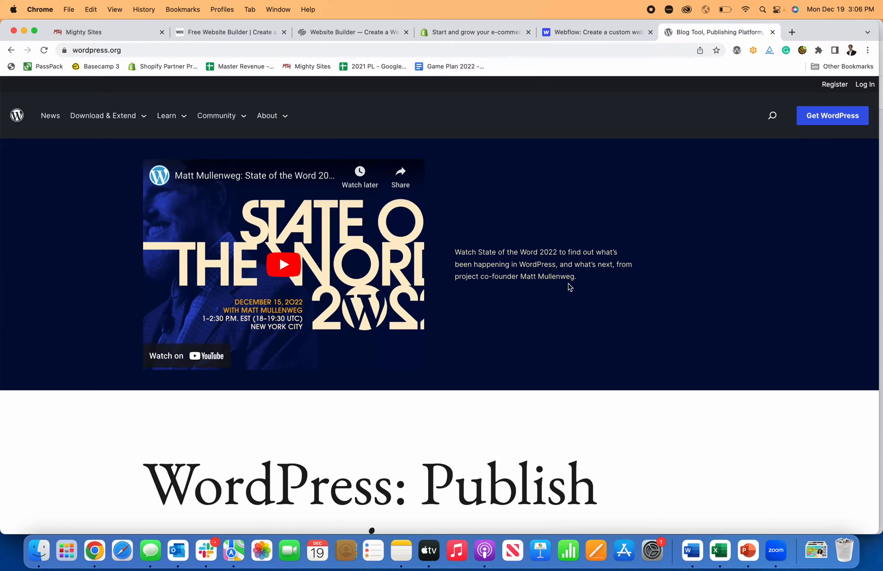
pyautogui.scroll(-3)
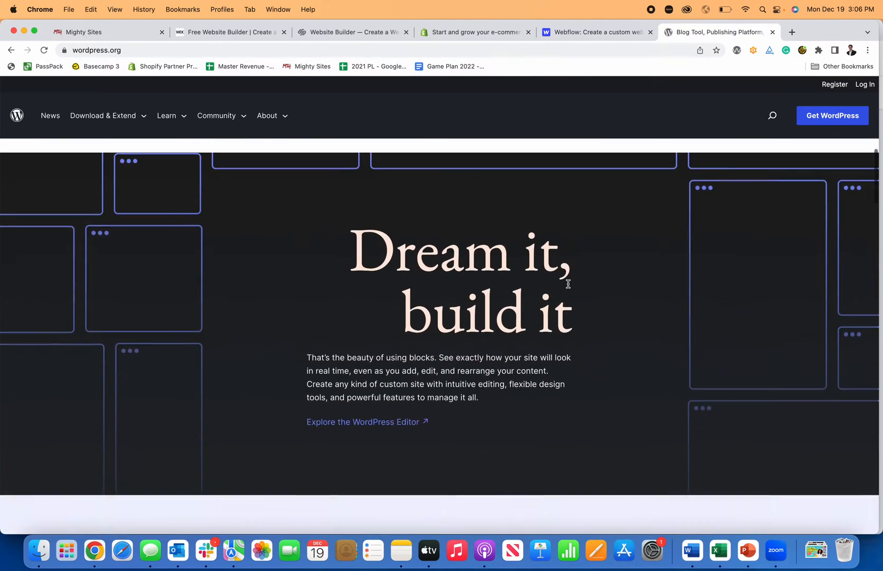
pyautogui.scroll(-3)
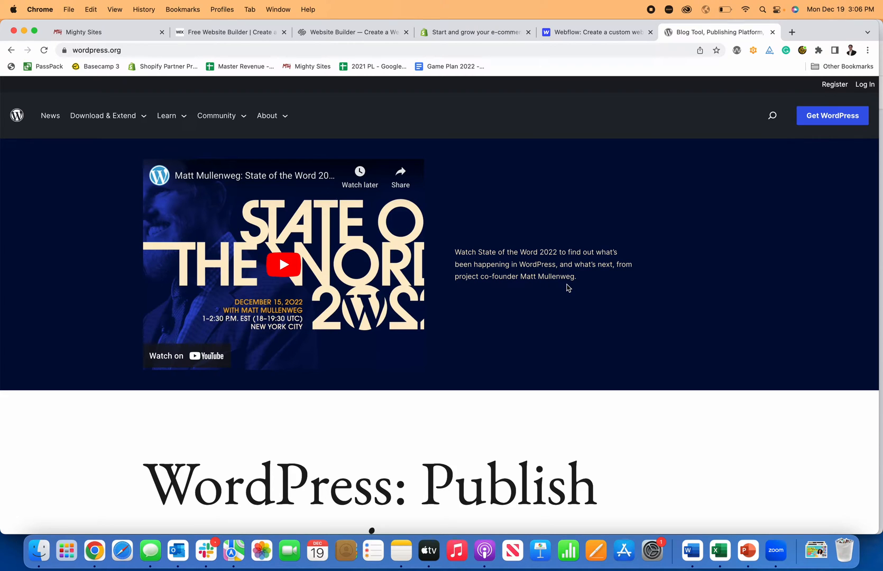
pyautogui.moveTo(592, 230)
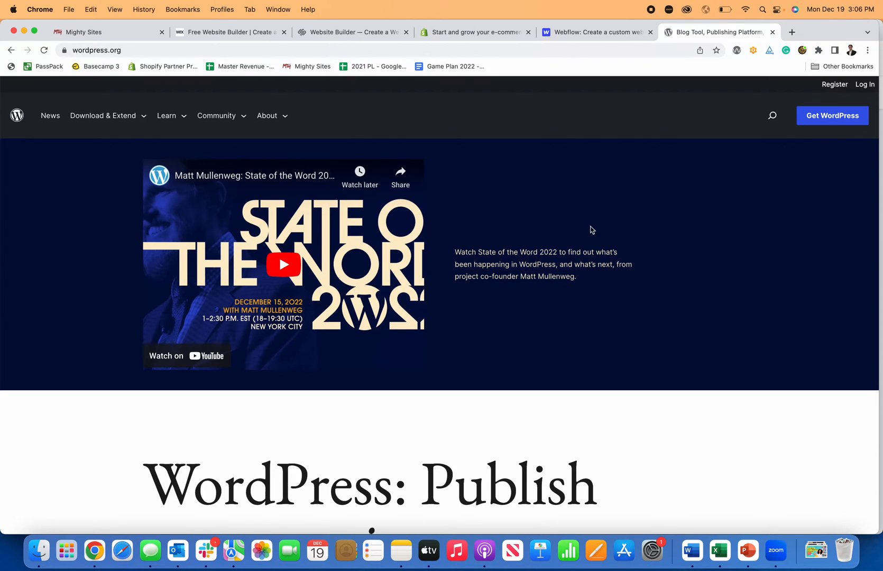
pyautogui.moveTo(587, 46)
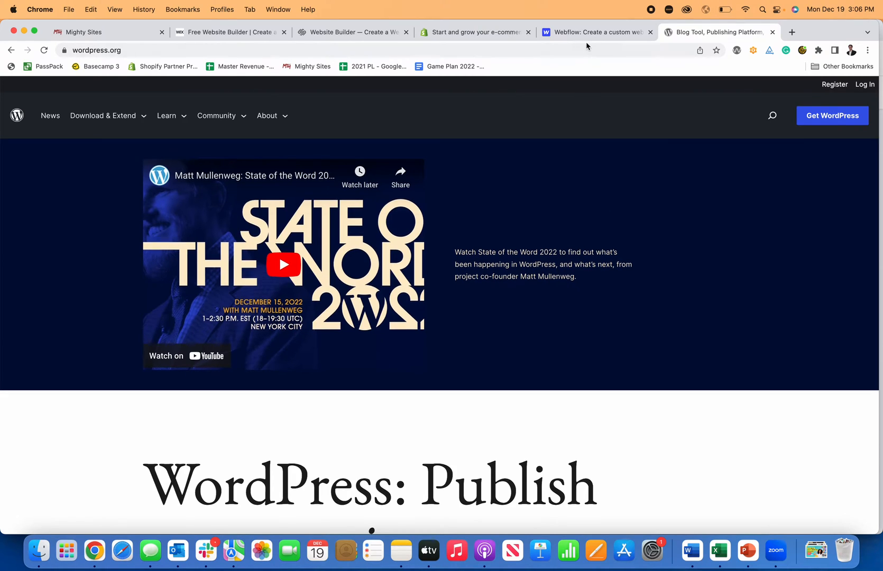
# - Glance over the Shopify and Squarespace homepages
pyautogui.click(474, 31)
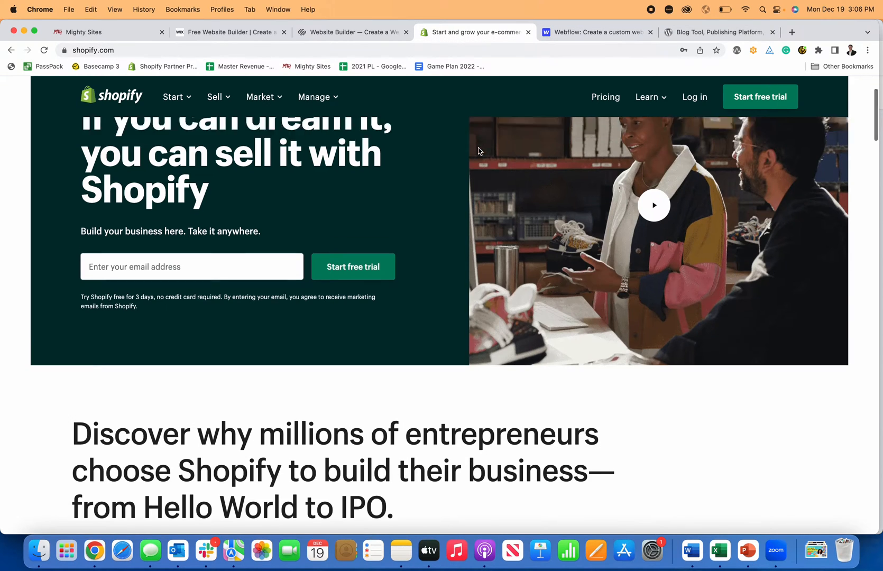
pyautogui.scroll(-3)
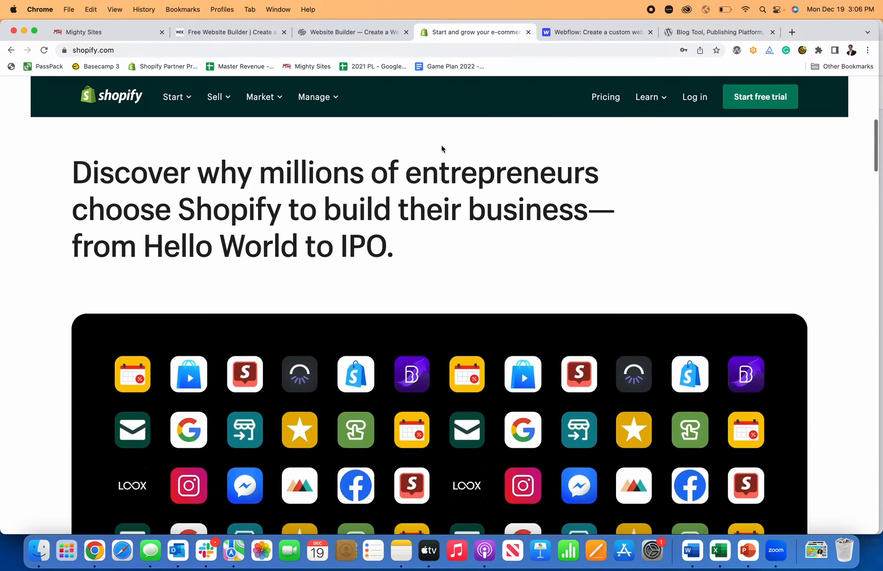
pyautogui.click(352, 32)
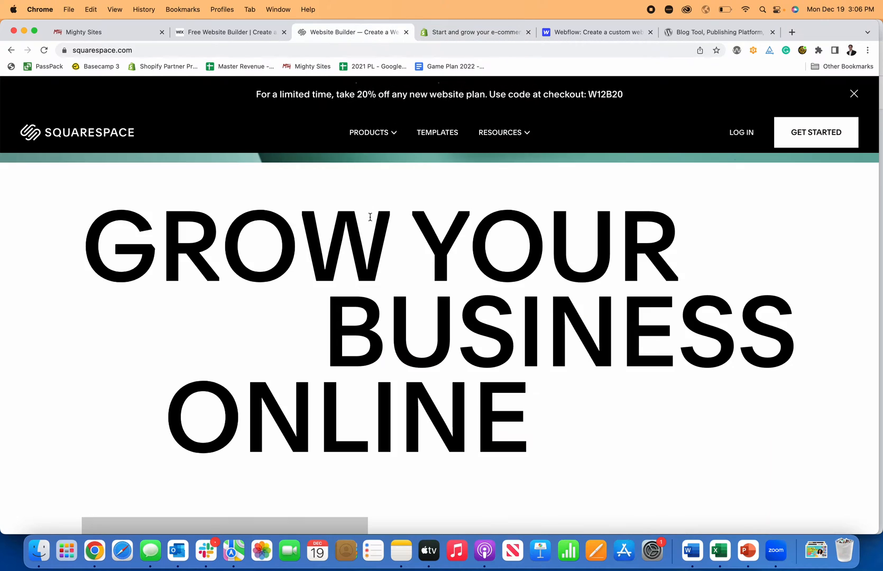
pyautogui.scroll(-3)
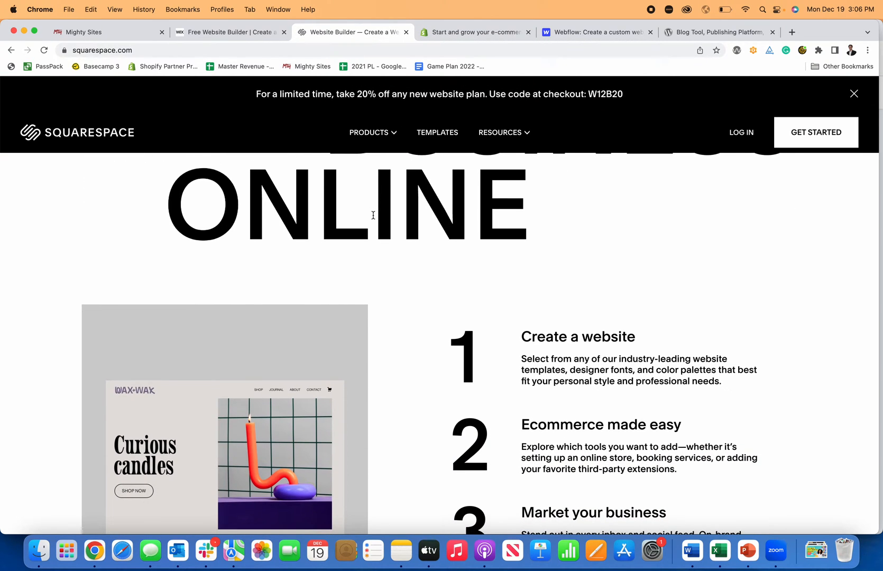
pyautogui.scroll(-3)
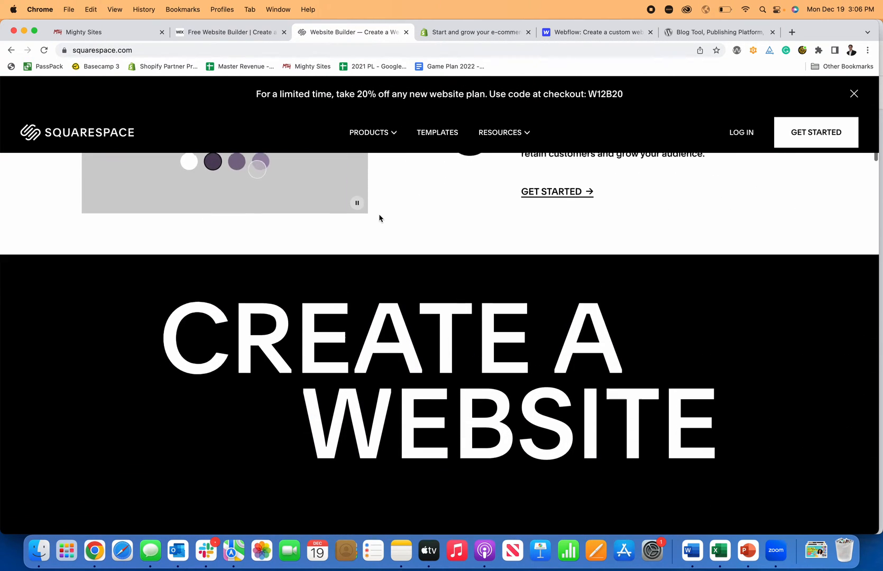
# - Scroll Wix's homepage through its design, growth, business solutions and templates sections
pyautogui.click(230, 32)
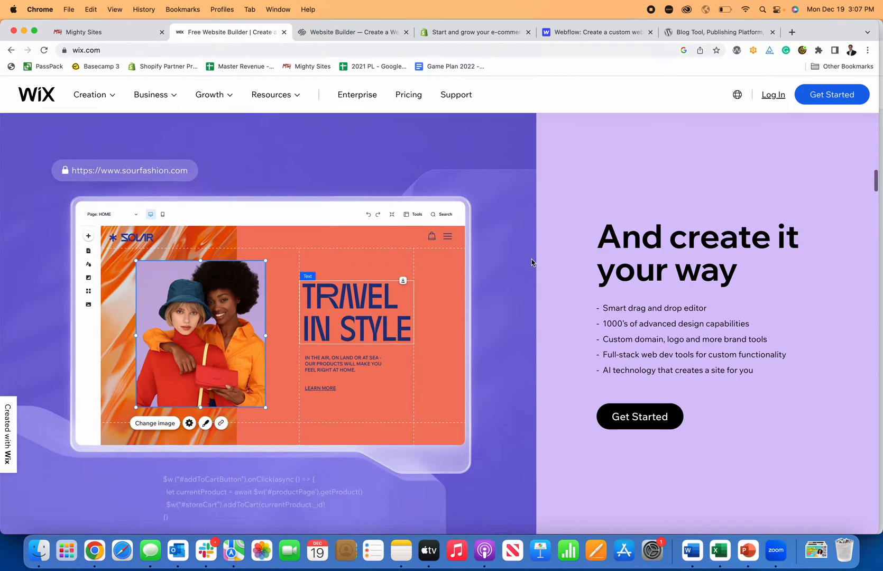
pyautogui.scroll(-3)
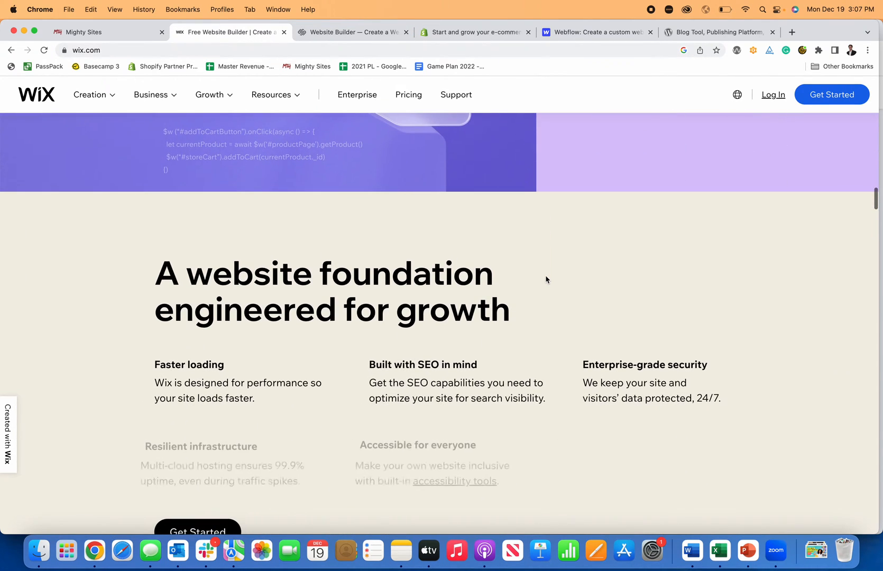
pyautogui.scroll(-3)
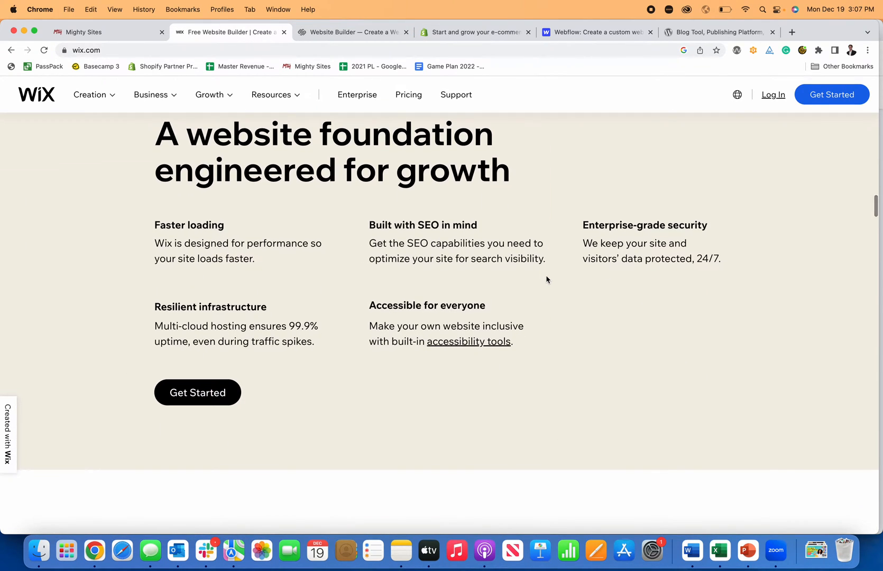
pyautogui.scroll(-3)
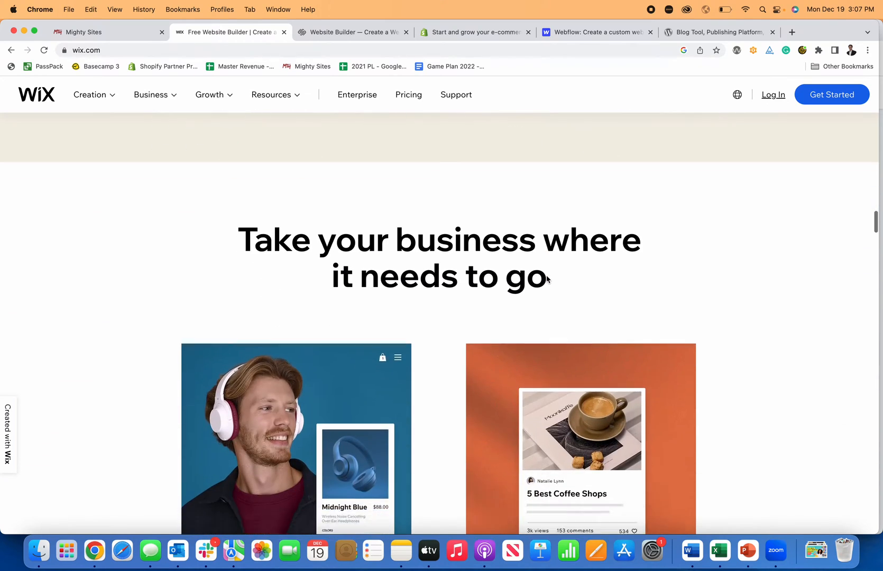
pyautogui.scroll(-3)
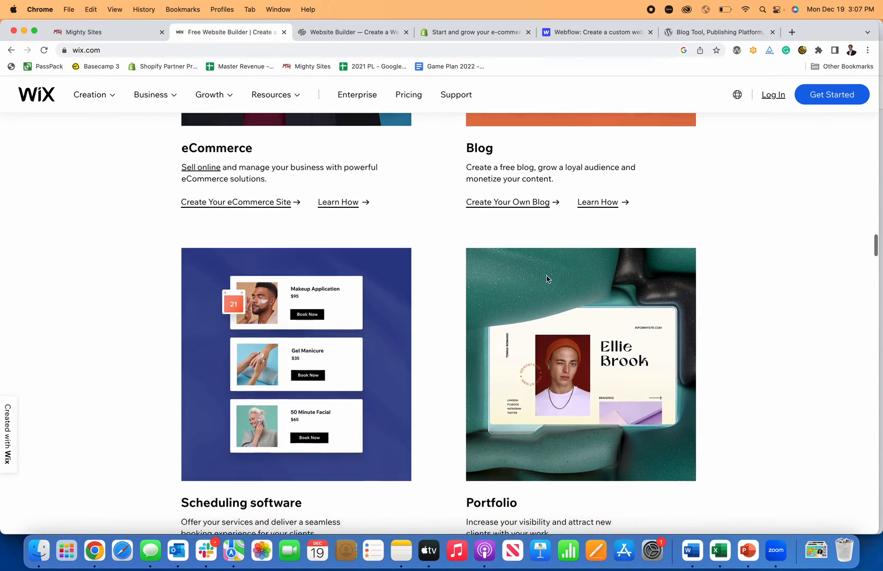
pyautogui.scroll(-3)
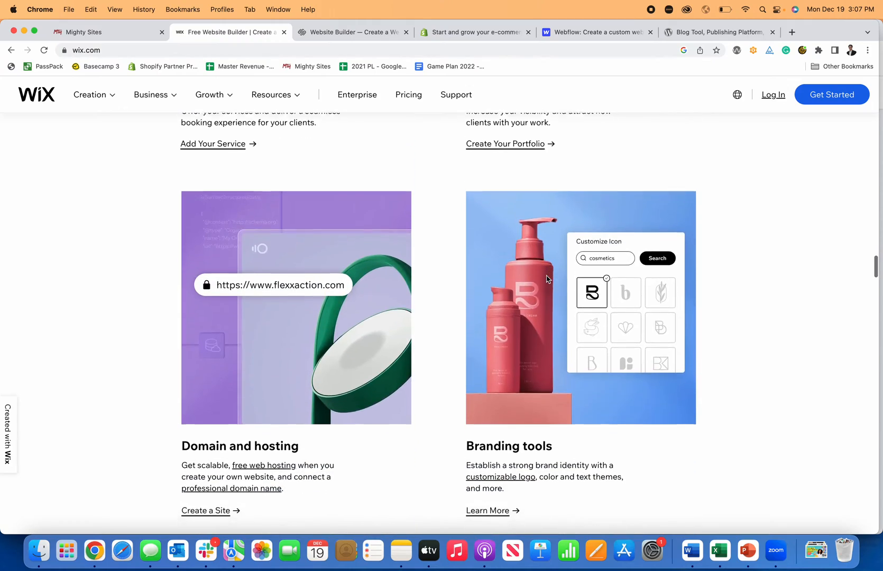
pyautogui.scroll(-3)
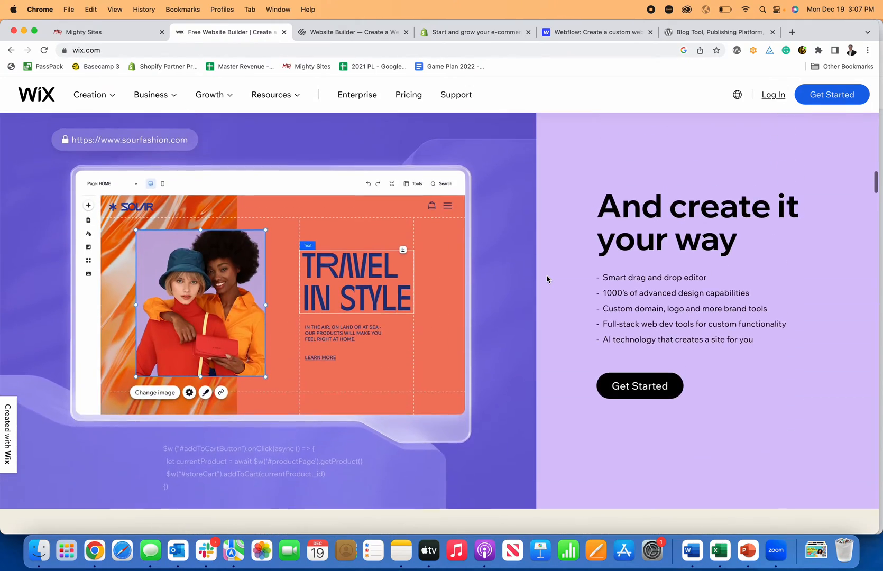
pyautogui.scroll(-3)
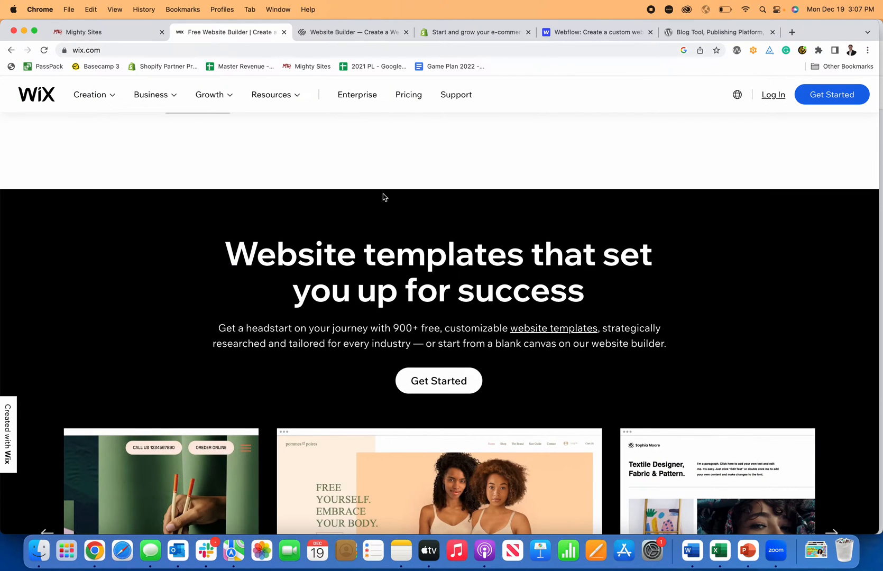
# - Open Wix pricing, compare Website plans, and show the Business and eCommerce plan prices
pyautogui.click(84, 32)
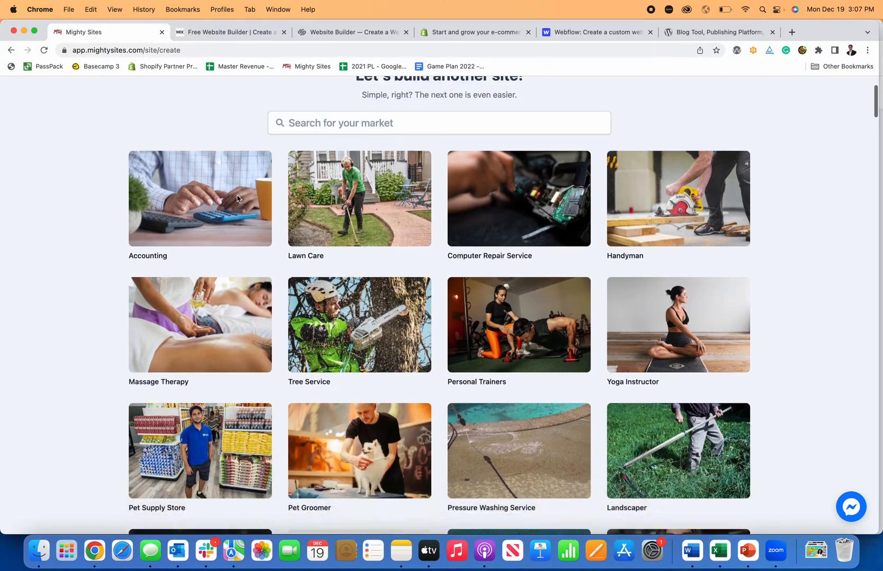
pyautogui.scroll(-3)
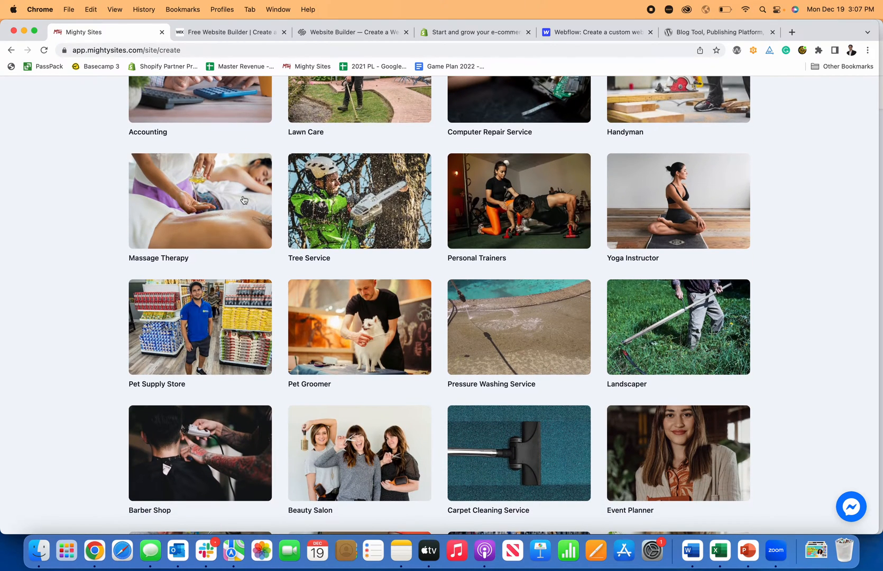
pyautogui.click(231, 33)
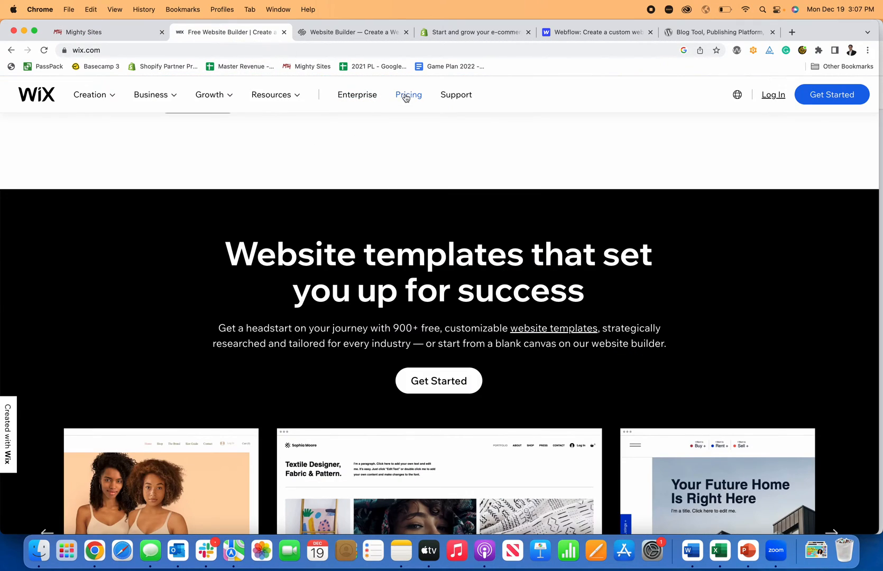
pyautogui.click(409, 95)
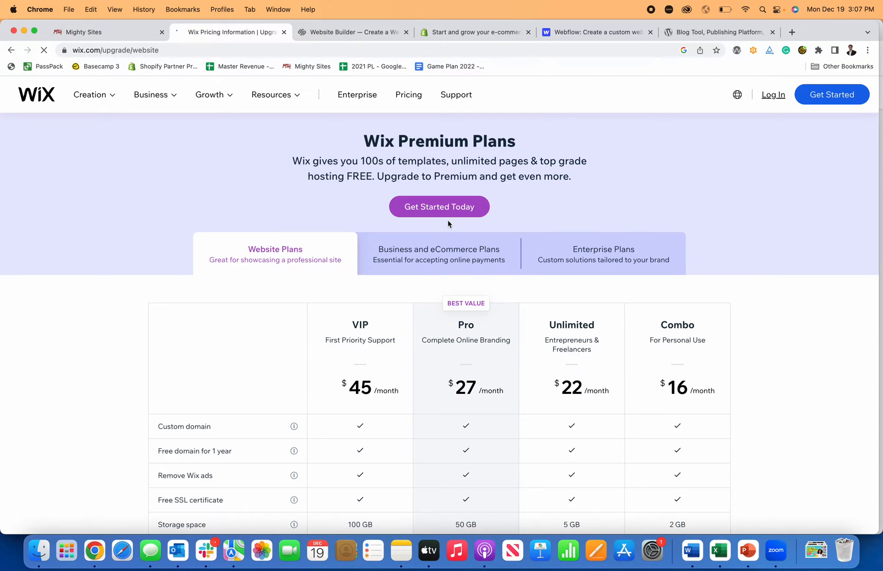
pyautogui.scroll(-3)
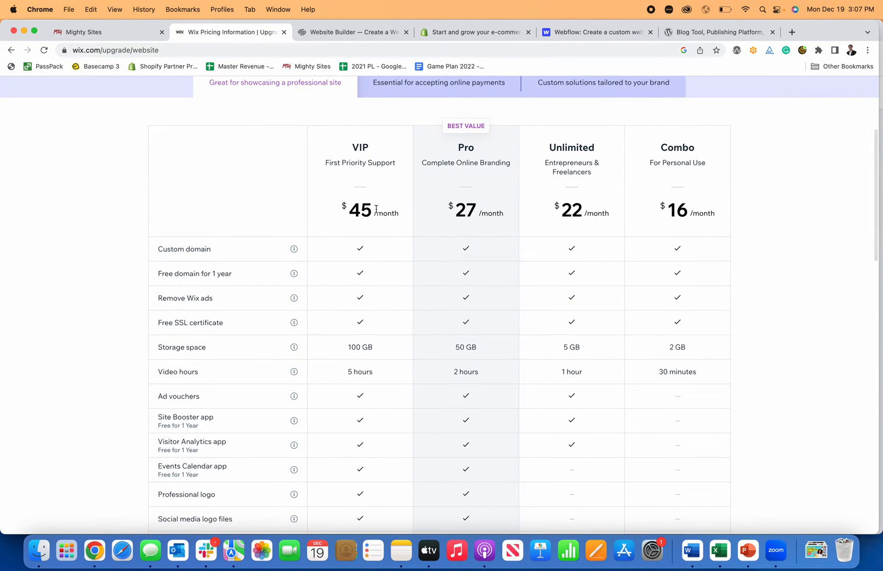
pyautogui.moveTo(640, 208)
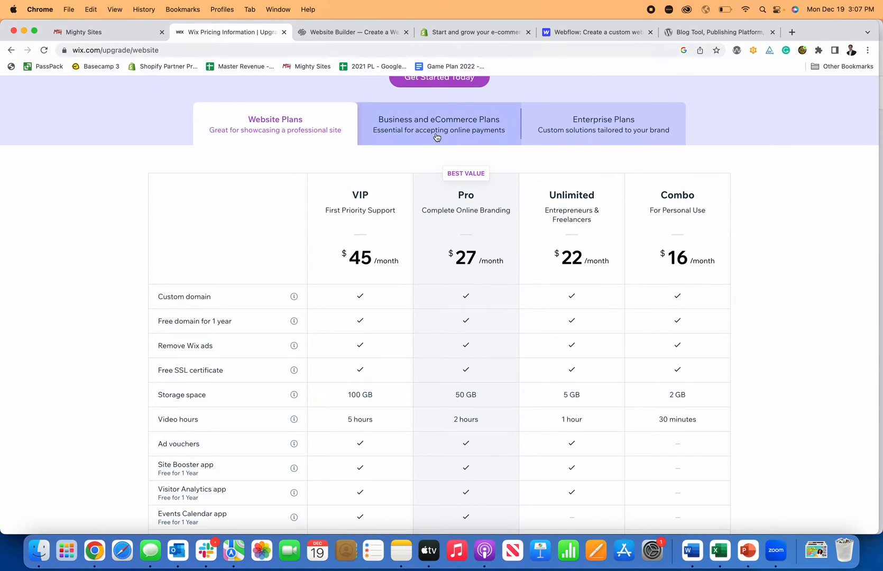
pyautogui.click(439, 124)
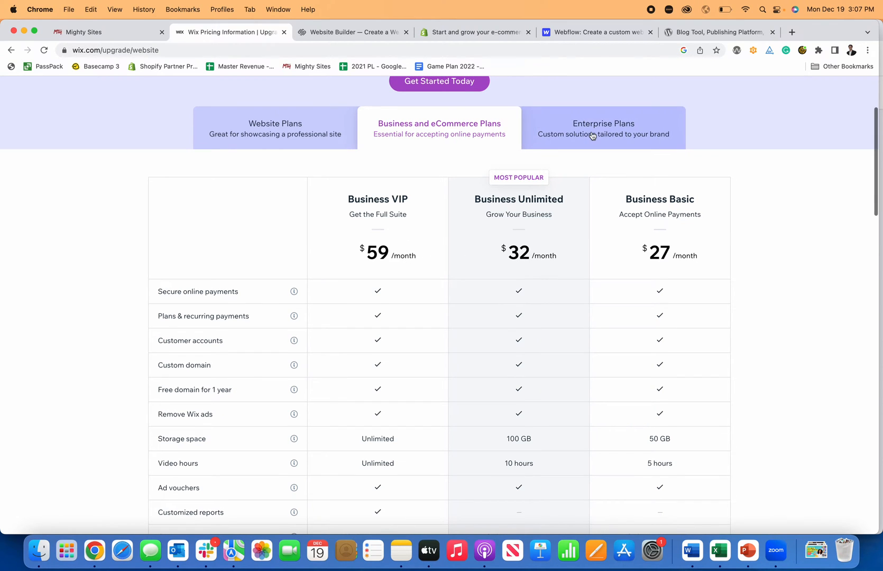
pyautogui.scroll(3)
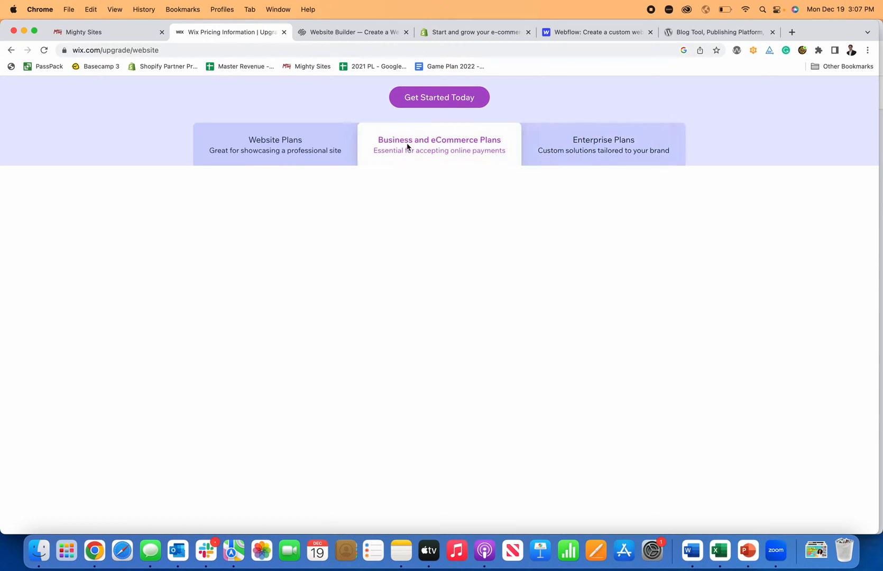
pyautogui.click(353, 32)
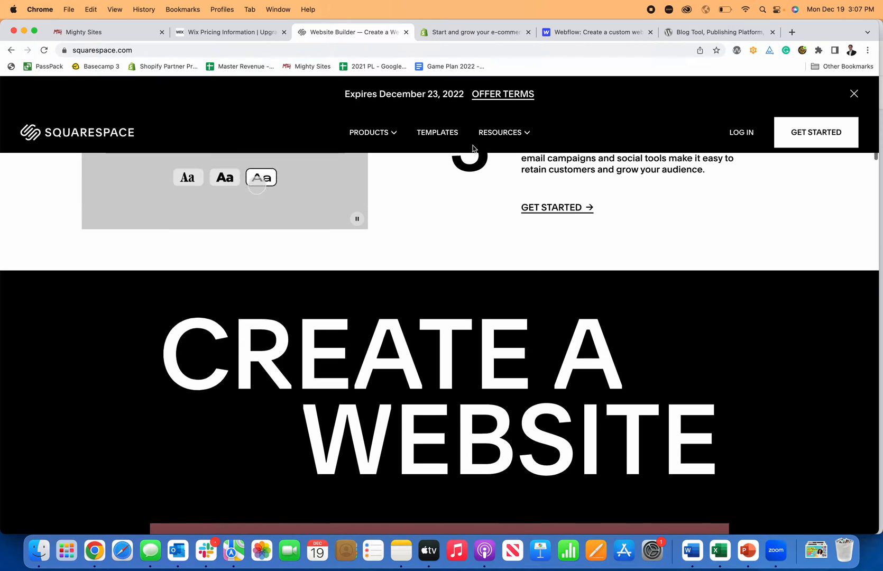
pyautogui.click(370, 132)
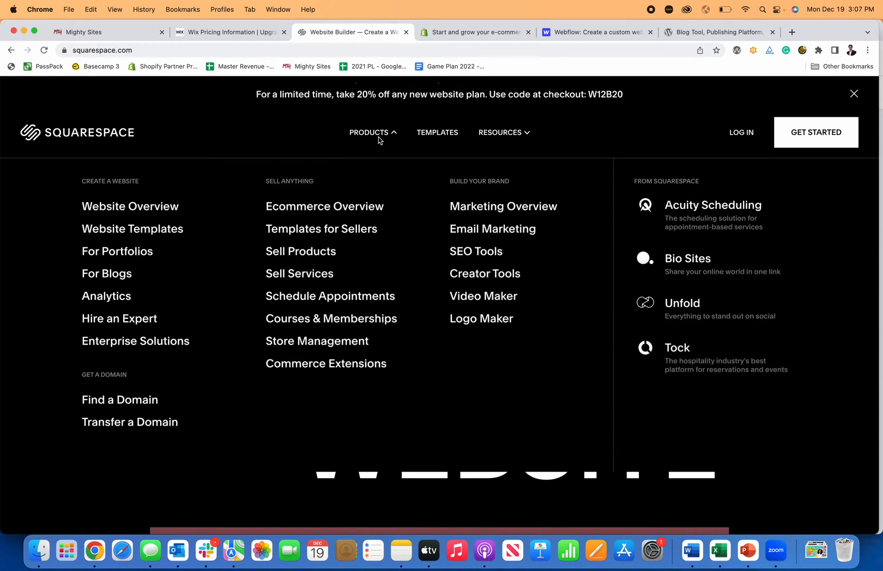
pyautogui.moveTo(369, 181)
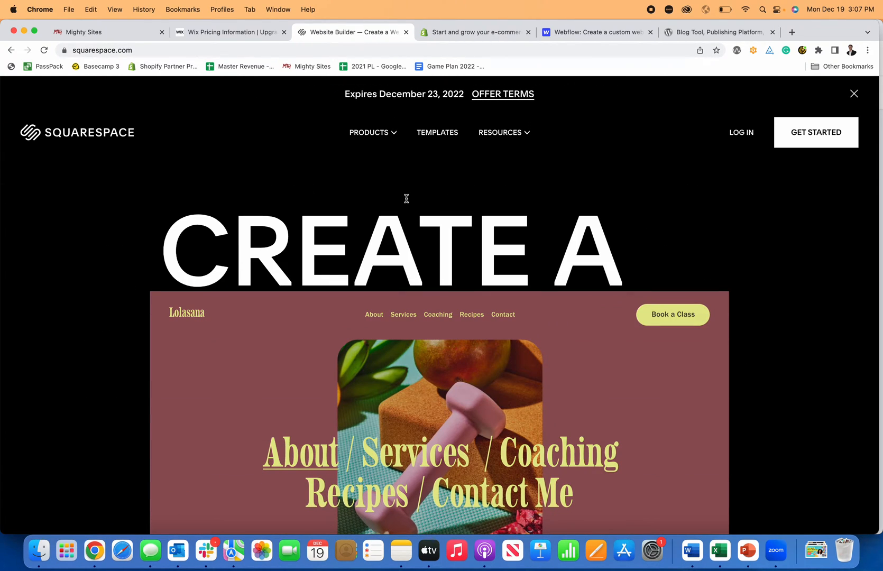
# - Open Shopify's pricing page and view the Basic, Shopify and Advanced plan cards
pyautogui.click(475, 32)
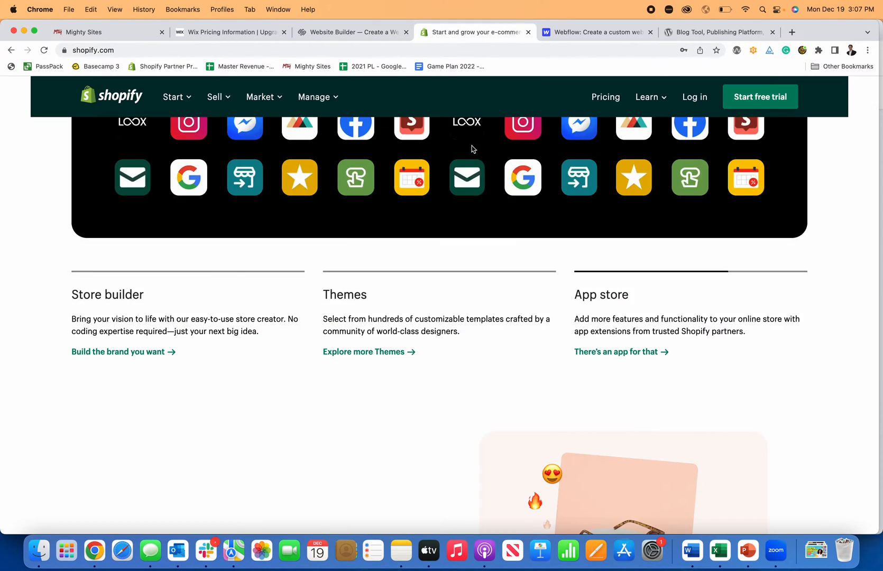
pyautogui.scroll(3)
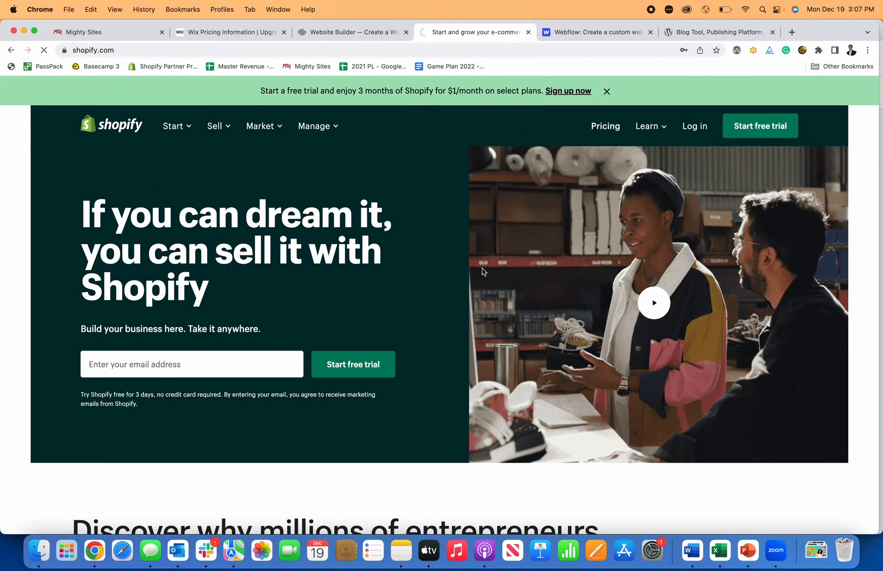
pyautogui.click(605, 126)
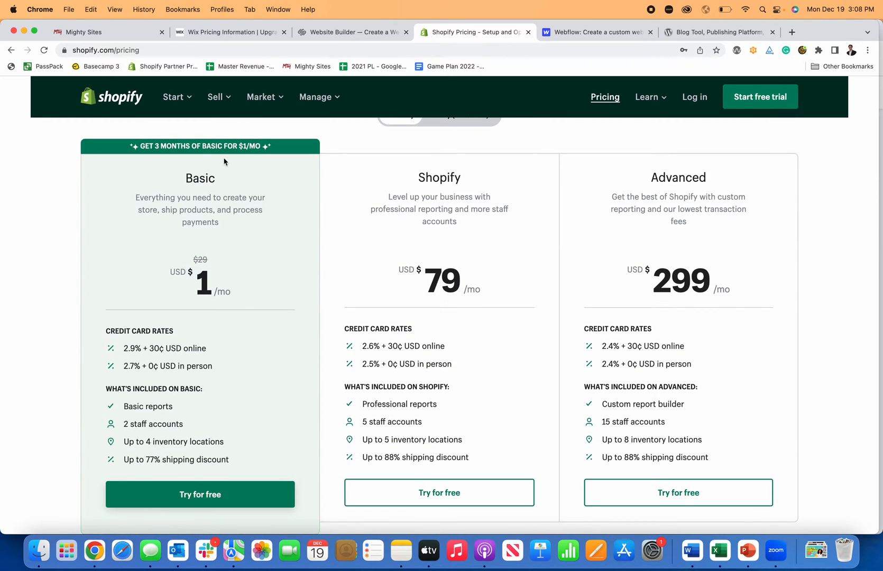
pyautogui.scroll(-3)
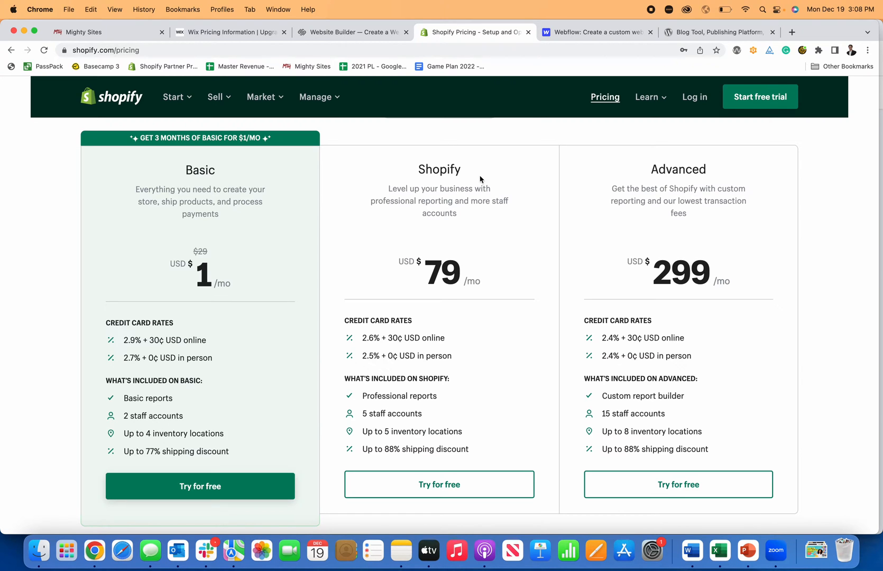
pyautogui.scroll(-3)
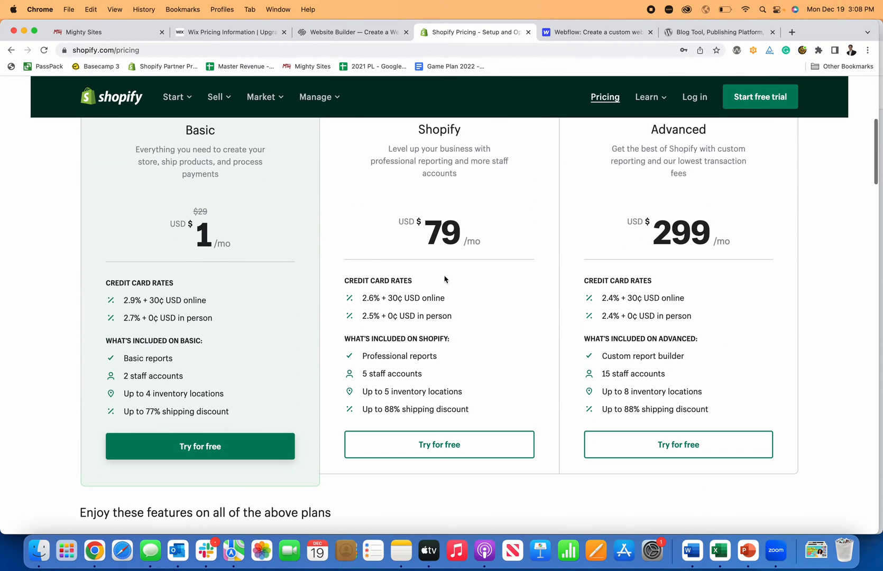
pyautogui.moveTo(702, 232)
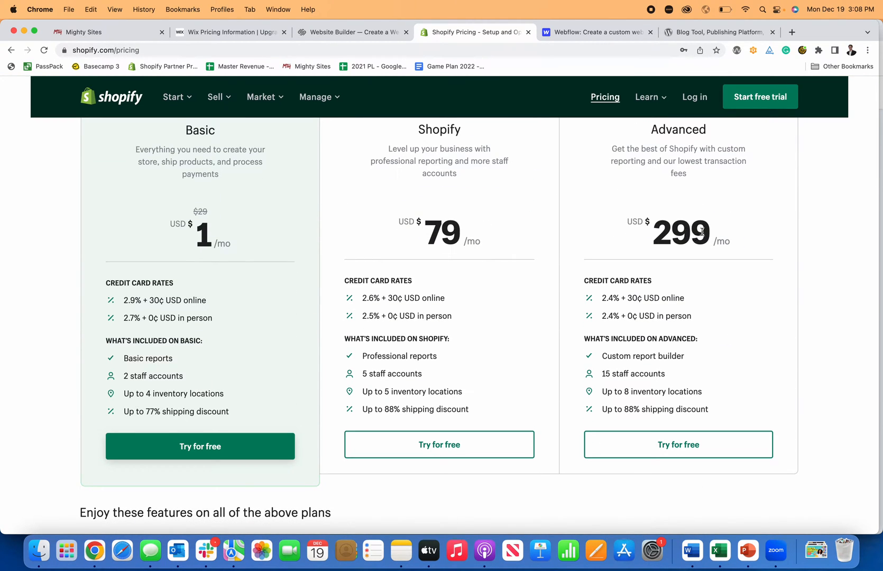
pyautogui.click(595, 32)
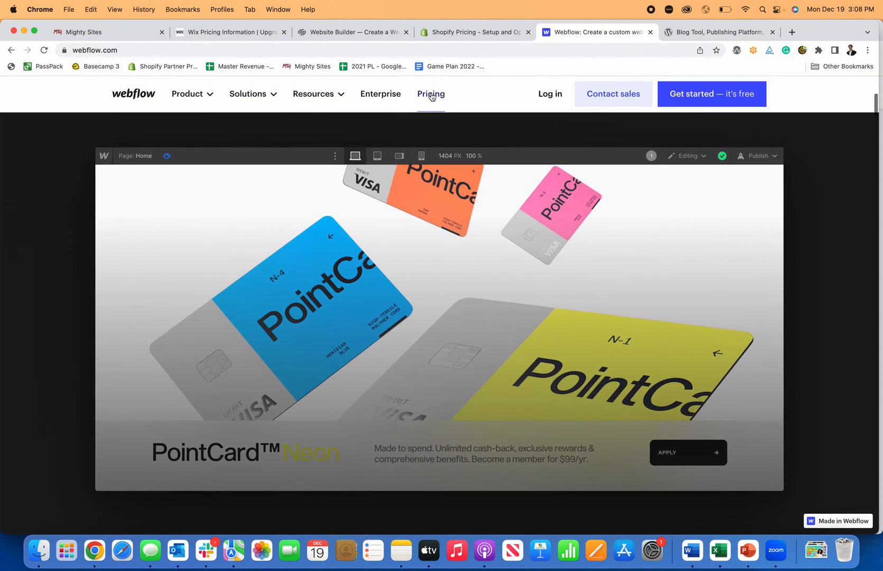
# - Open Webflow pricing and highlight the Starter plan's webflow.io domain limit
pyautogui.click(430, 94)
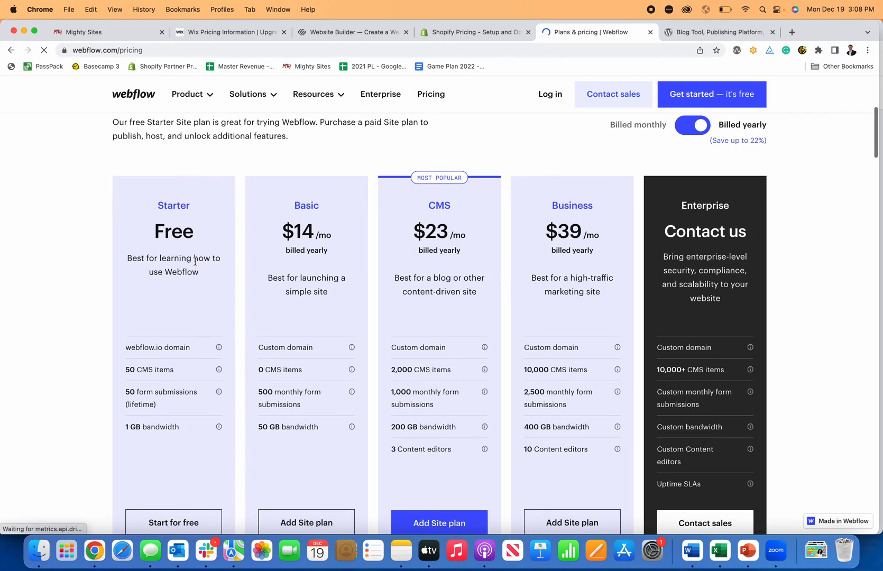
pyautogui.scroll(-3)
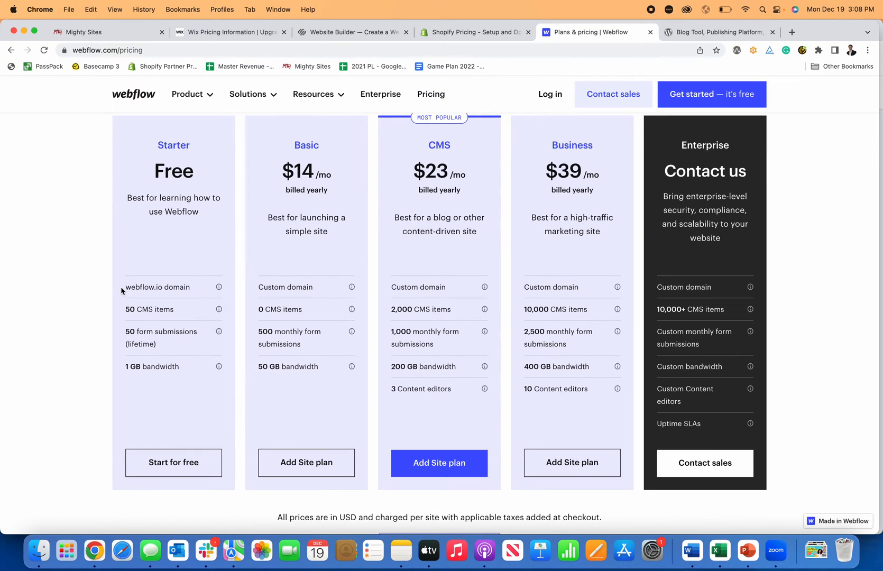
pyautogui.doubleClick(157, 286)
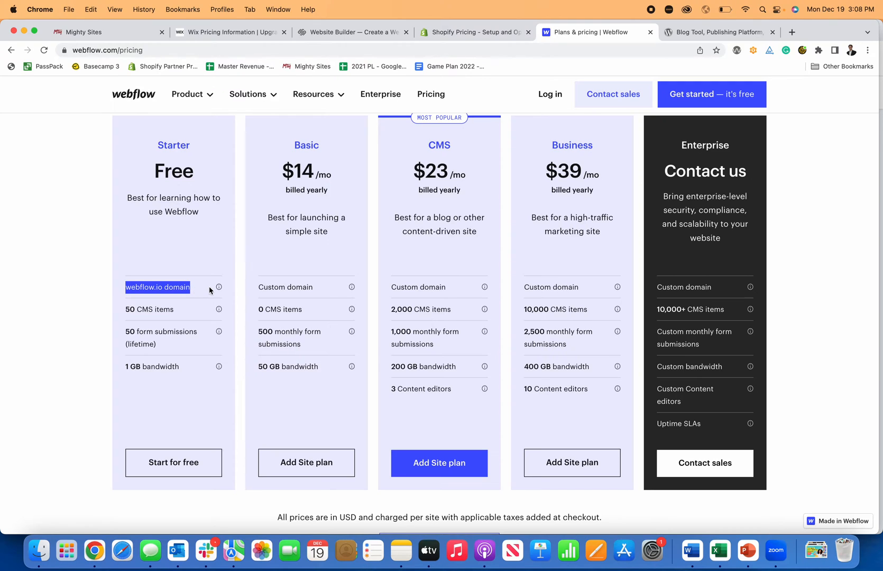
pyautogui.moveTo(219, 287)
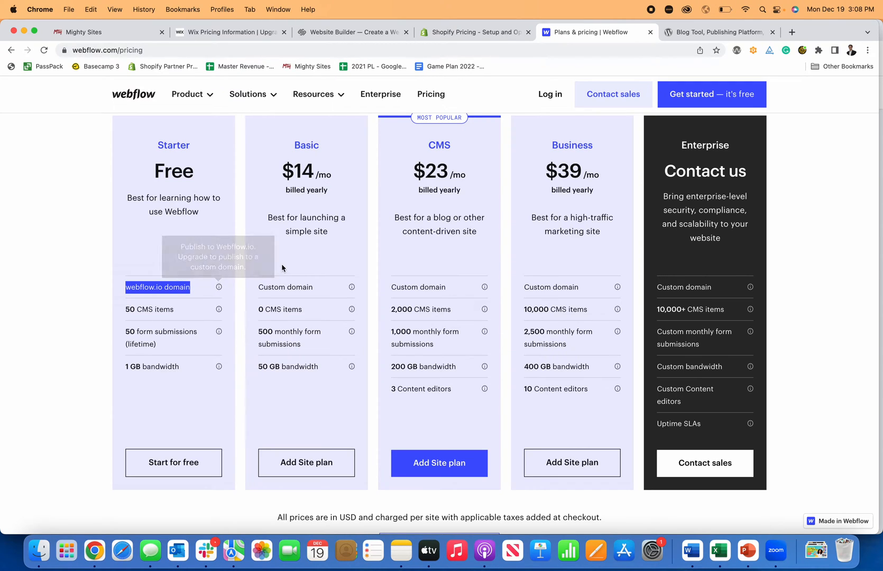
pyautogui.moveTo(324, 229)
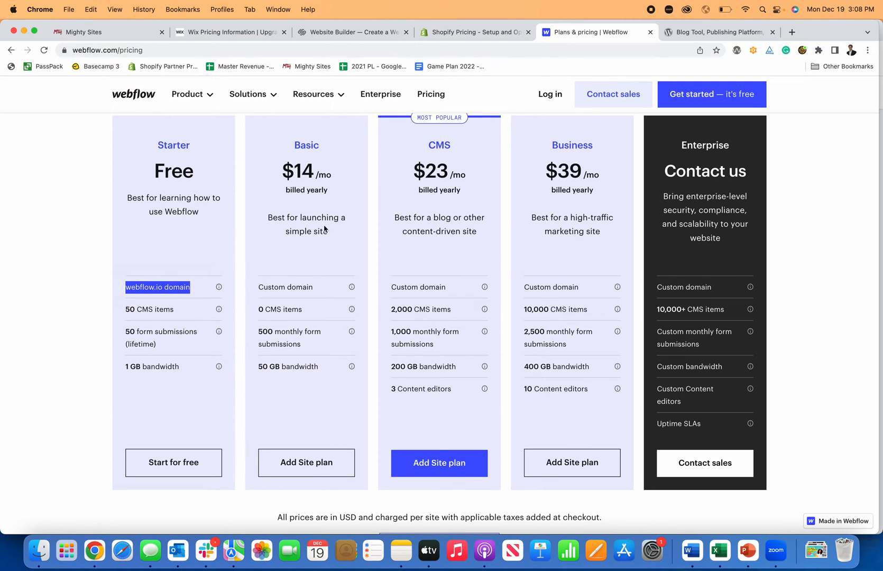
pyautogui.moveTo(334, 239)
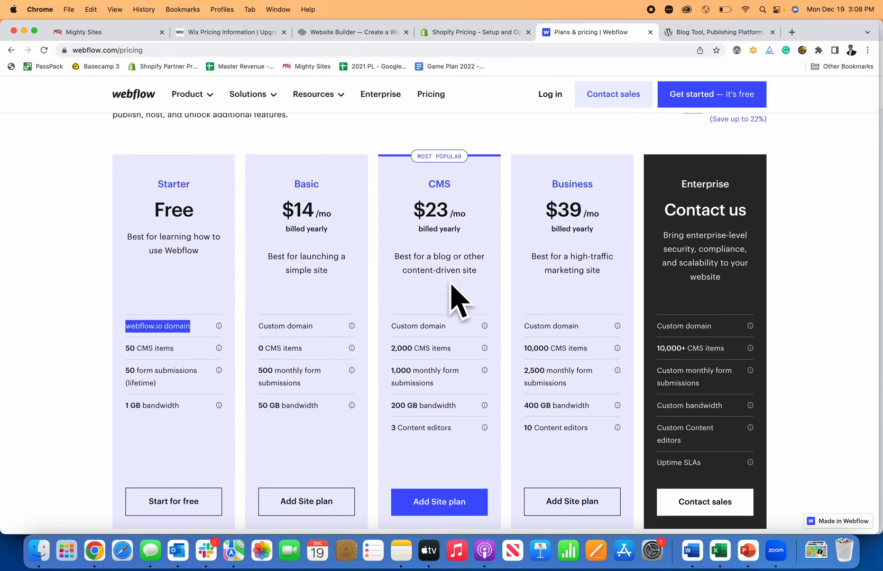
pyautogui.moveTo(445, 208)
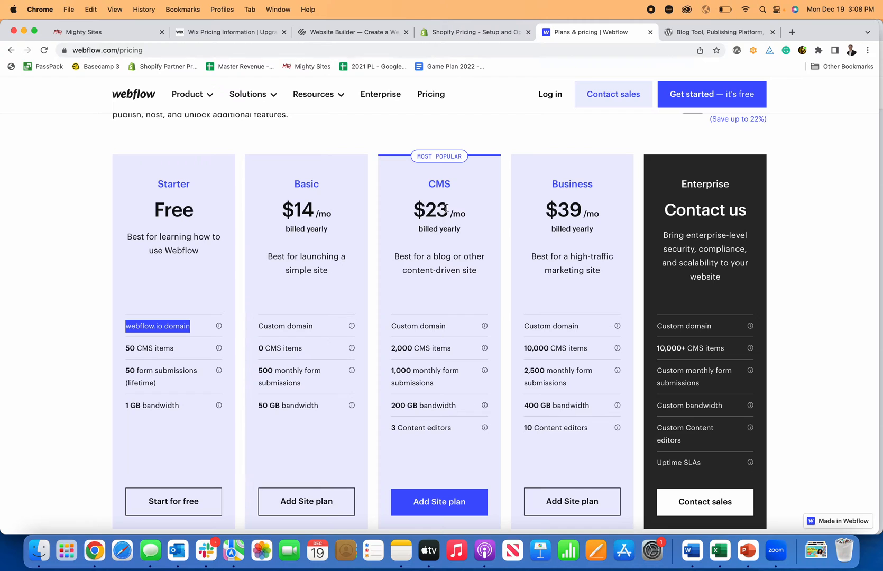
# - Scroll the WordPress.org homepage, then go back to the Wix pricing page
pyautogui.click(720, 33)
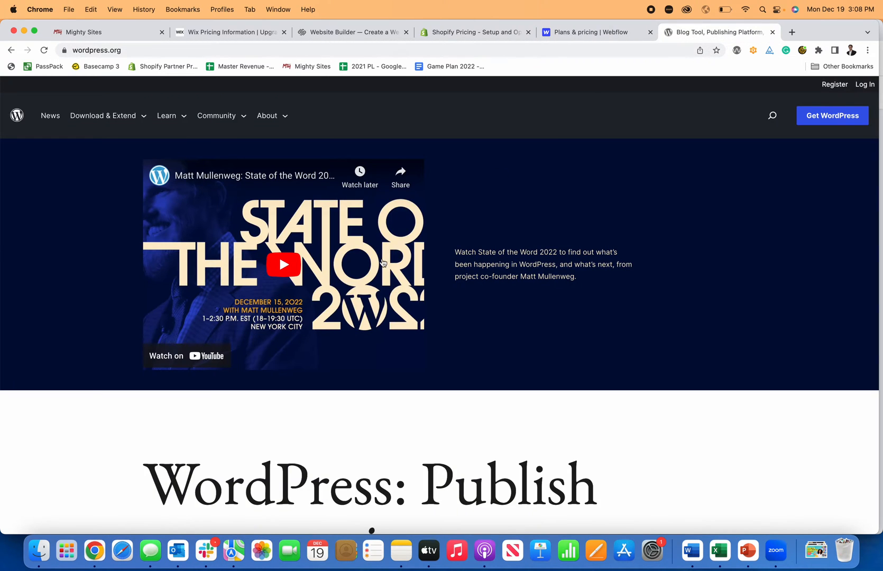
pyautogui.scroll(-3)
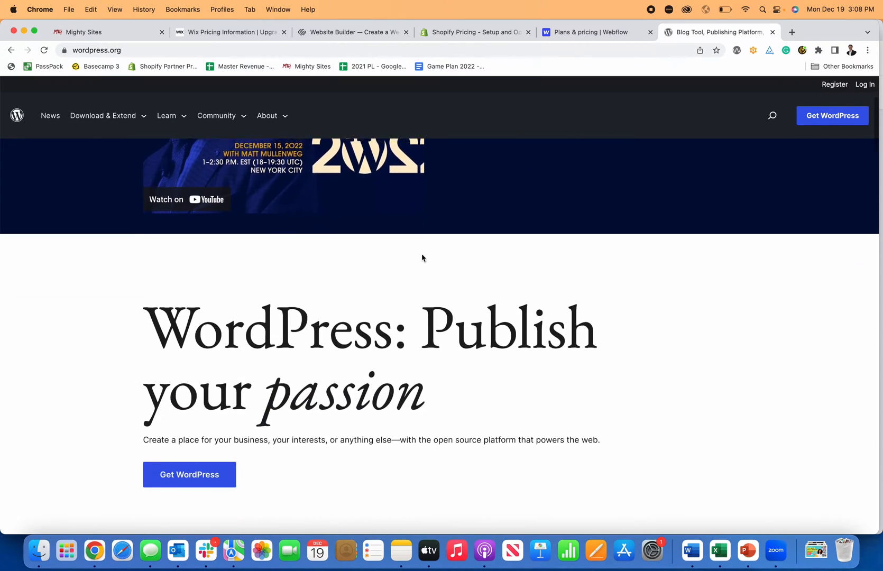
pyautogui.scroll(-3)
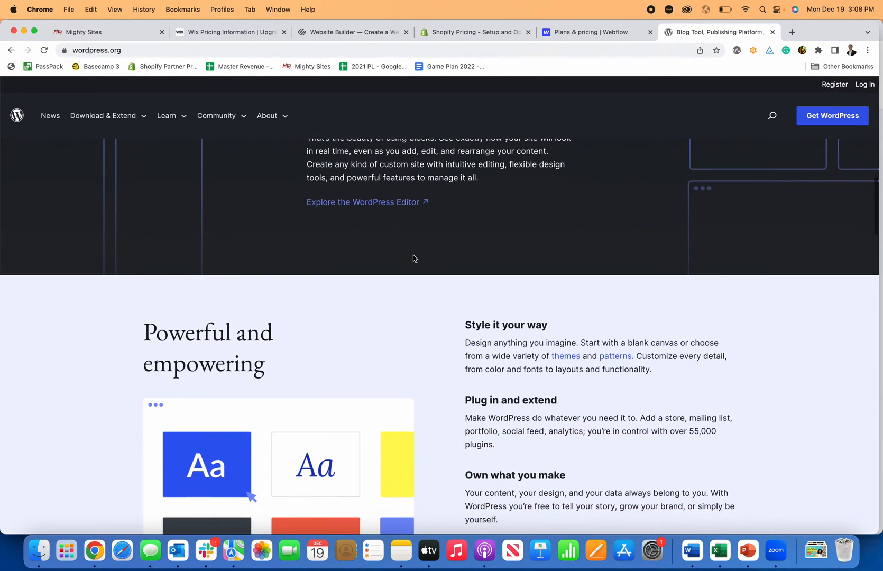
pyautogui.moveTo(460, 252)
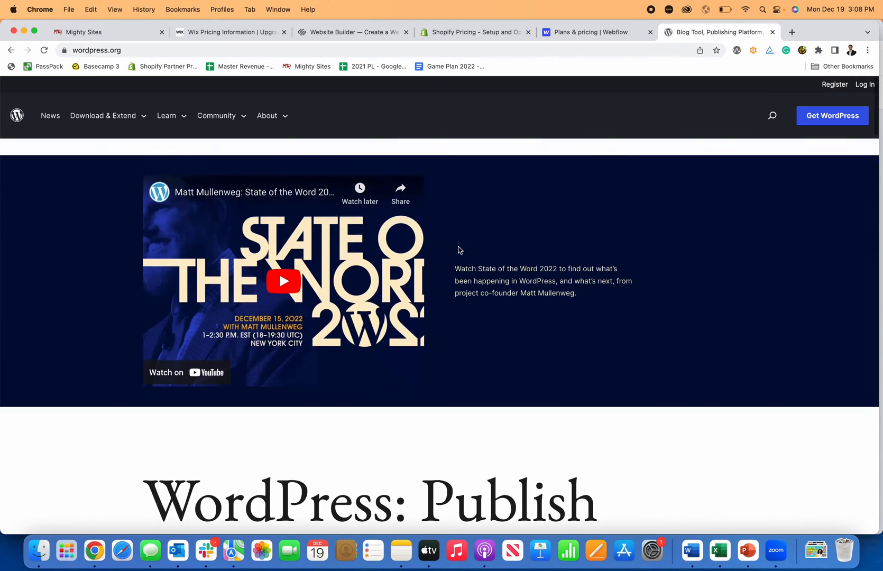
pyautogui.scroll(-3)
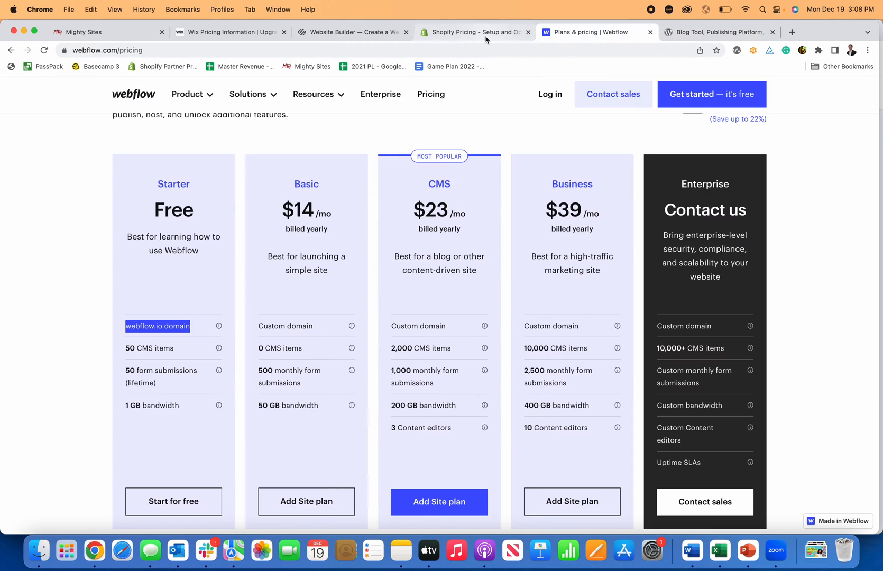
pyautogui.click(225, 32)
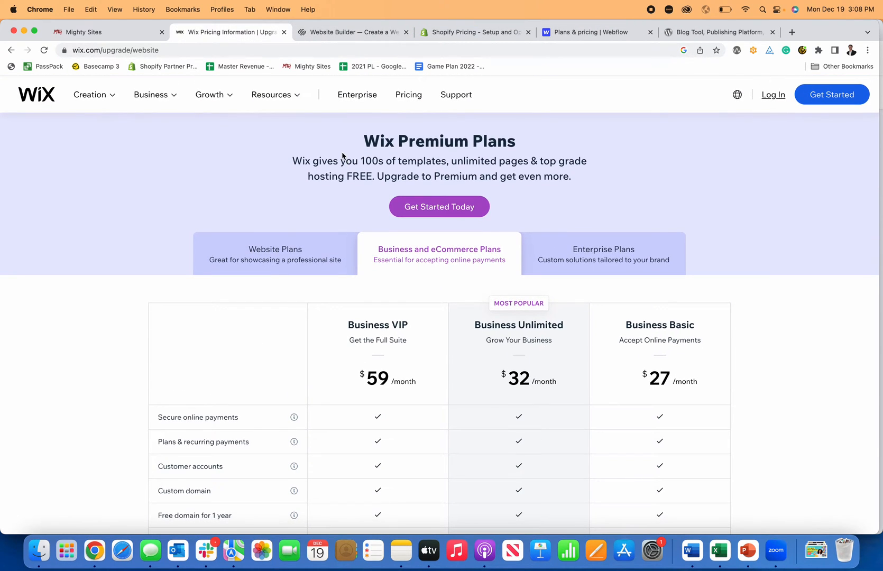
pyautogui.moveTo(517, 350)
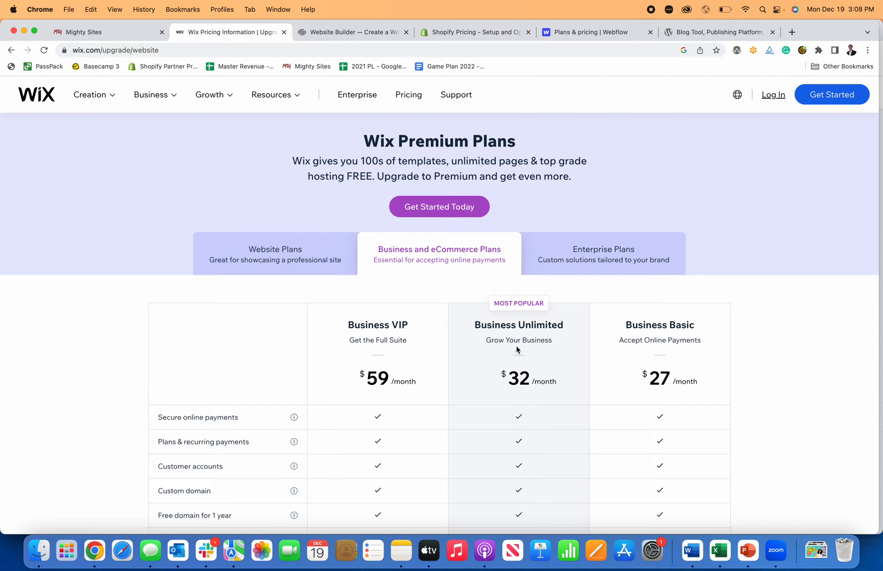
# - Scroll through the Mighty Sites market gallery
pyautogui.click(107, 32)
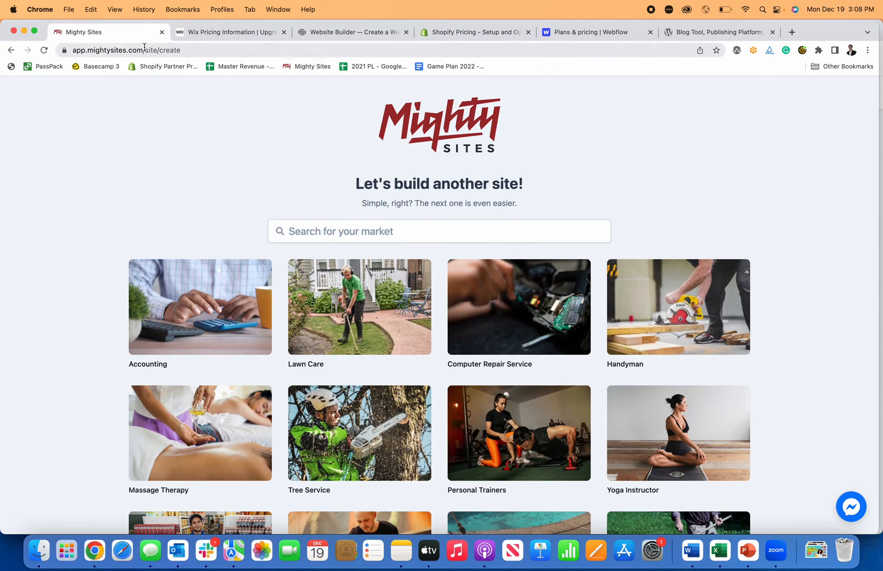
pyautogui.scroll(-3)
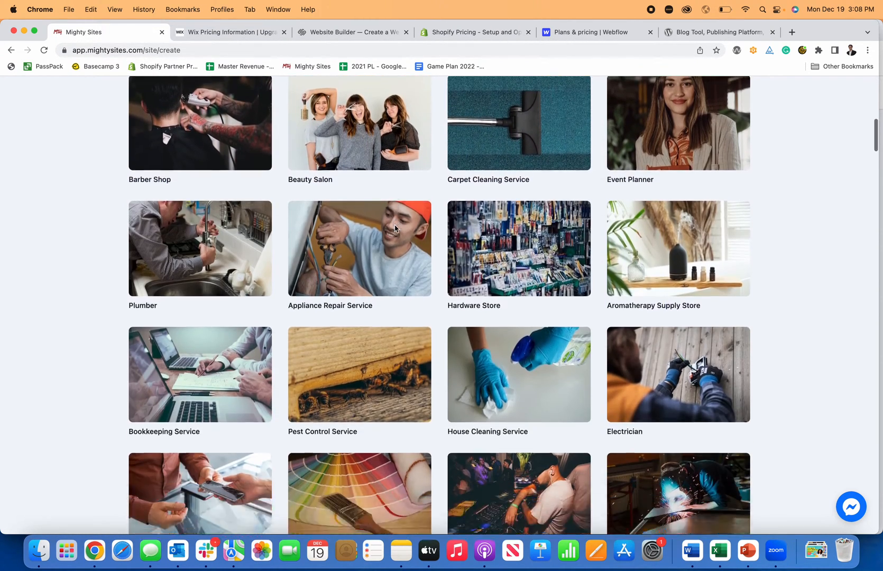
pyautogui.scroll(-3)
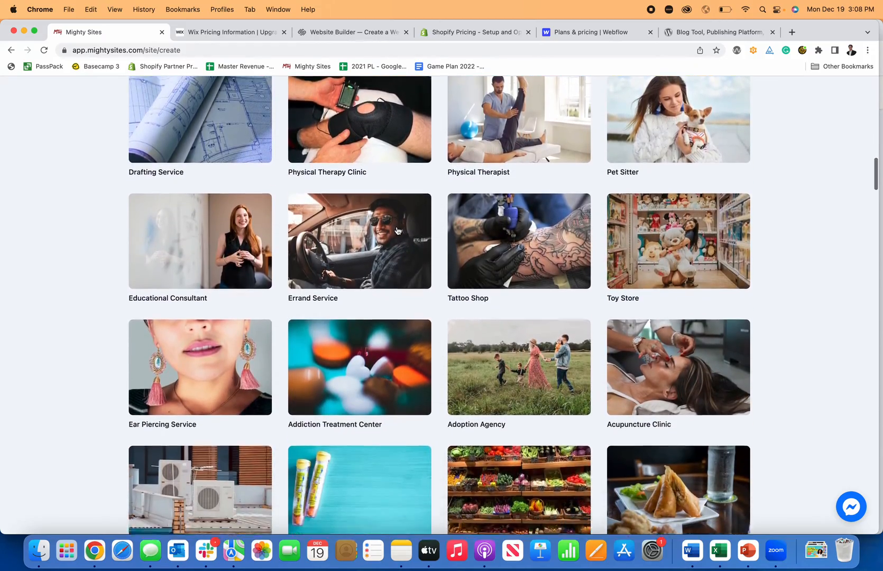
pyautogui.scroll(-3)
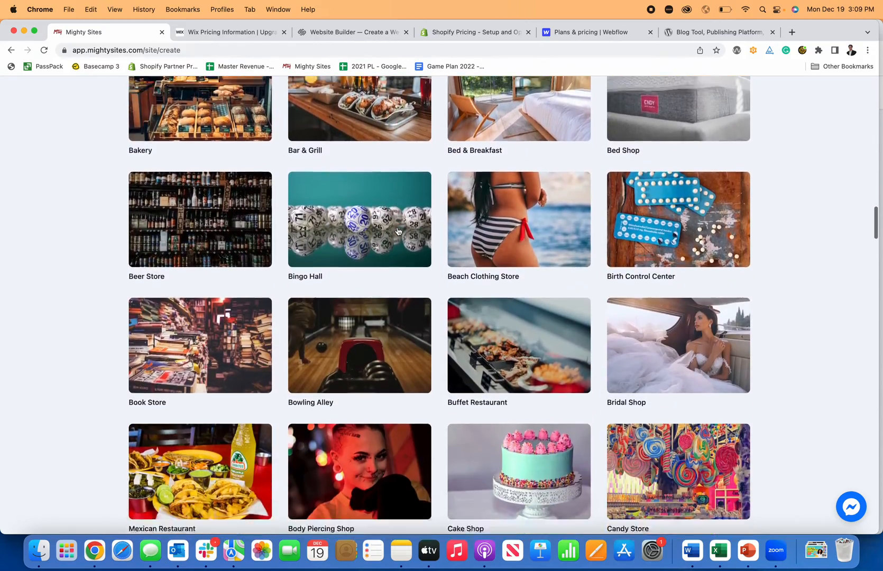
pyautogui.scroll(-3)
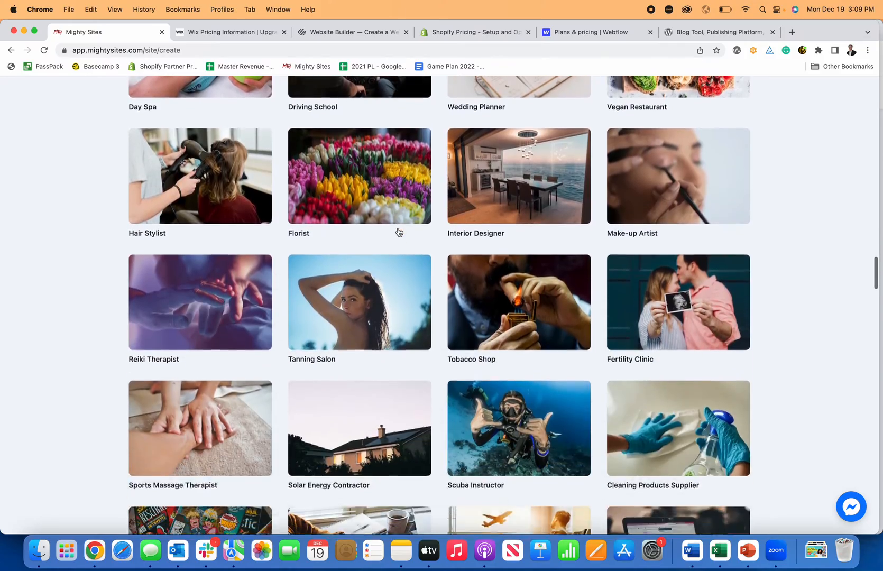
pyautogui.scroll(-3)
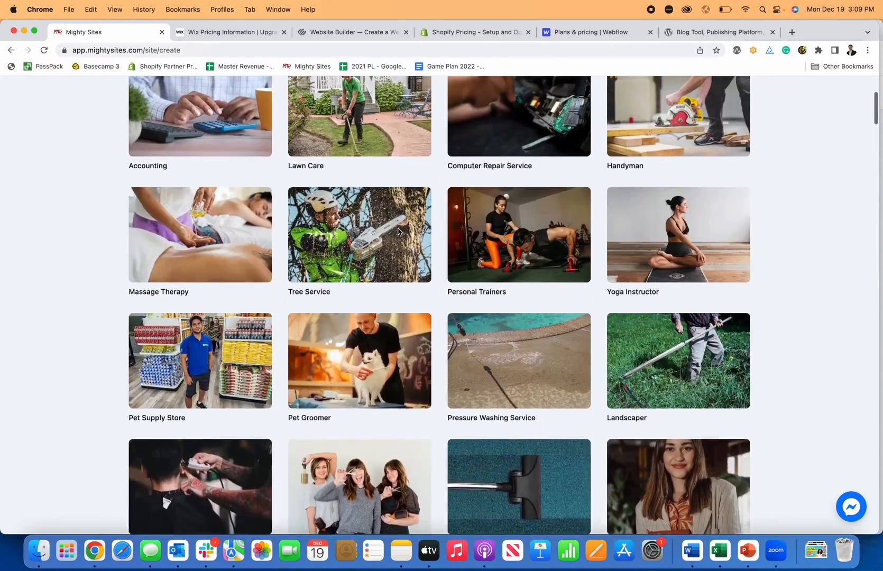
pyautogui.scroll(3)
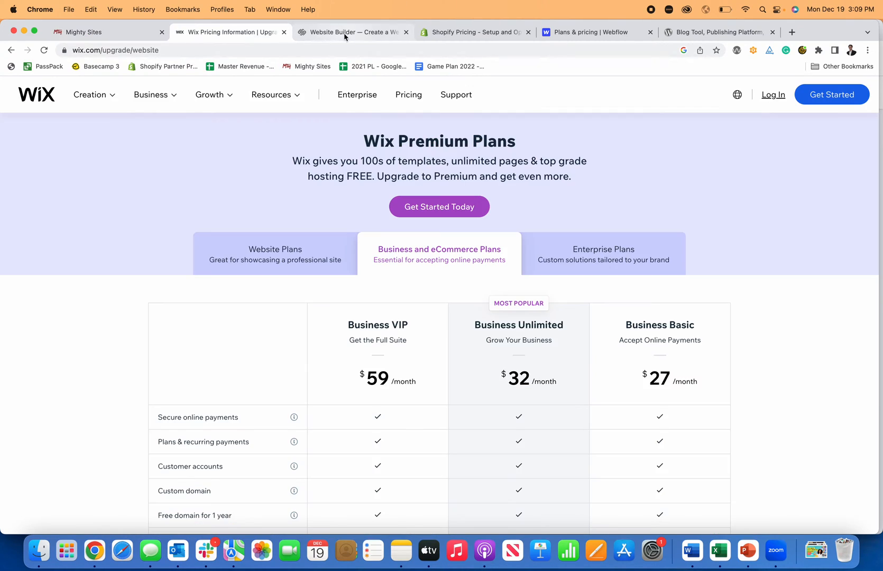
pyautogui.click(353, 32)
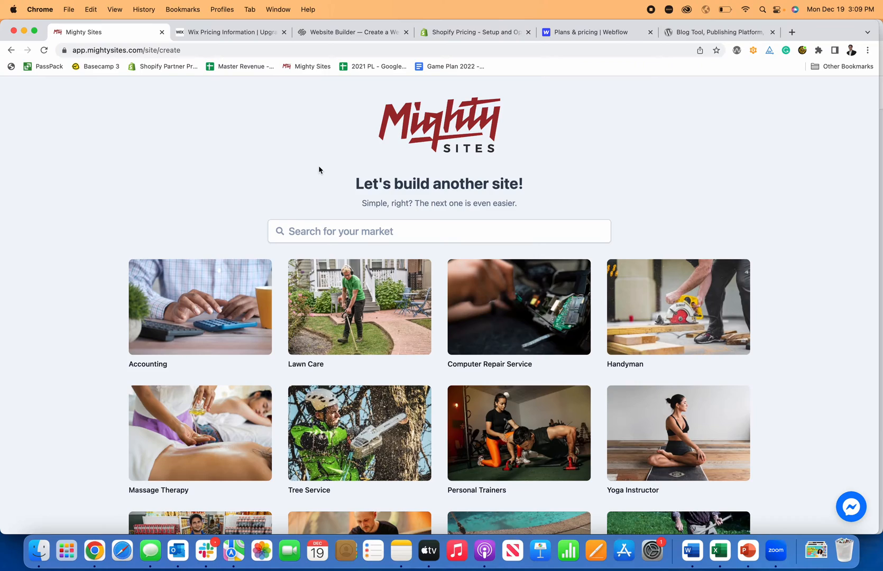
pyautogui.scroll(-3)
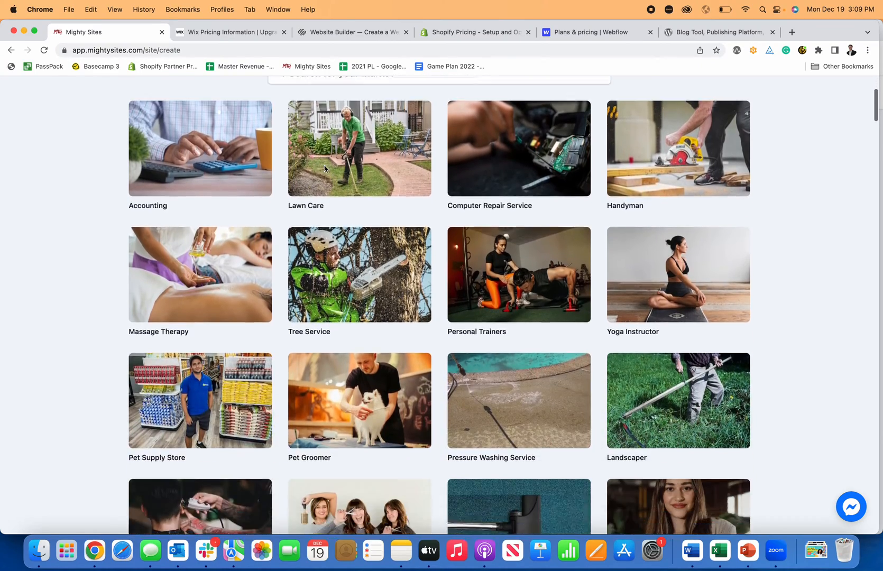
pyautogui.scroll(-3)
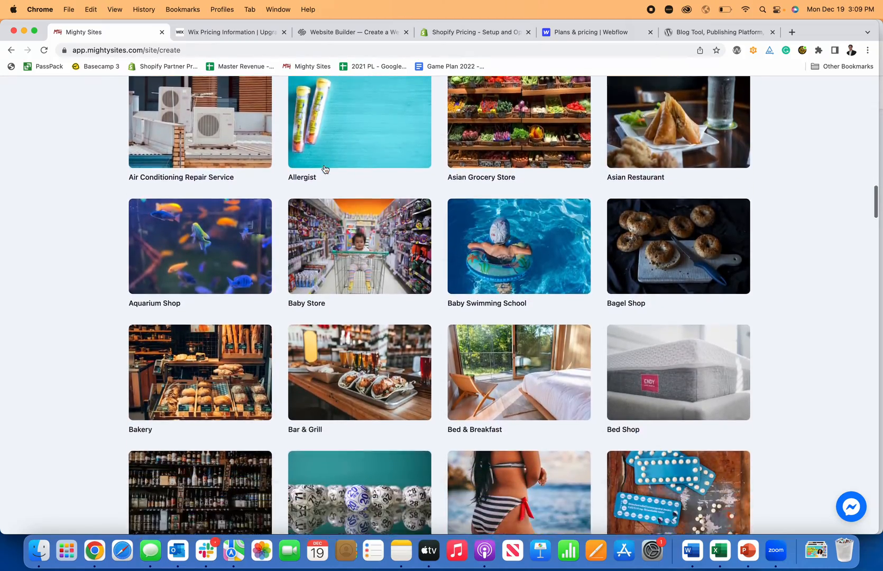
pyautogui.scroll(-3)
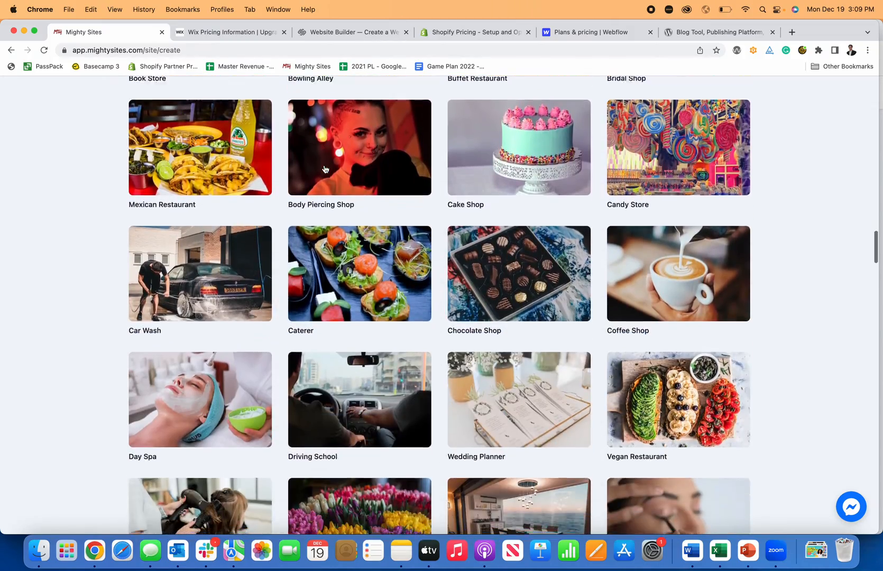
pyautogui.scroll(-3)
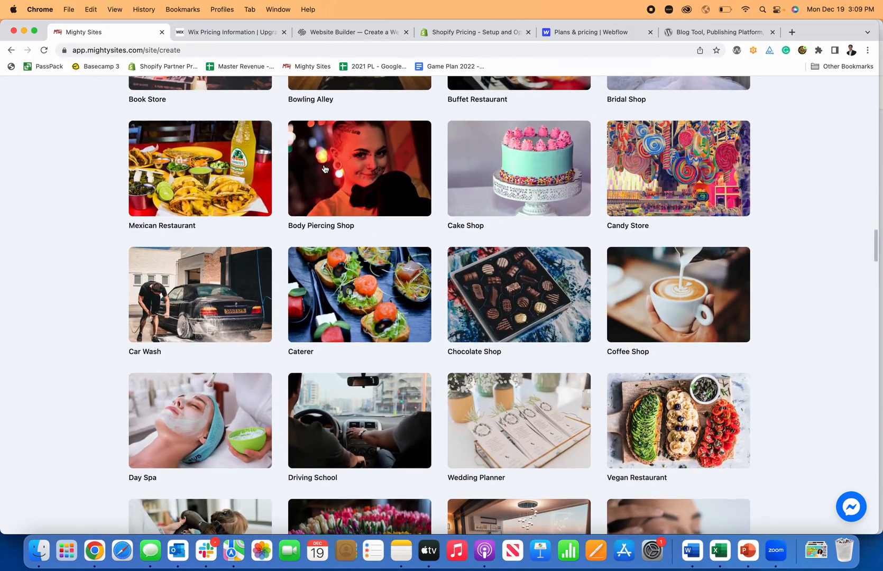
pyautogui.scroll(3)
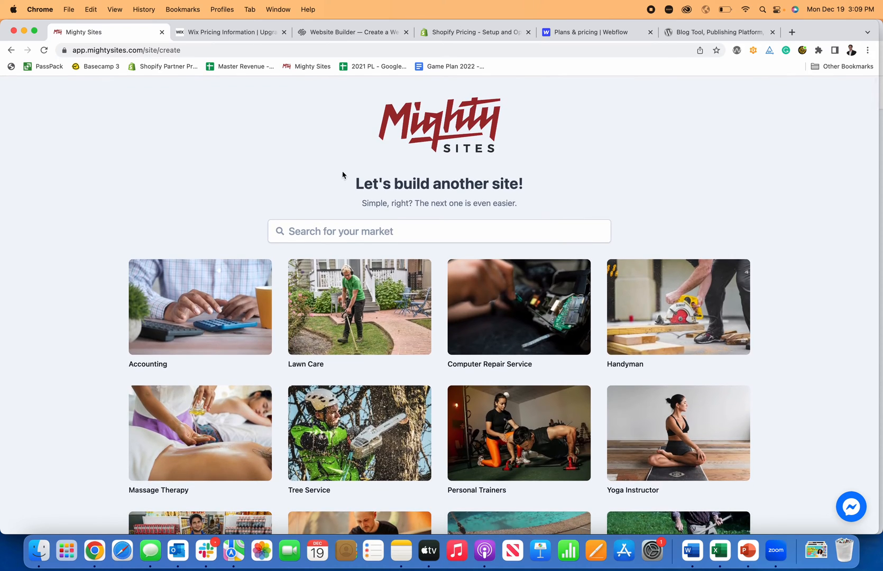
# - Search the business markets, trying 'handy', 'restaur', then 'handy' again
pyautogui.click(439, 231)
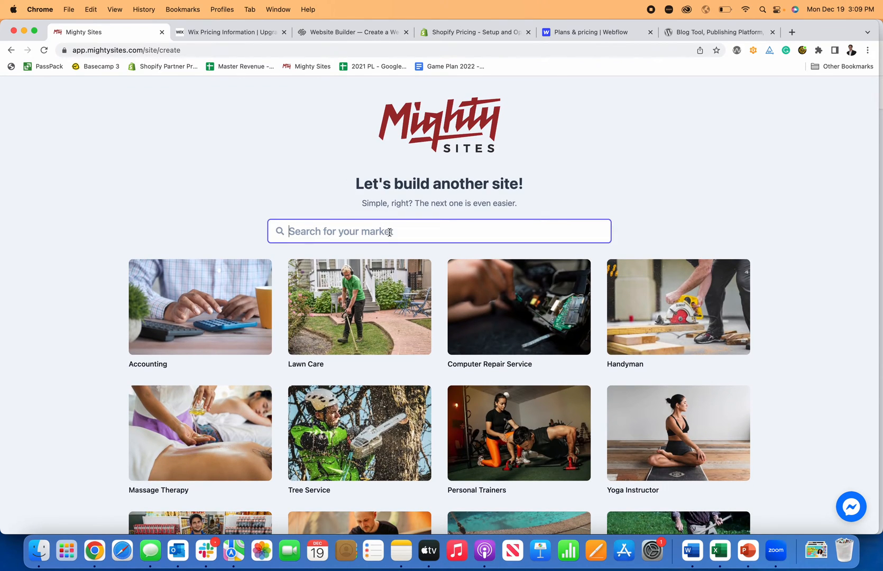
pyautogui.write('handy')
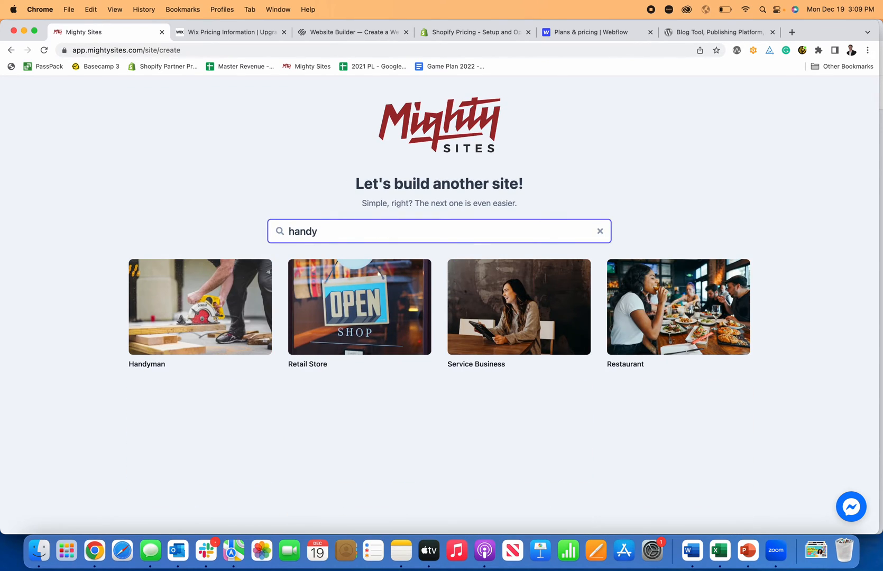
pyautogui.moveTo(529, 317)
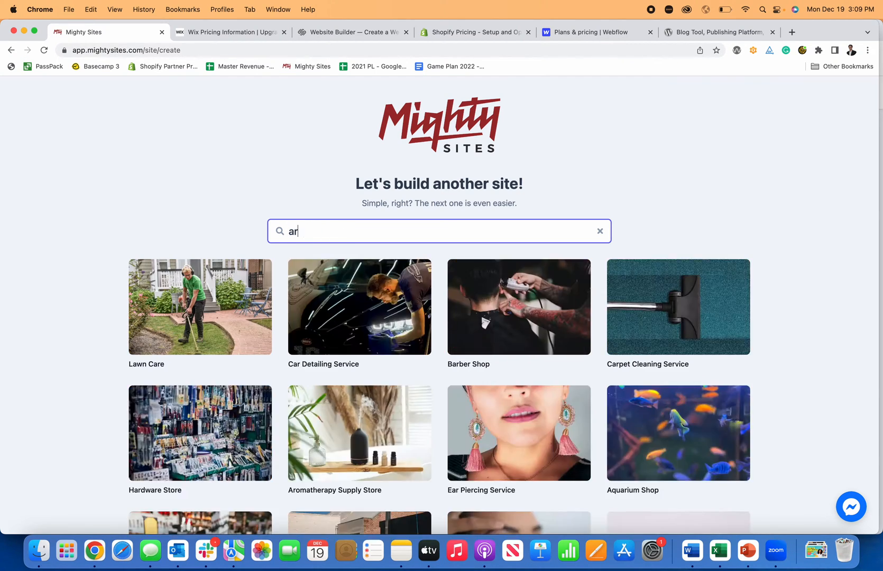
pyautogui.write('restaur')
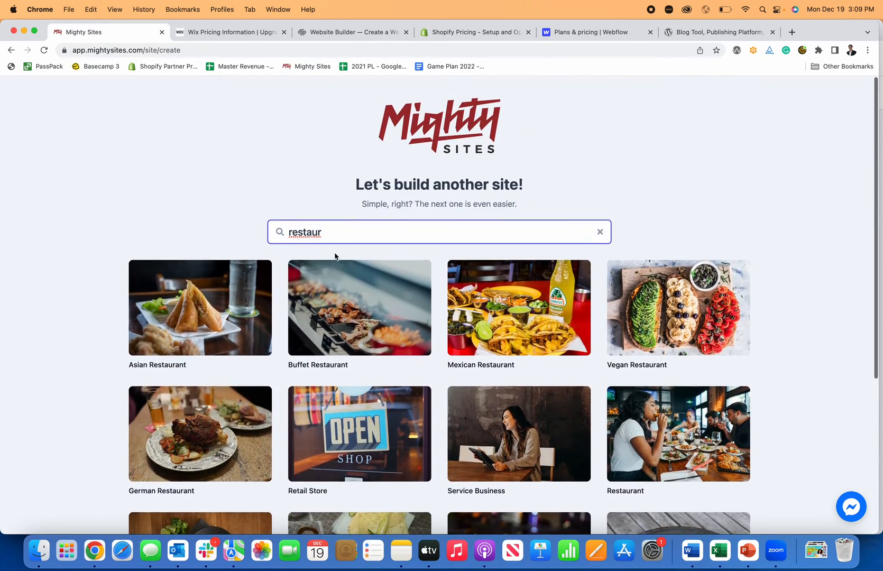
pyautogui.write('handy')
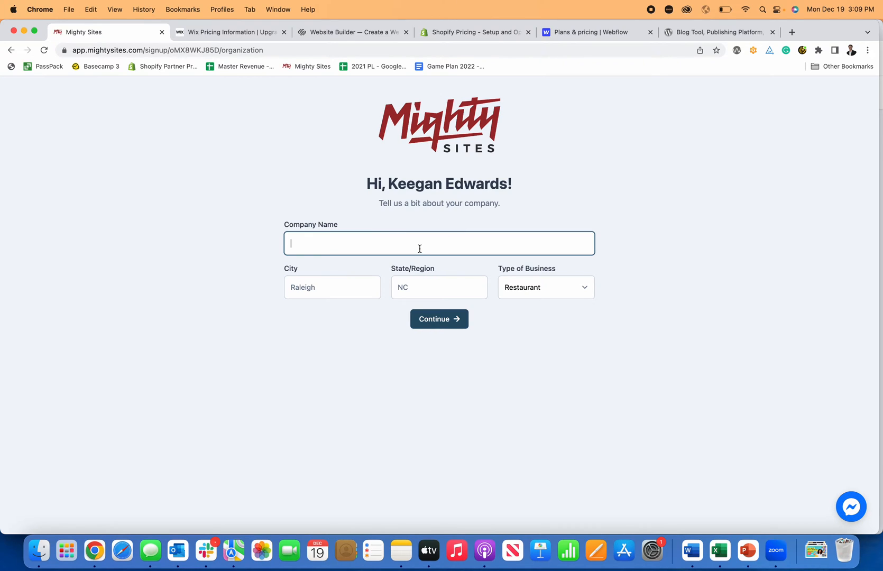
# - Enter Keegan's Handyman Business, Denver, CO, business type Service, and continue
pyautogui.click(438, 319)
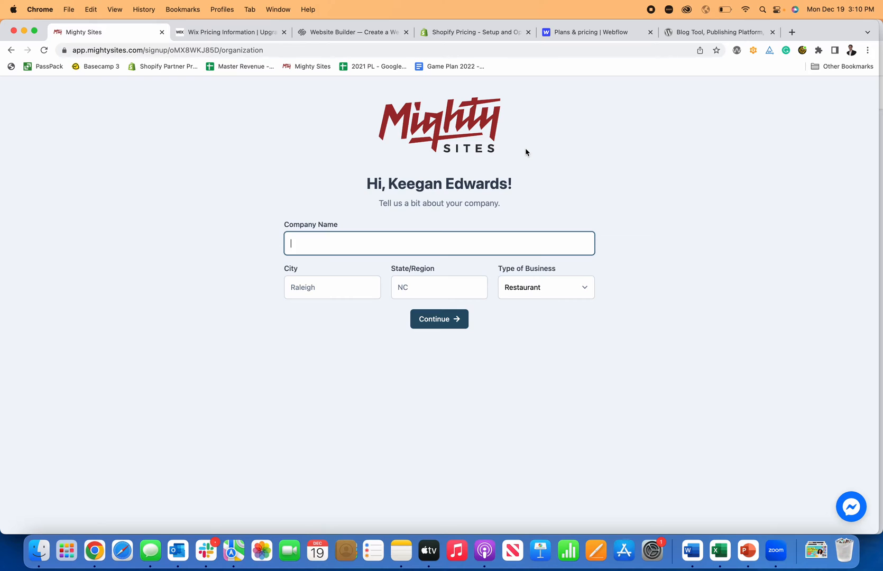
pyautogui.write("Keegan's Handy")
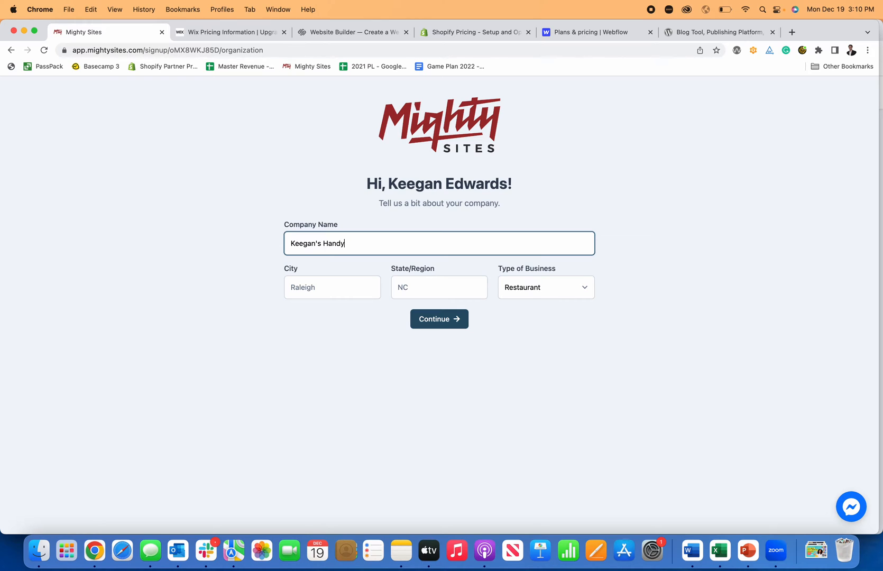
pyautogui.write('man Business')
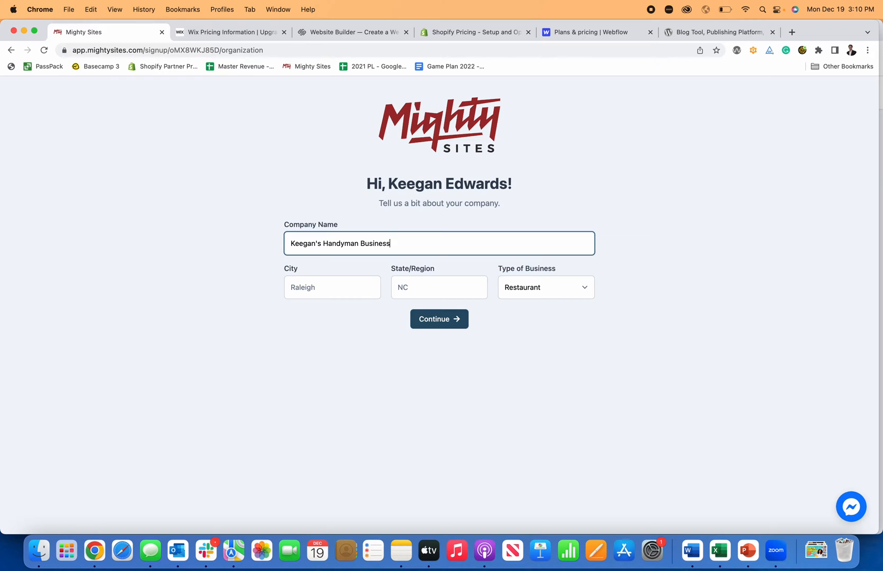
pyautogui.write('Denv')
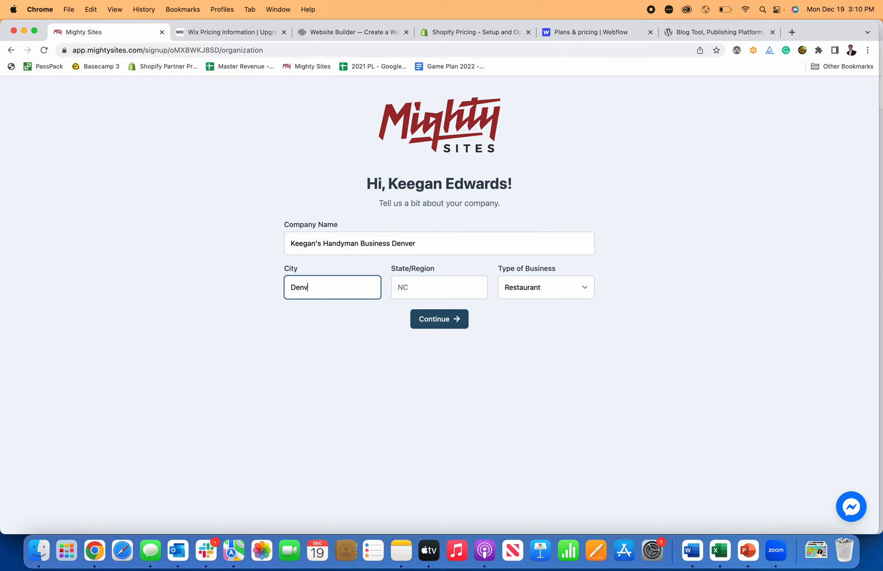
pyautogui.click(439, 287)
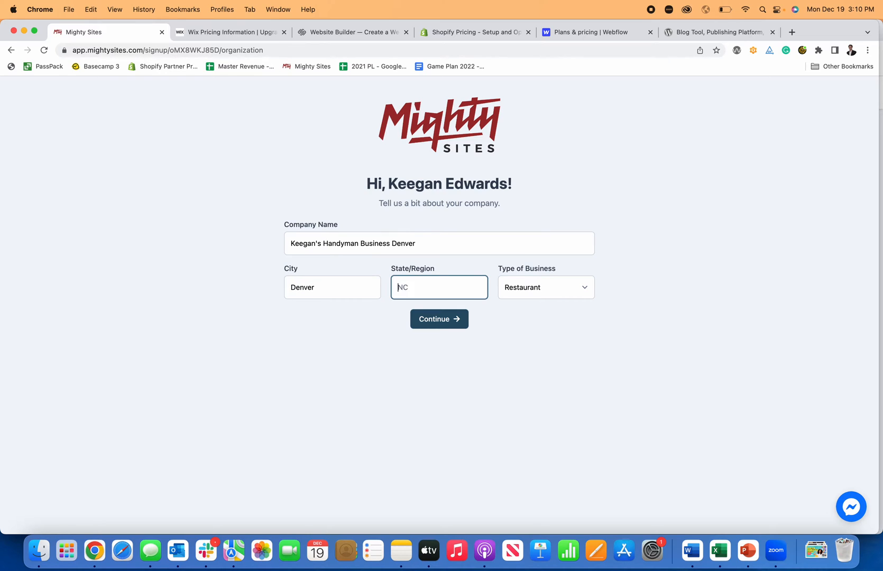
pyautogui.click(545, 287)
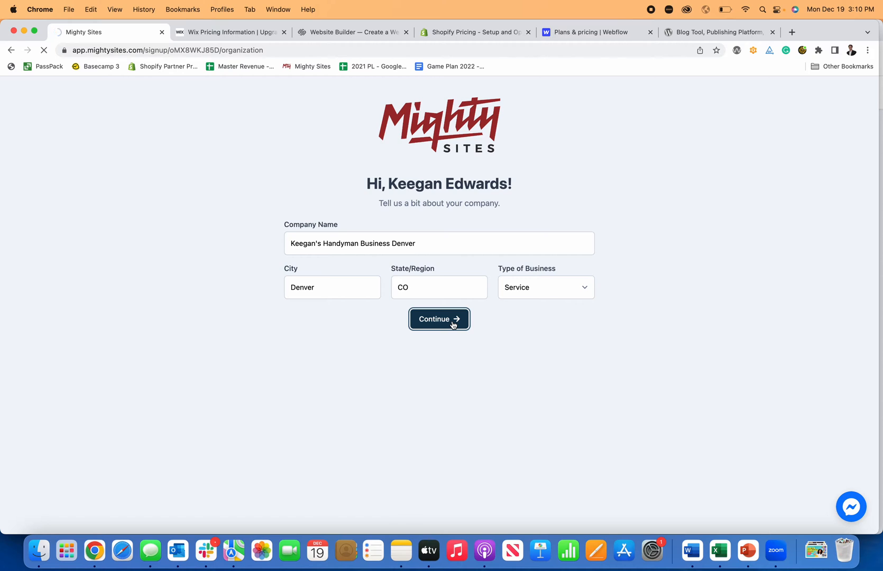
pyautogui.click(439, 319)
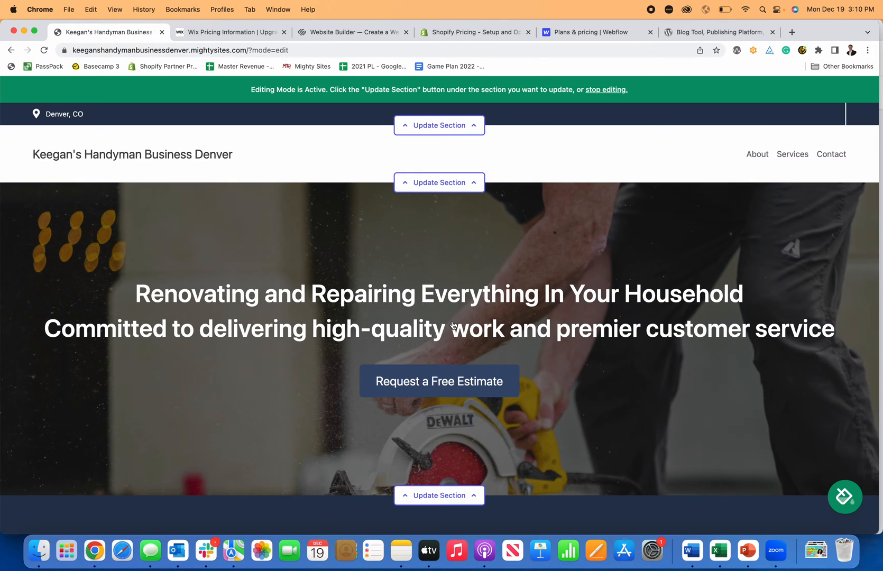
pyautogui.click(605, 89)
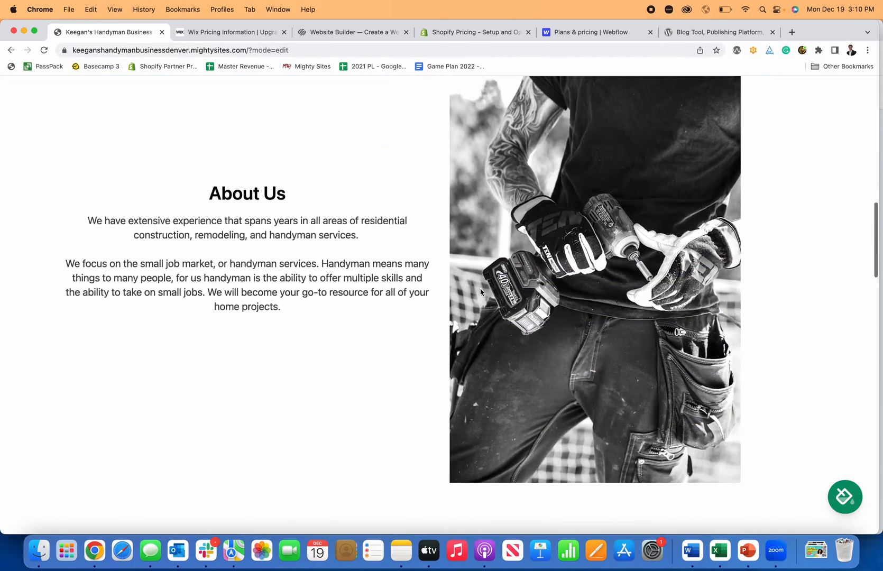
pyautogui.scroll(-3)
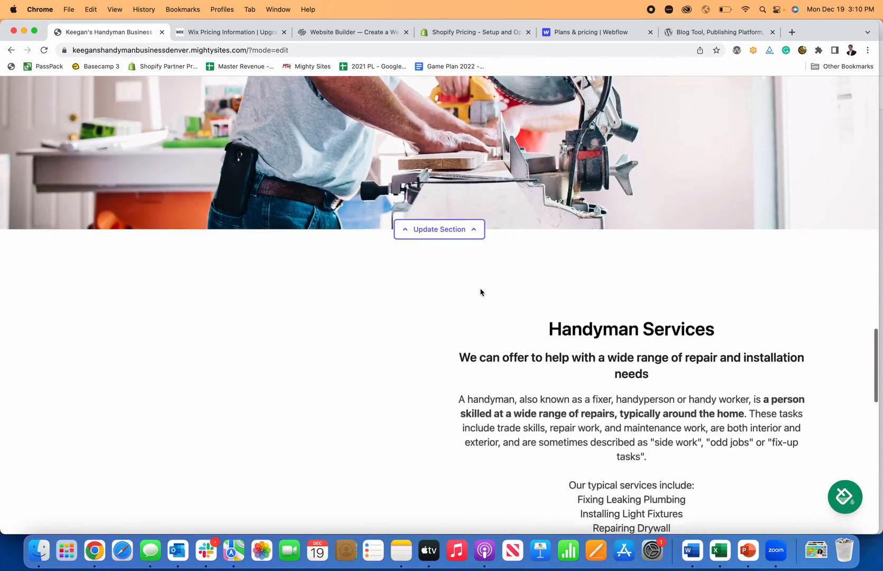
pyautogui.scroll(-3)
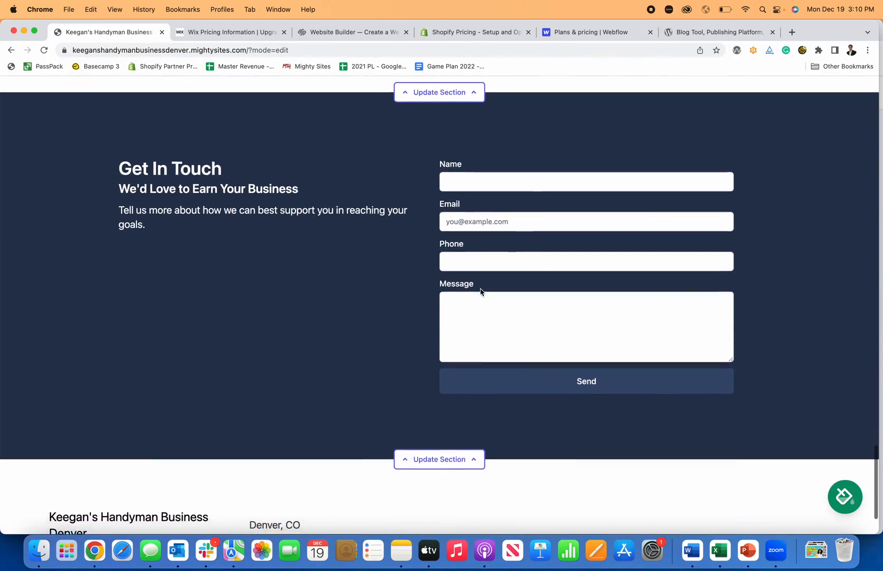
pyautogui.scroll(-3)
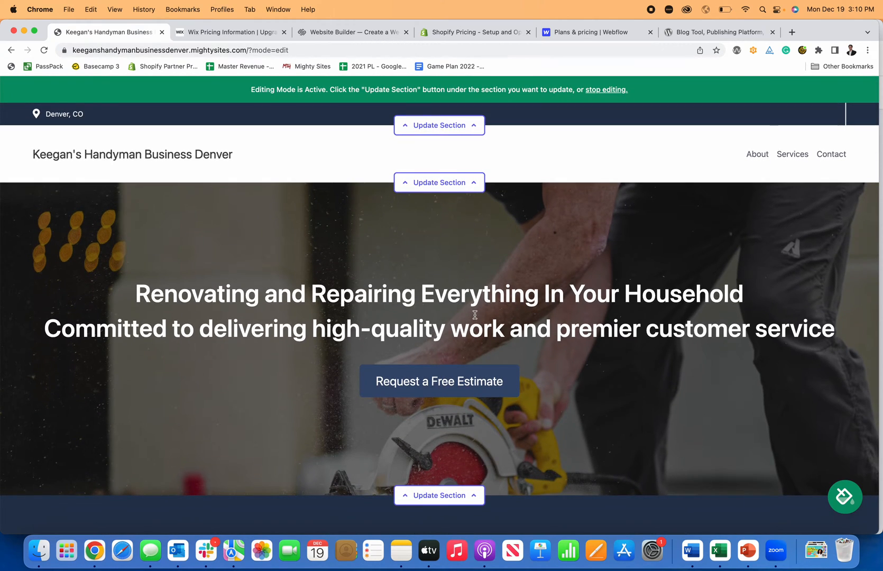
pyautogui.scroll(-3)
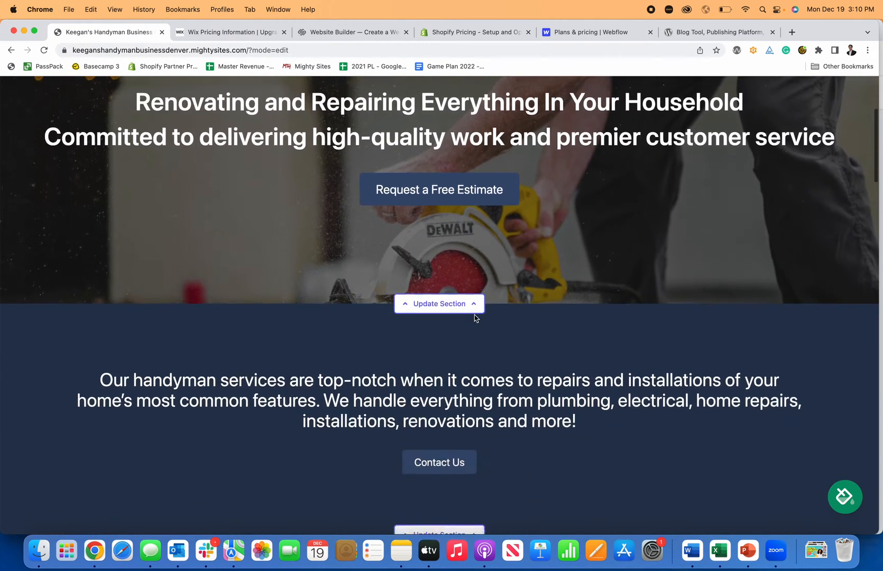
pyautogui.scroll(-3)
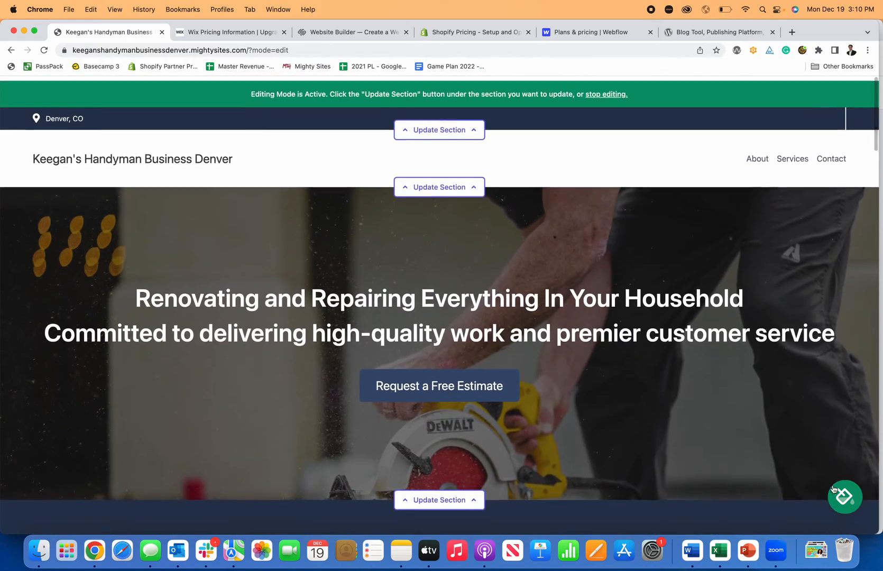
pyautogui.scroll(-3)
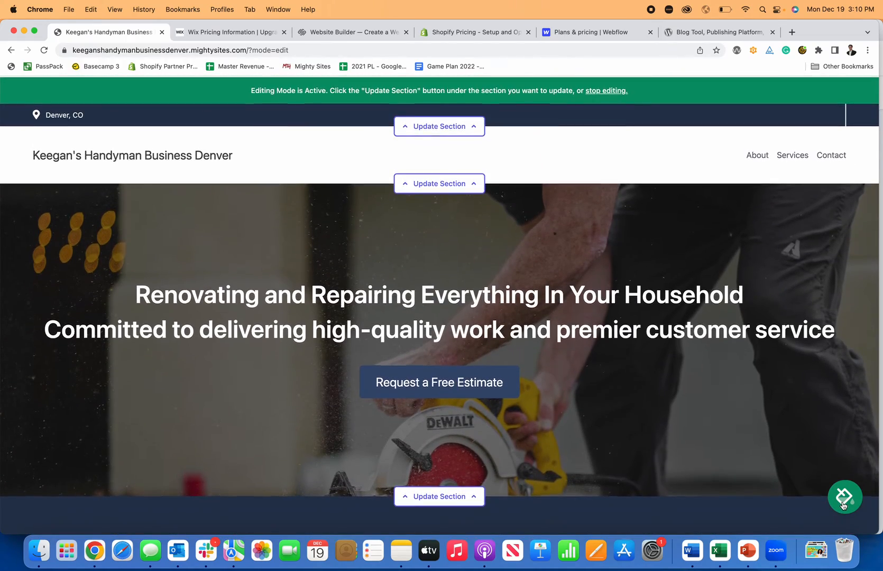
# - Preview green-and-cream and maroon-and-black themes, then save the chosen theme
pyautogui.click(843, 497)
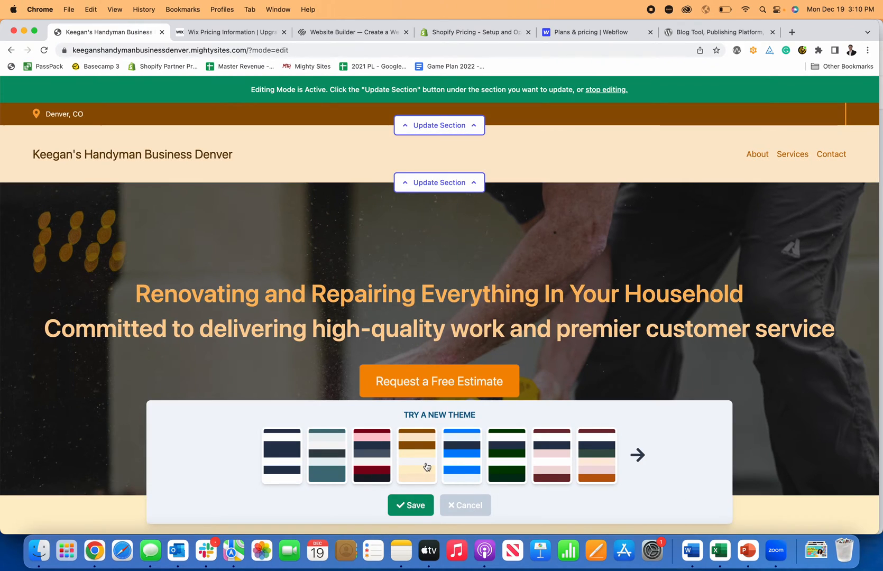
pyautogui.click(505, 456)
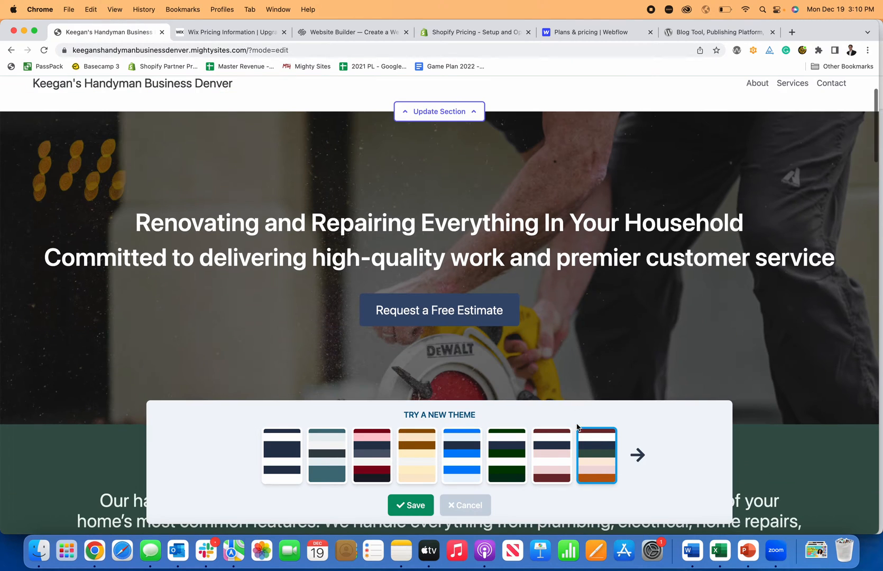
pyautogui.scroll(-3)
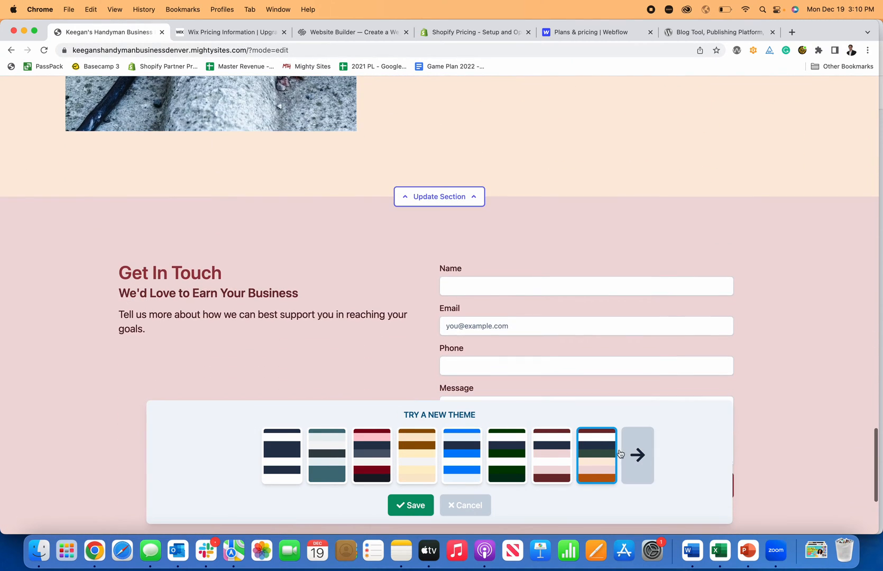
pyautogui.click(638, 455)
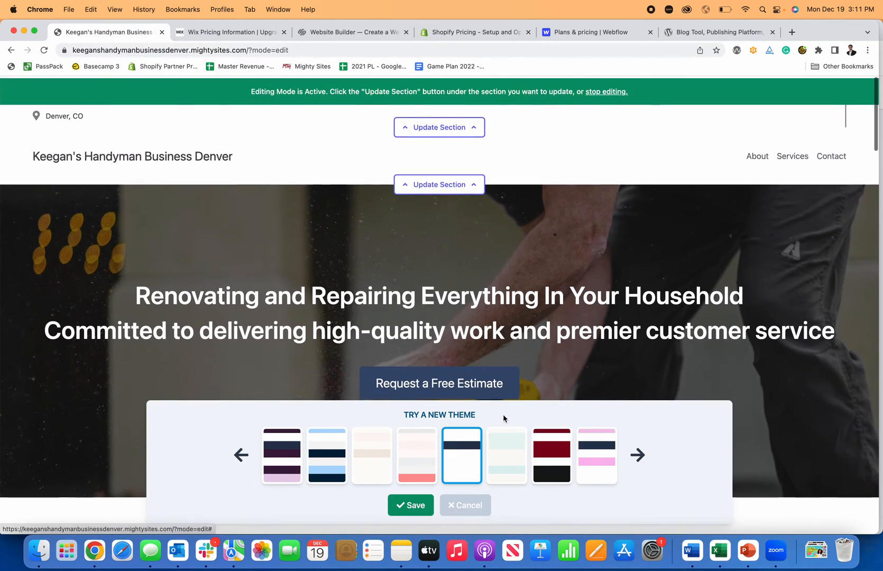
pyautogui.click(551, 454)
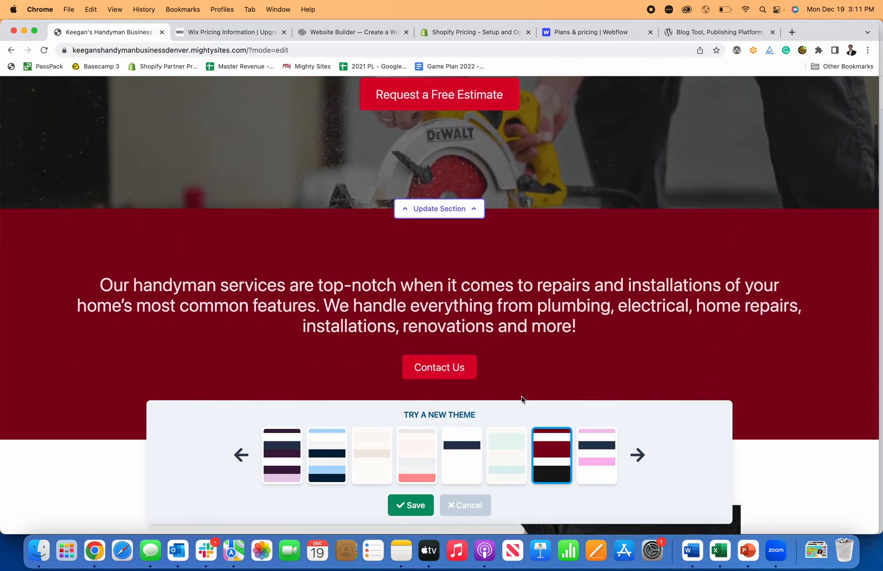
pyautogui.click(595, 455)
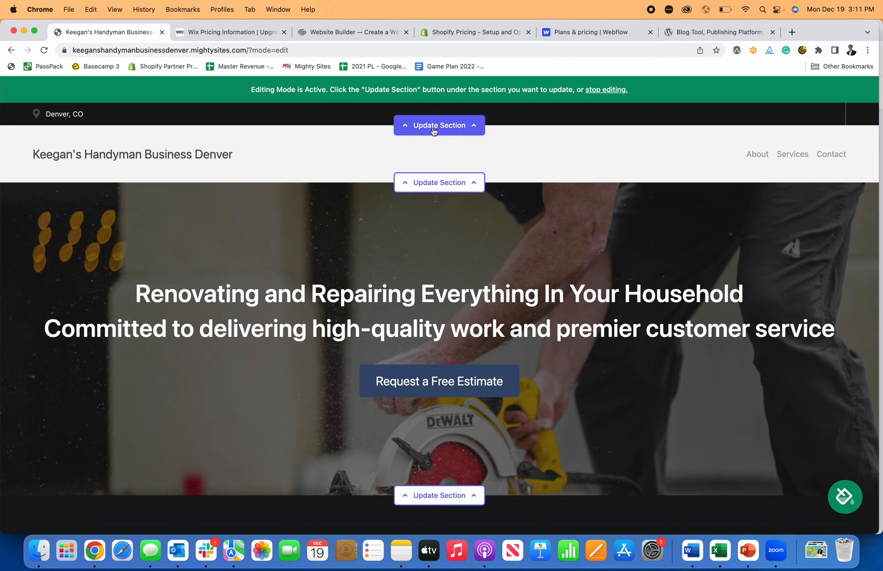
pyautogui.click(438, 125)
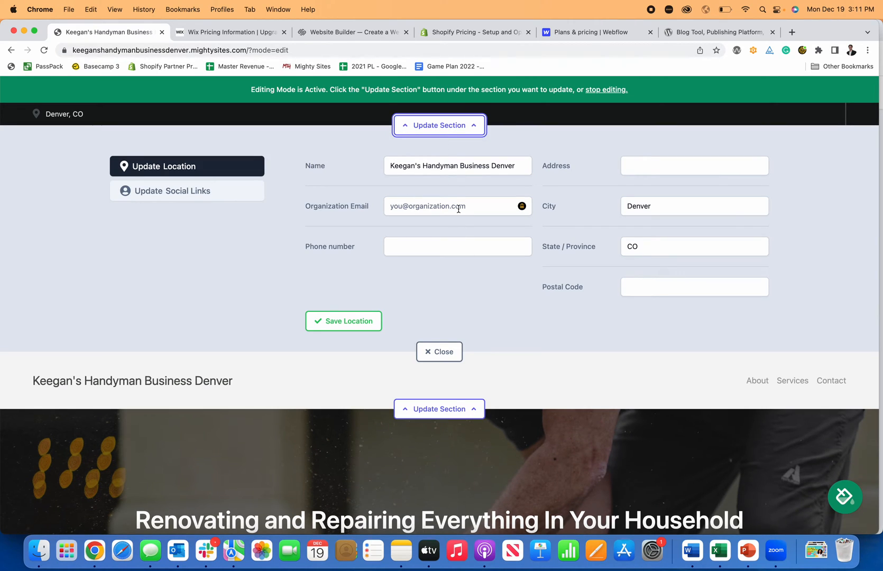
pyautogui.click(457, 205)
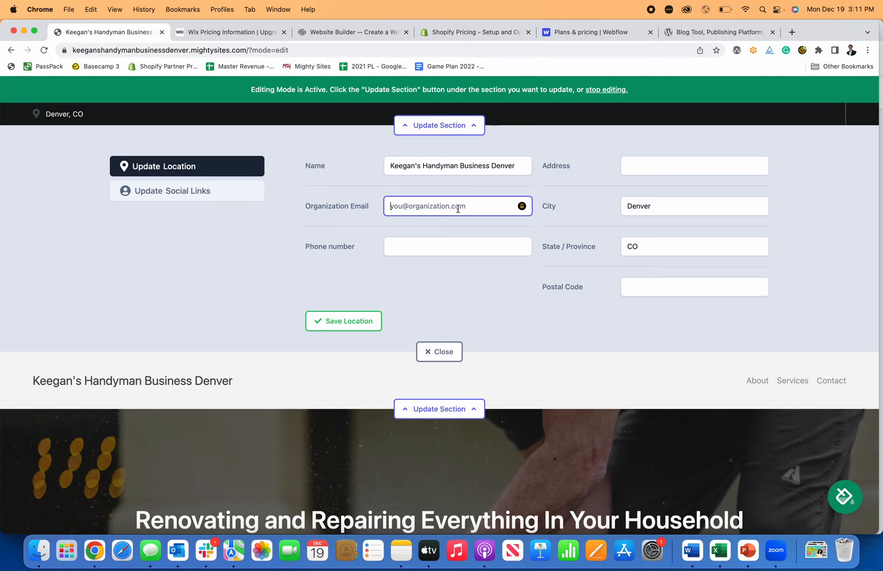
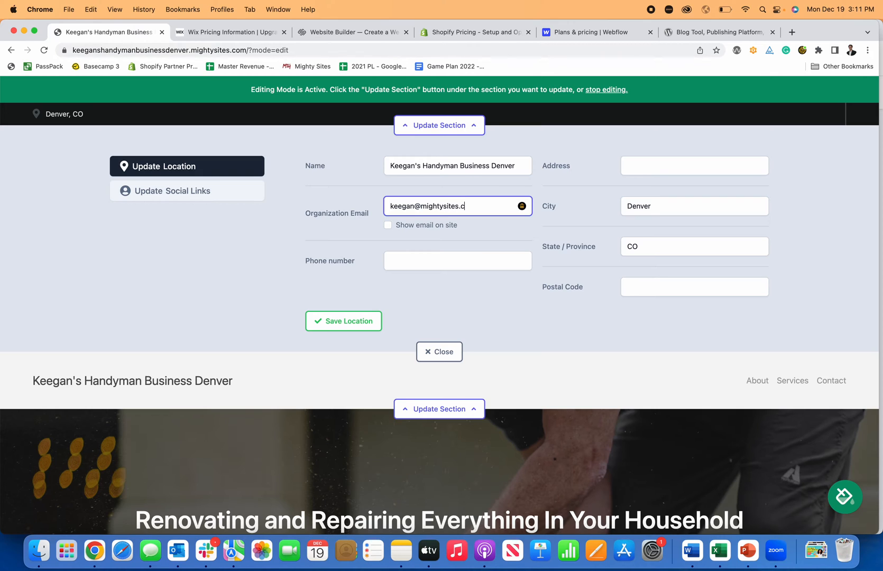
pyautogui.click(387, 225)
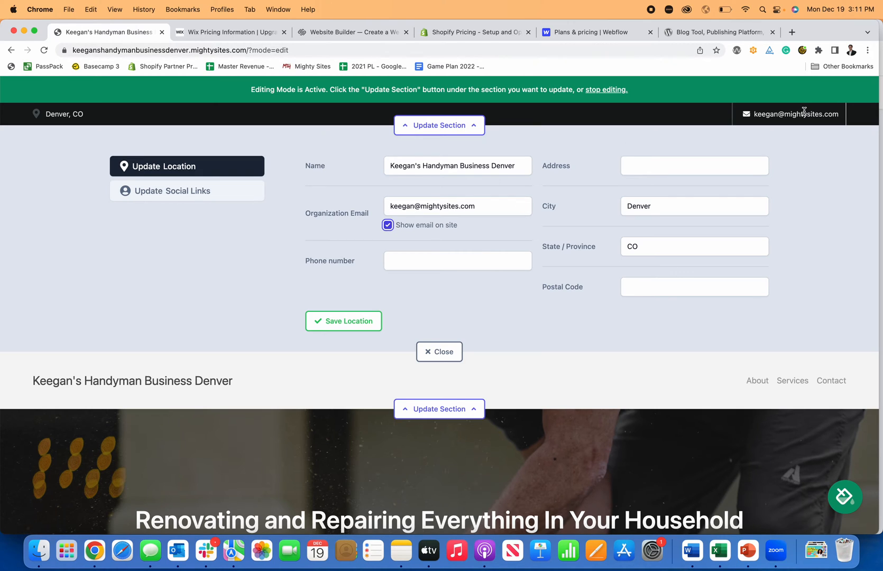
pyautogui.write('777')
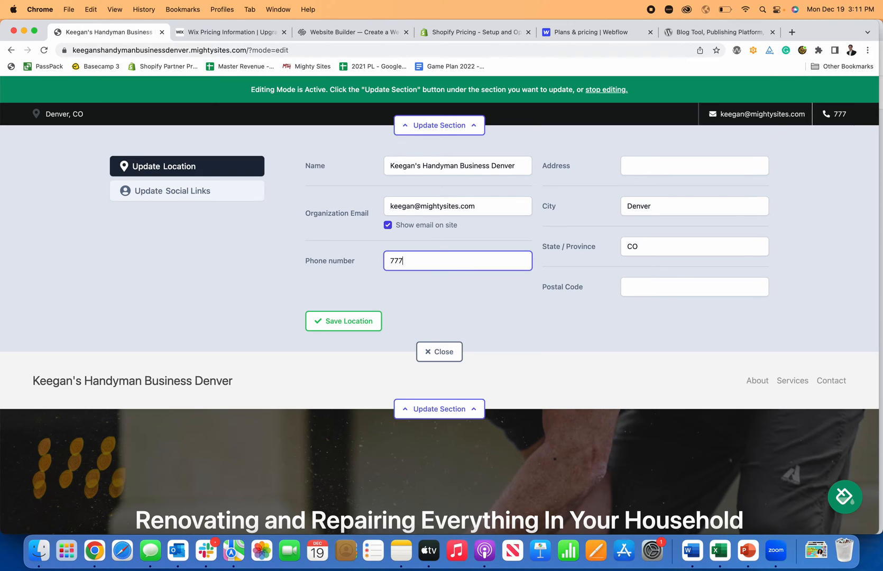
pyautogui.write('777-777-7777')
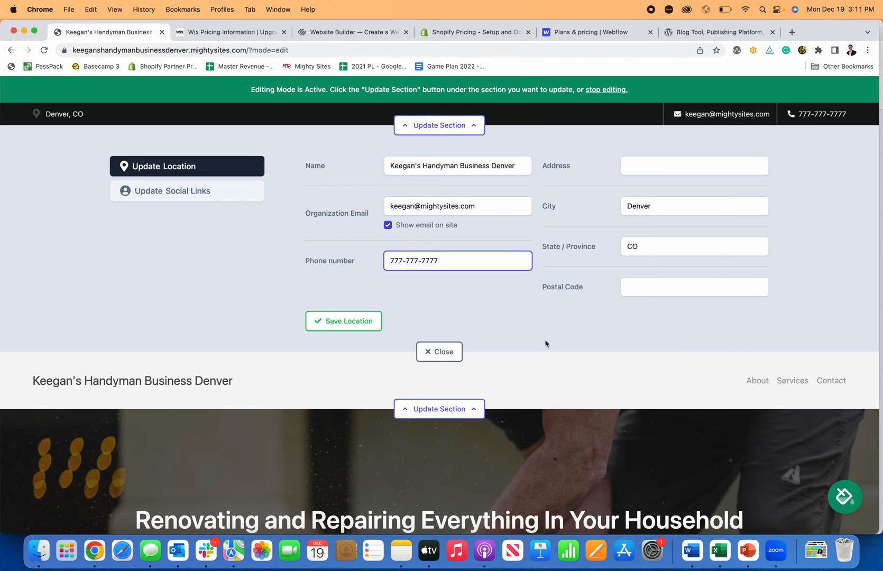
# - Add a Facebook social link to facebook.com/mightysites and close the top bar settings
pyautogui.click(187, 191)
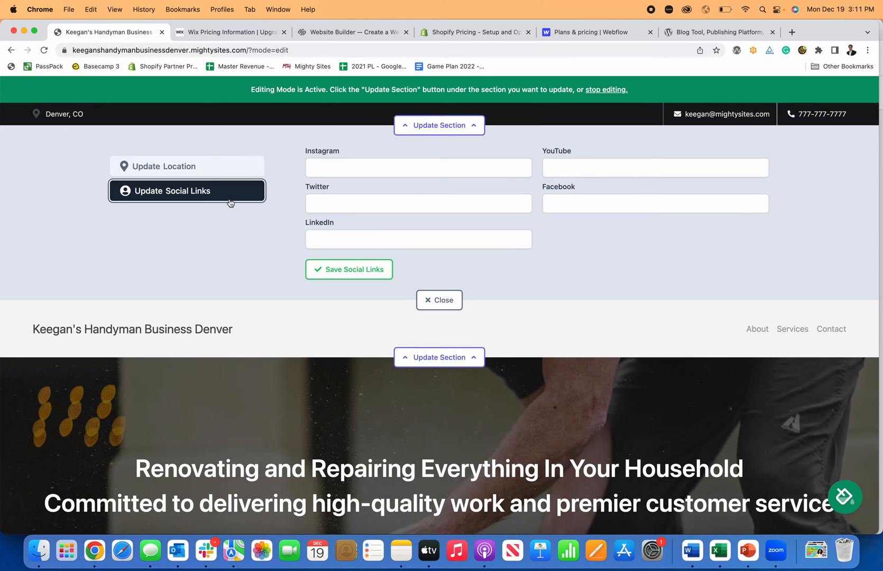
pyautogui.write('f')
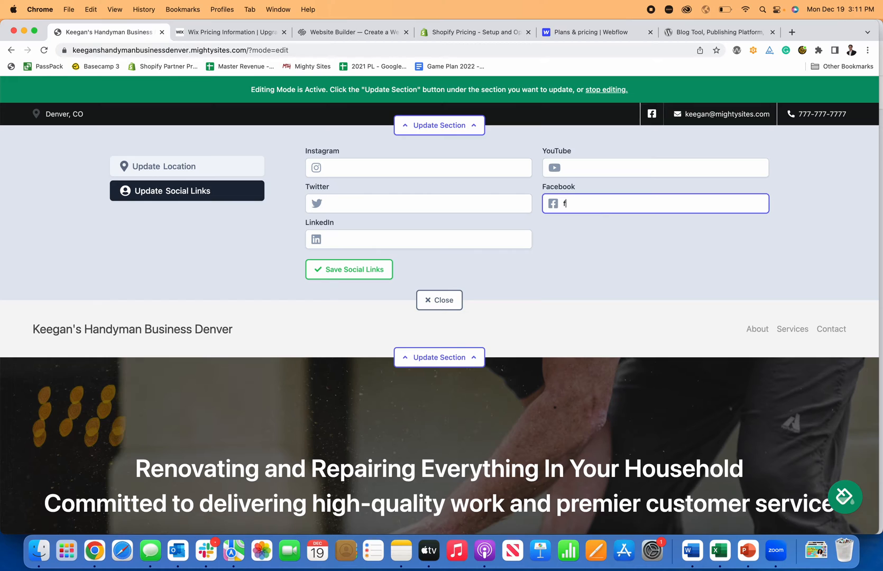
pyautogui.write('acebook.com/mightysite')
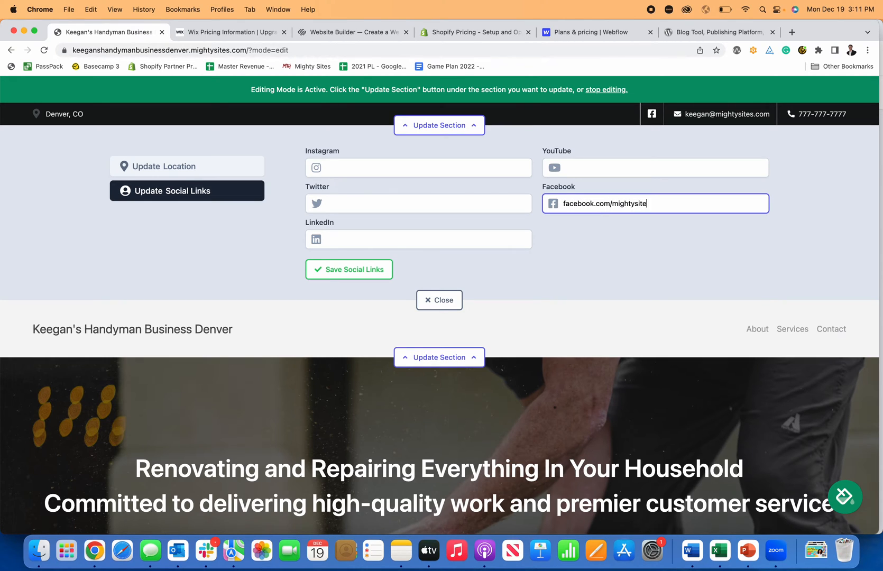
pyautogui.click(349, 269)
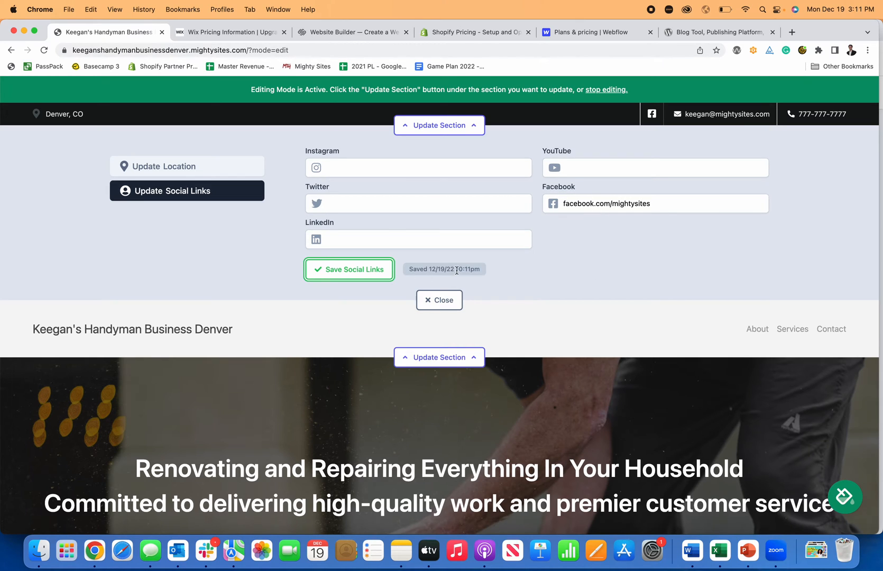
pyautogui.click(438, 301)
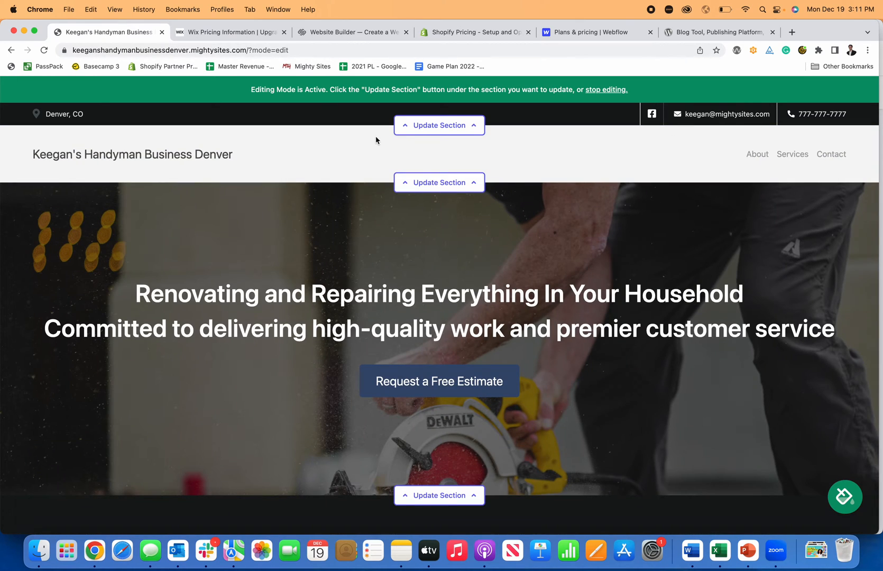
# - Add a 'New Nav Item' menu entry linking to Home: About section and save the menu
pyautogui.click(438, 182)
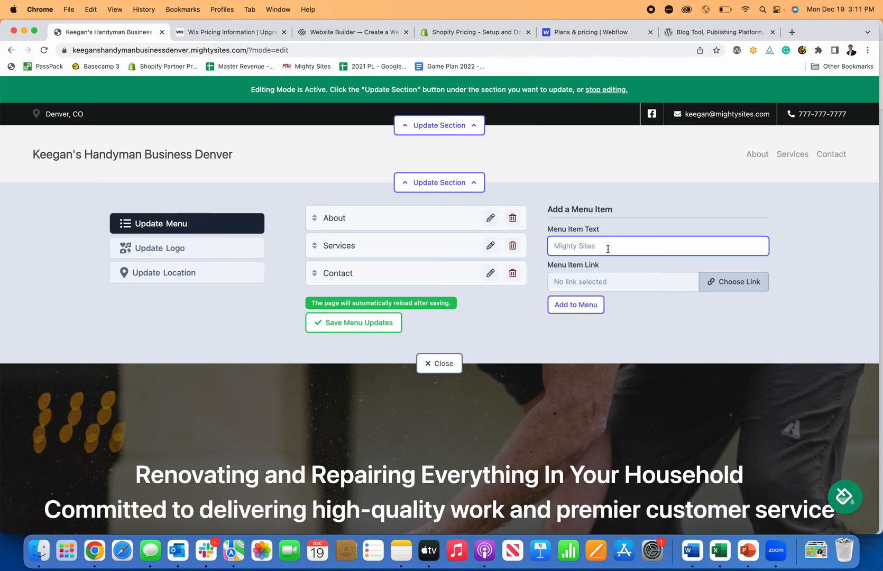
pyautogui.write('Ads')
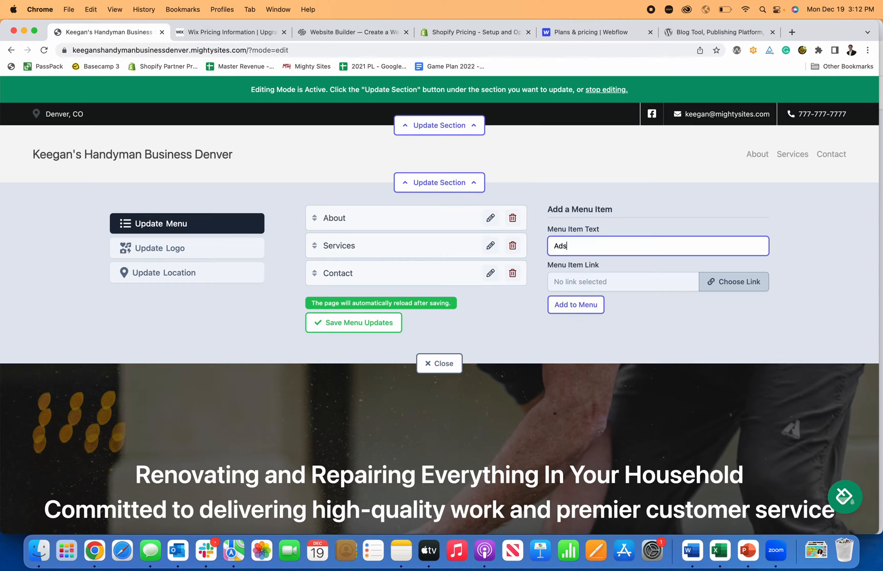
pyautogui.write('New')
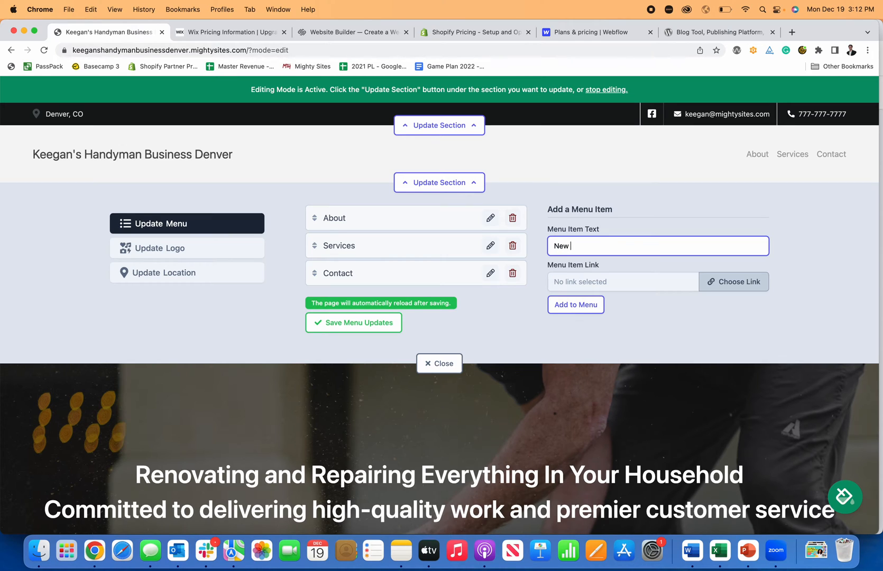
pyautogui.write('Nave')
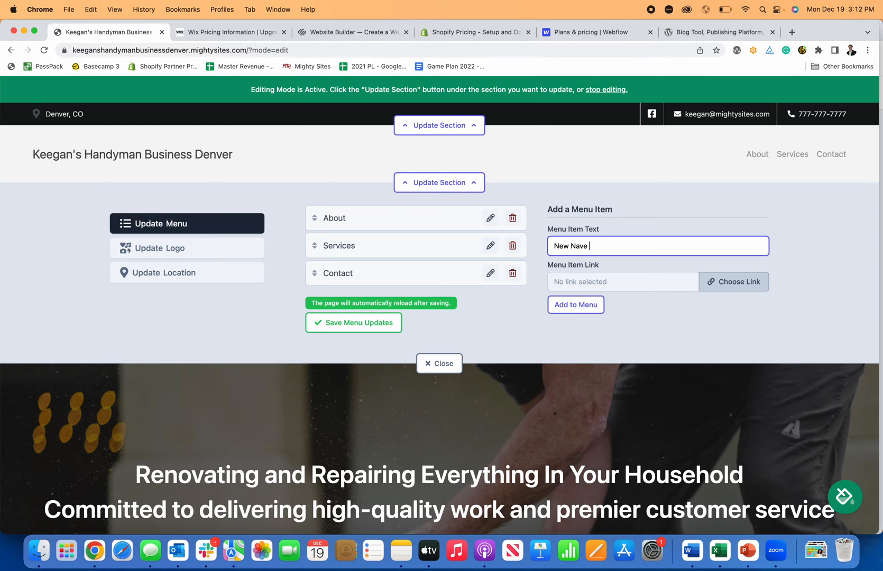
pyautogui.click(733, 282)
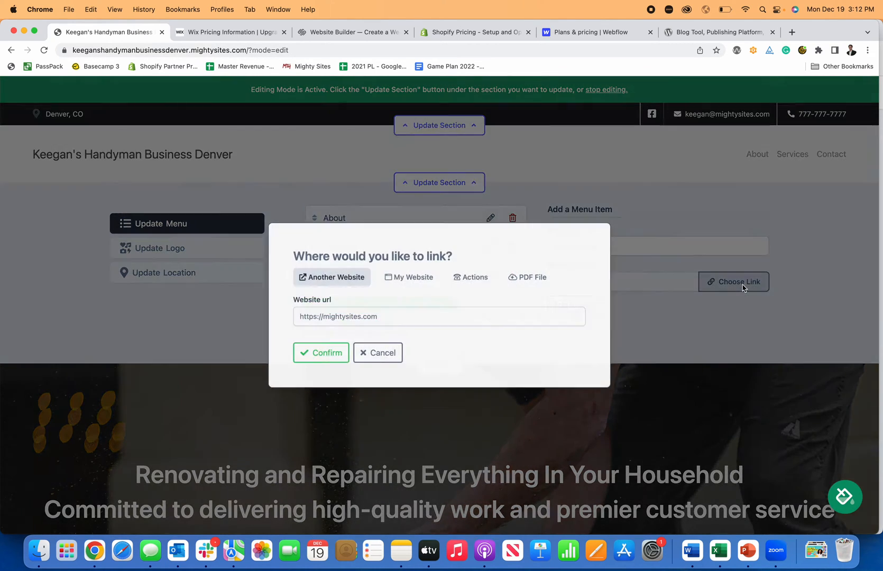
pyautogui.click(408, 276)
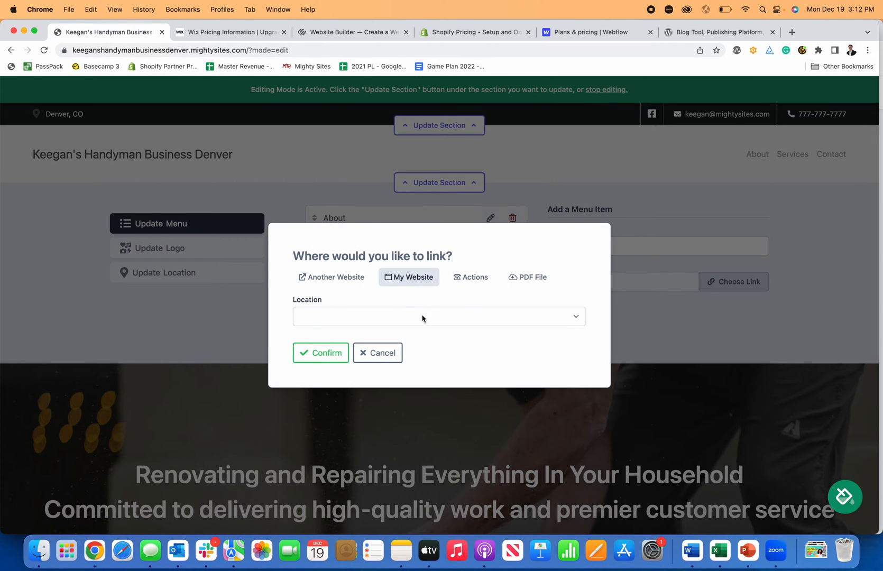
pyautogui.click(438, 316)
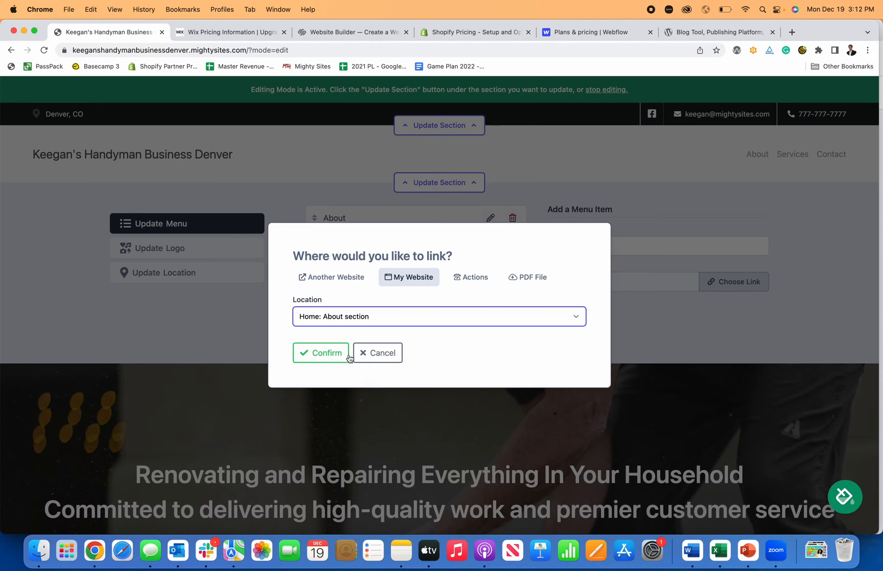
pyautogui.click(320, 353)
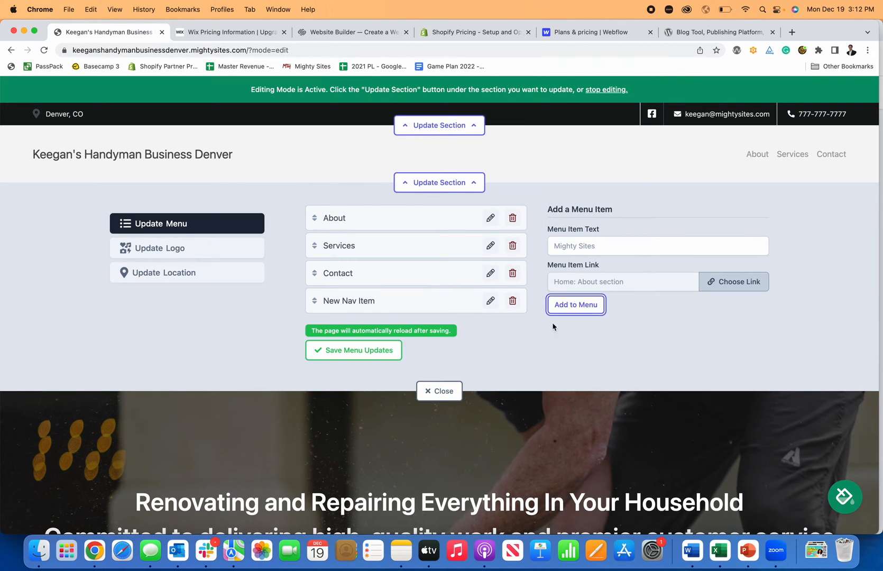
pyautogui.click(439, 391)
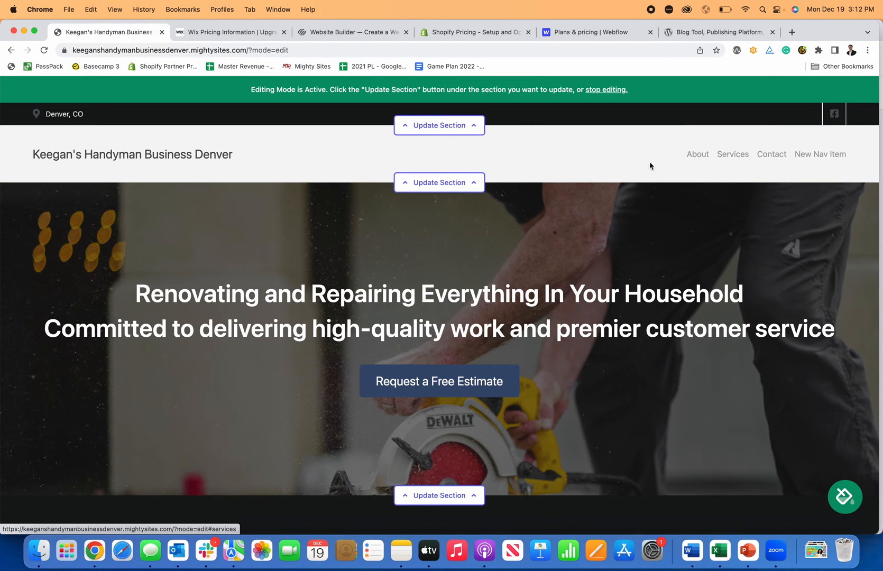
pyautogui.click(439, 182)
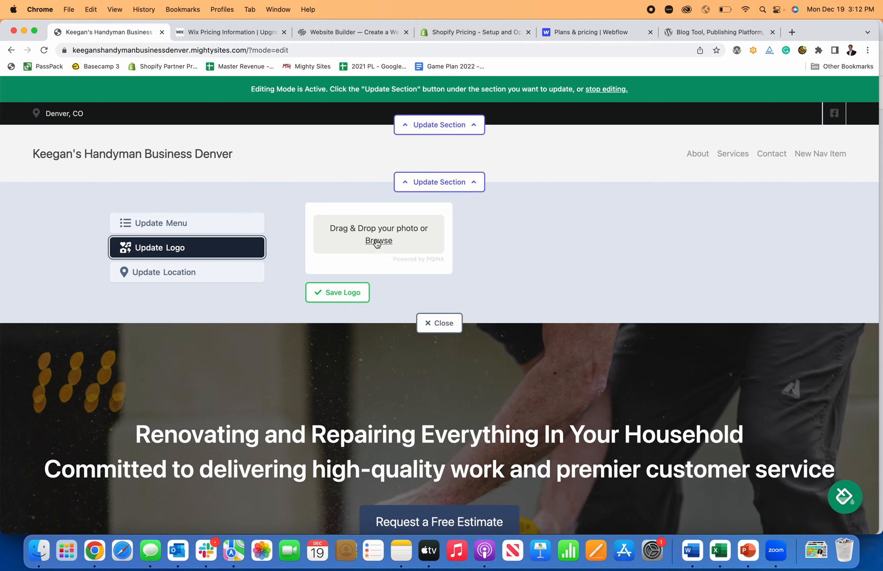
# - Upload 'Mighty Sites Logo YouTube.png' as the header logo and save it
pyautogui.click(378, 241)
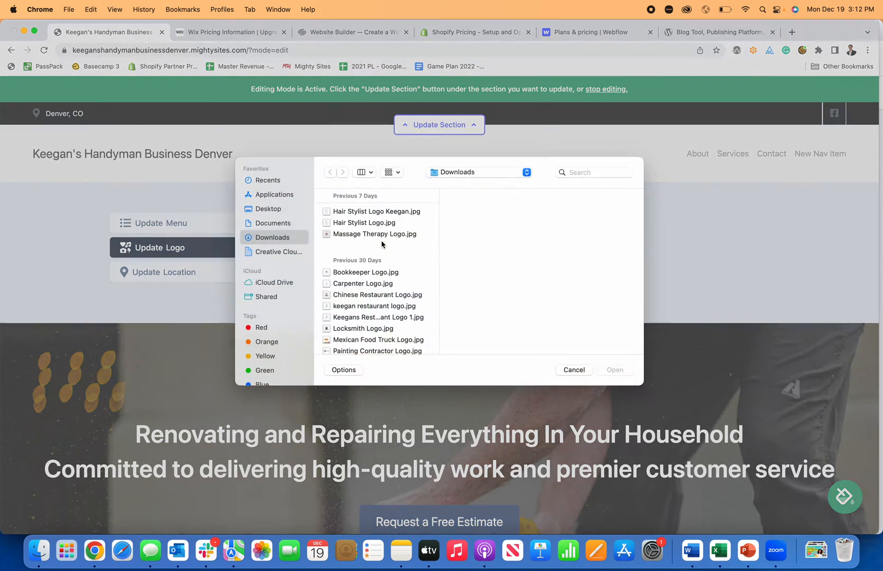
pyautogui.write('logo')
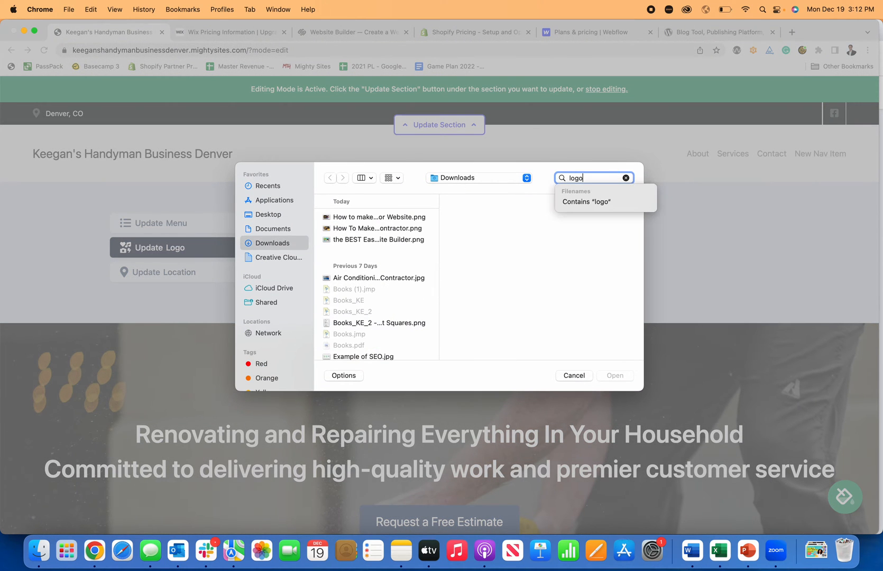
pyautogui.click(362, 202)
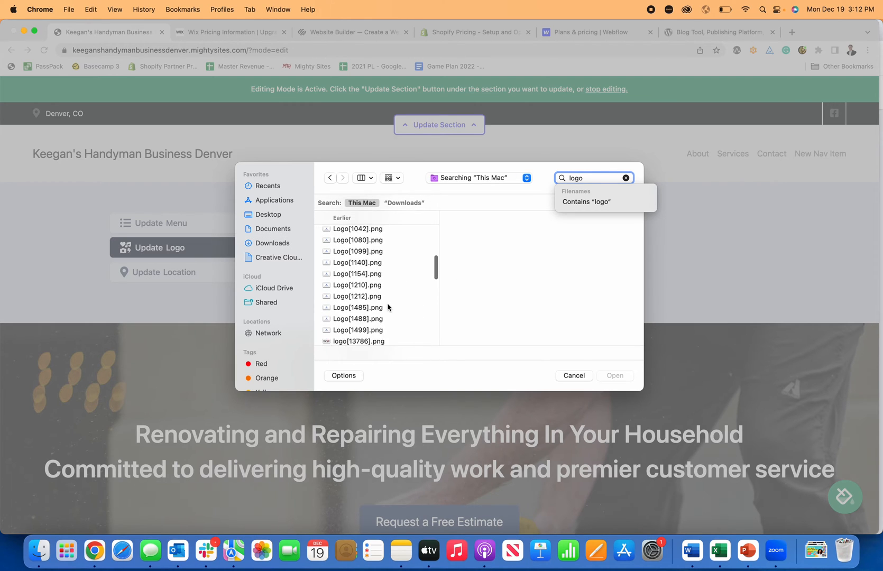
pyautogui.scroll(-3)
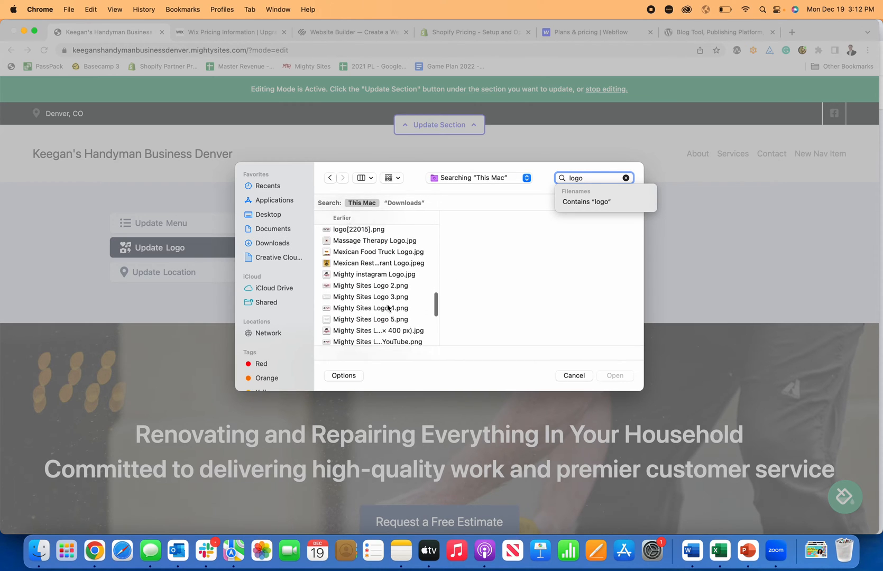
pyautogui.click(375, 285)
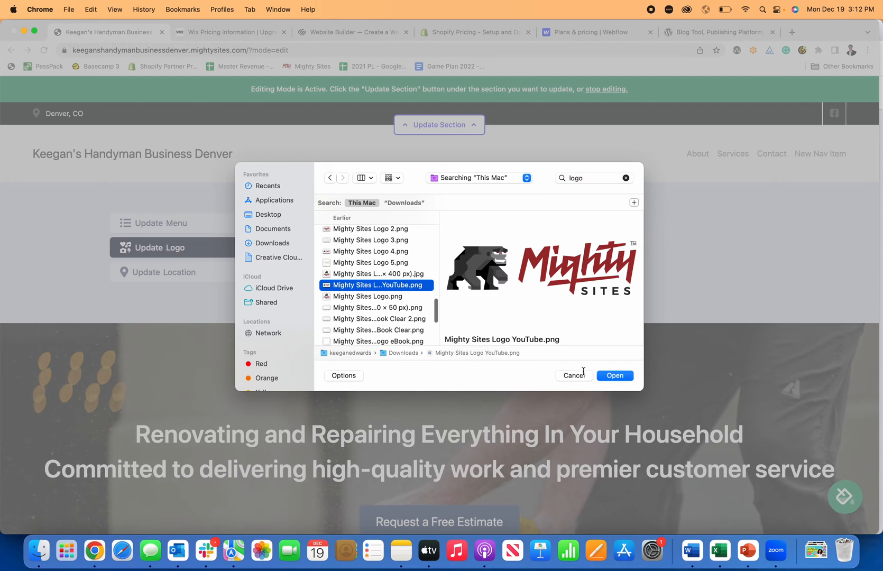
pyautogui.click(615, 375)
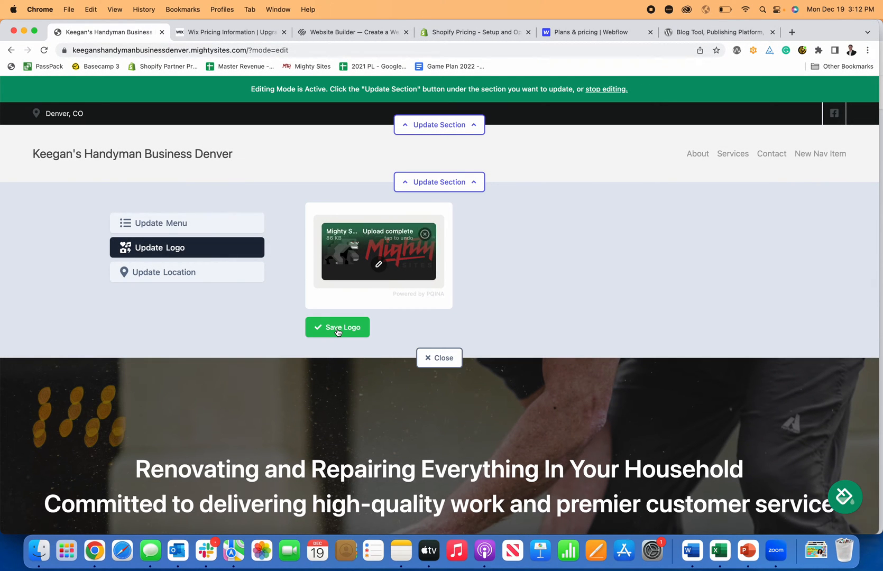
pyautogui.click(338, 327)
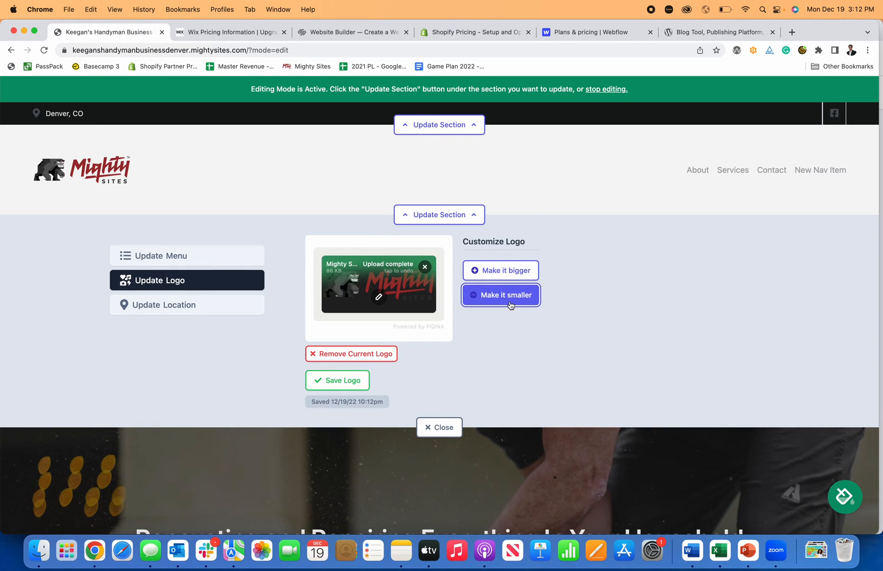
pyautogui.click(500, 295)
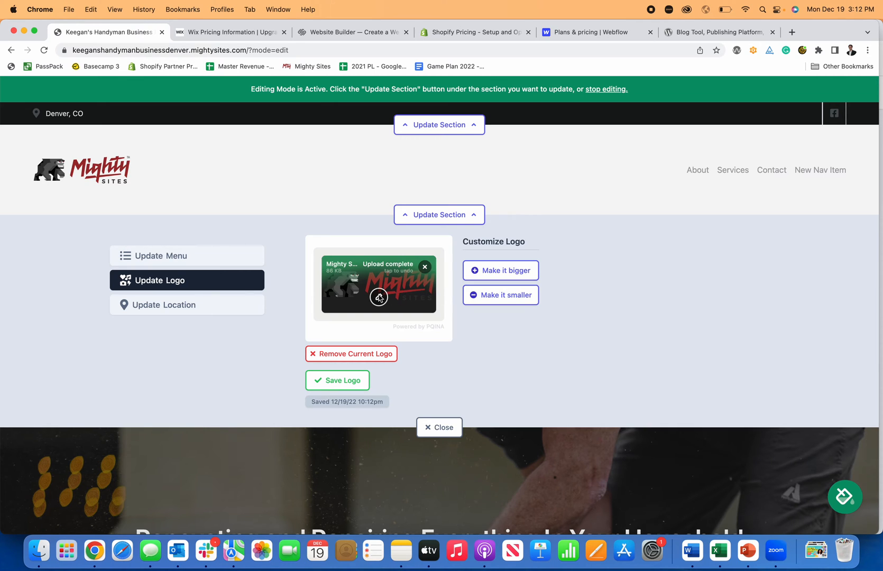
# - Crop the empty space above and below the logo, re-save it, and make it smaller
pyautogui.click(378, 296)
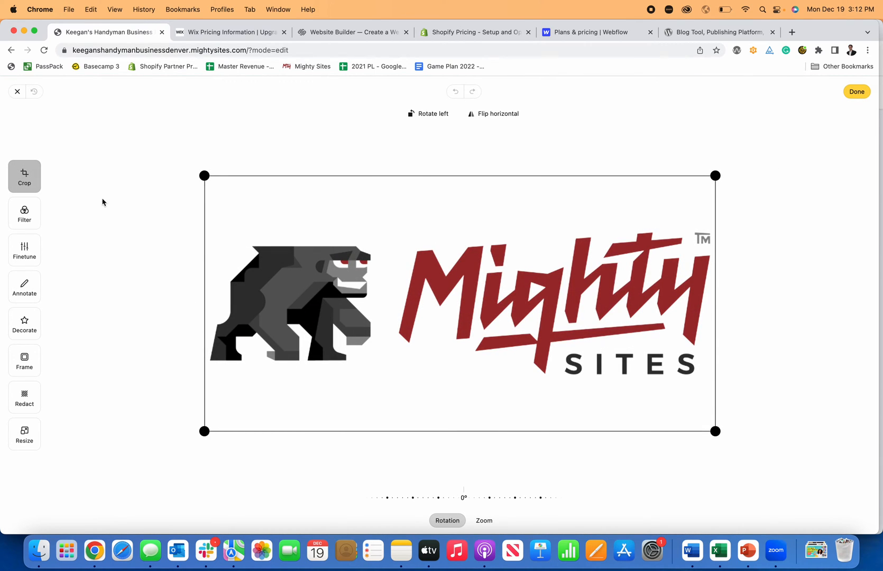
pyautogui.click(25, 249)
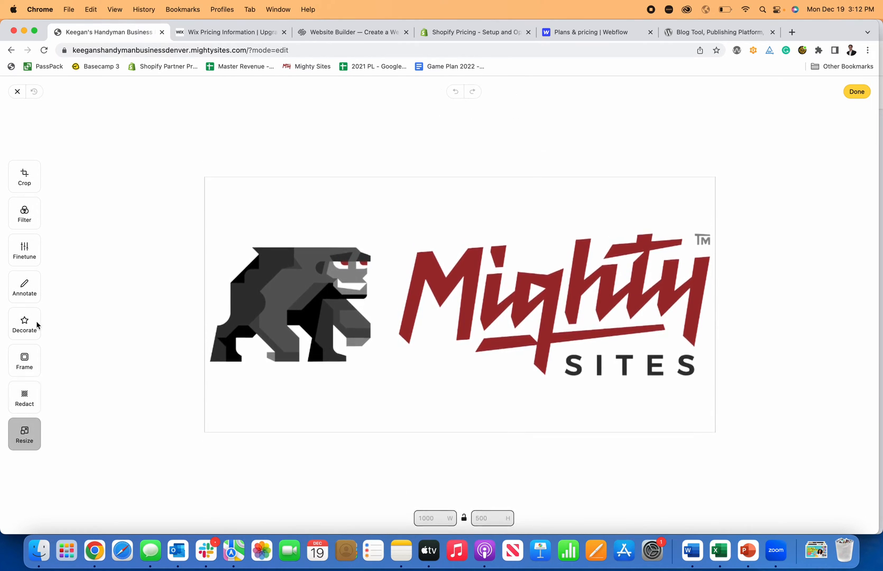
pyautogui.click(24, 176)
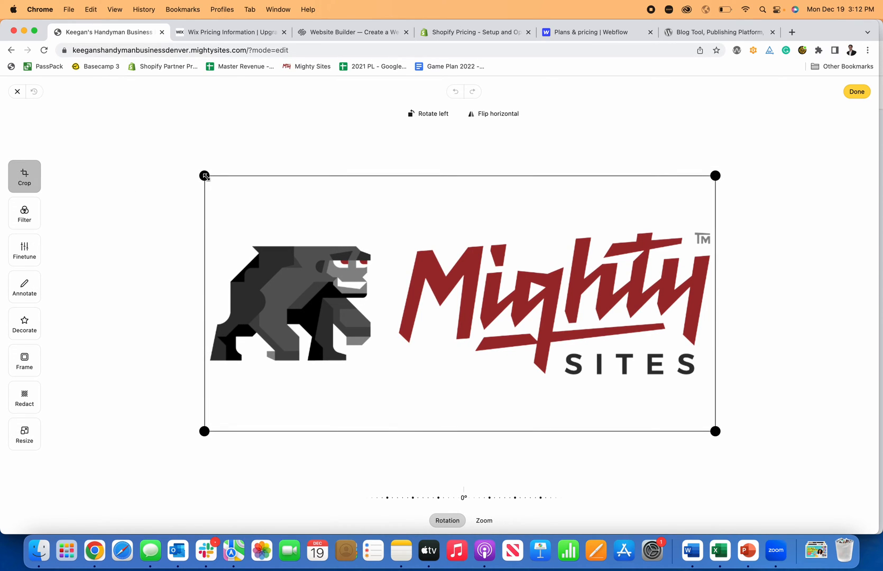
pyautogui.moveTo(205, 175); pyautogui.dragTo(205, 222)
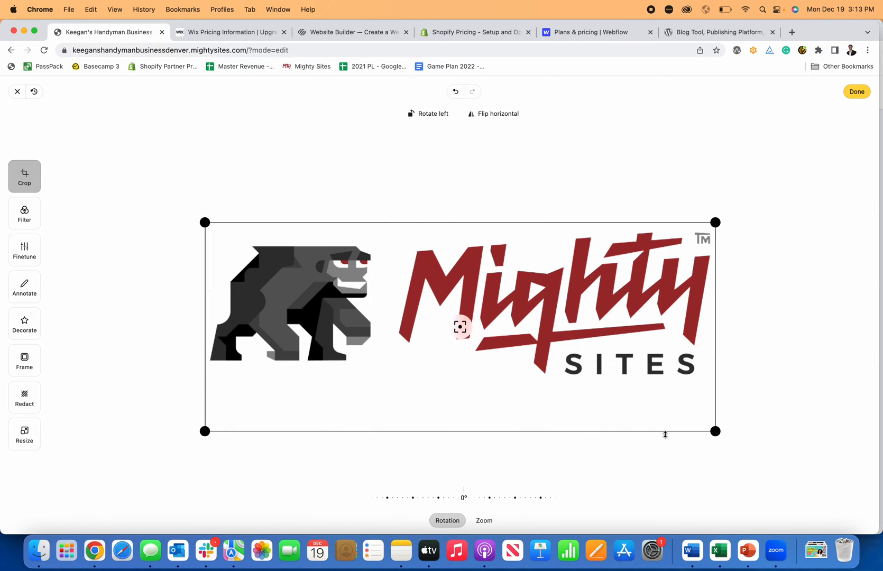
pyautogui.moveTo(715, 431); pyautogui.dragTo(711, 382)
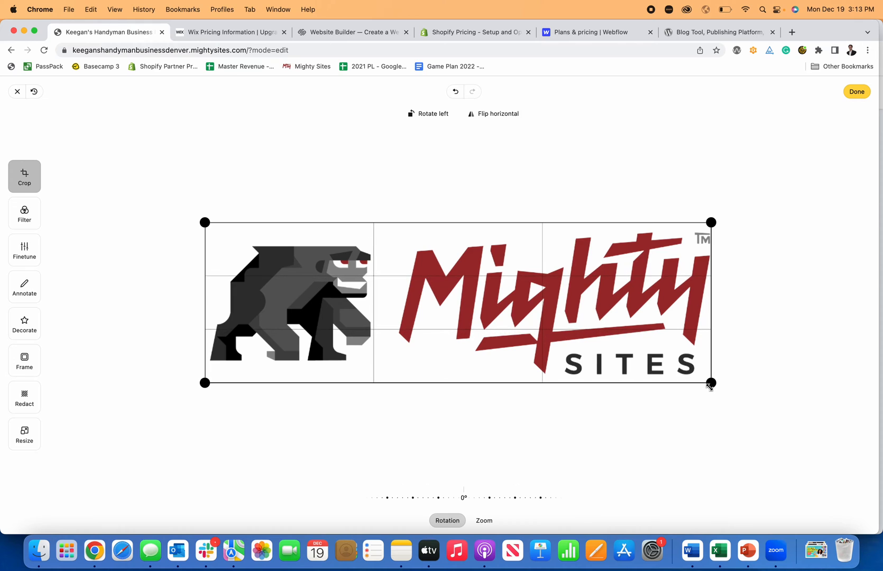
pyautogui.moveTo(711, 383); pyautogui.dragTo(714, 380)
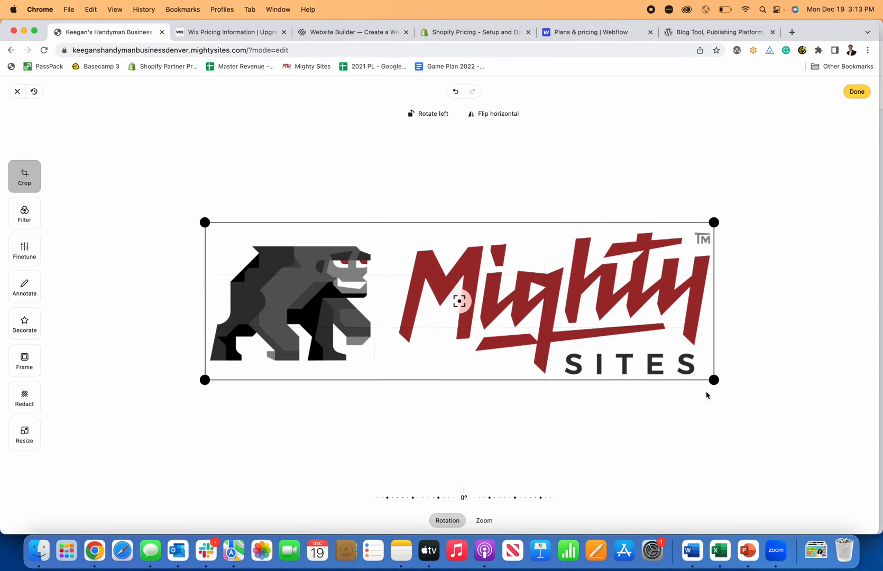
pyautogui.click(856, 91)
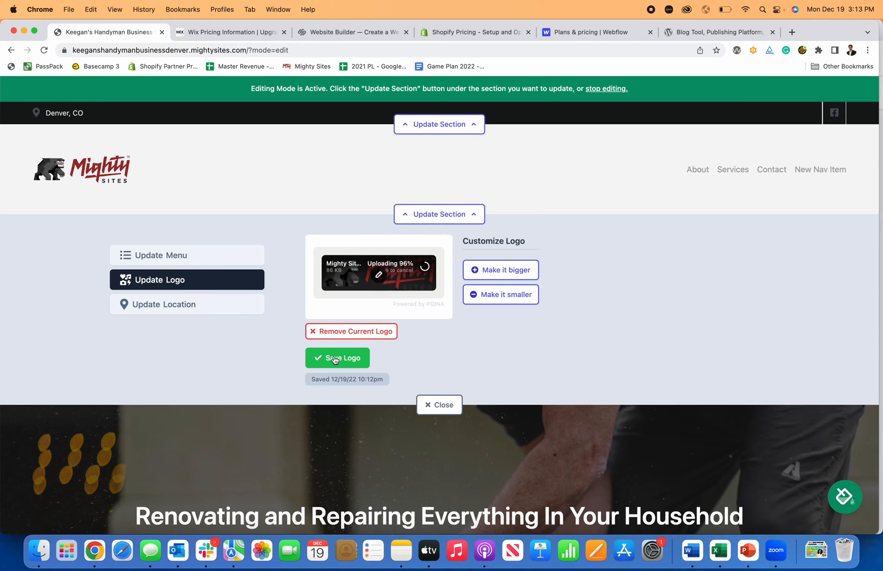
pyautogui.click(337, 358)
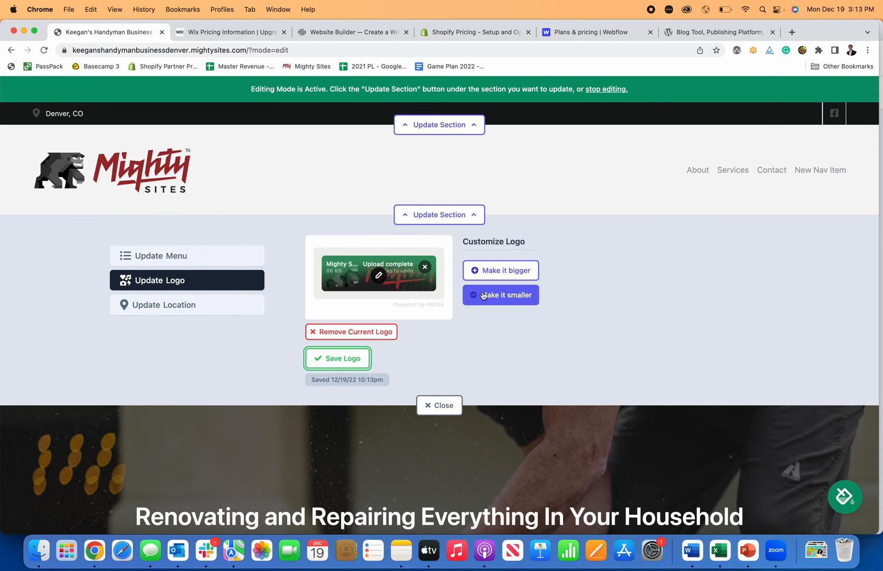
pyautogui.click(500, 295)
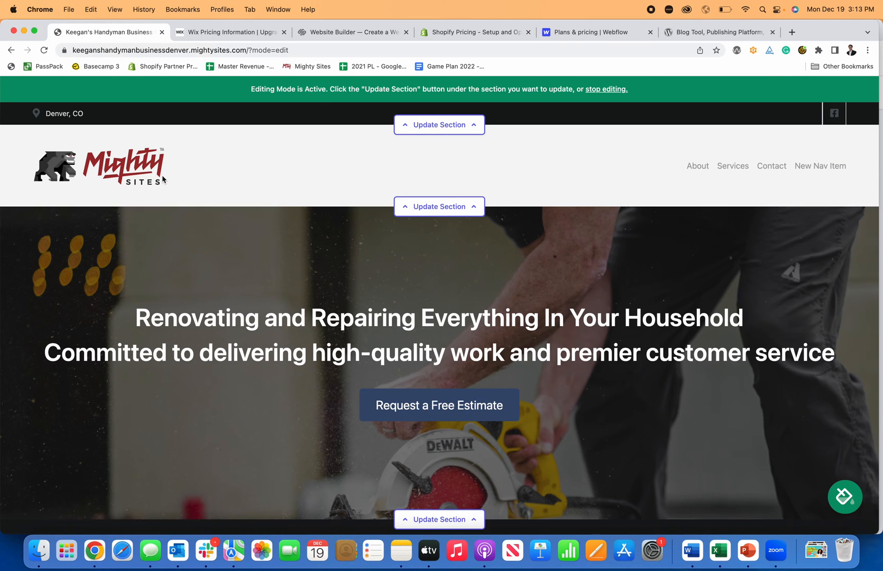
# - Change the hero section's title to 'Handyman Services' in its section editor
pyautogui.scroll(-3)
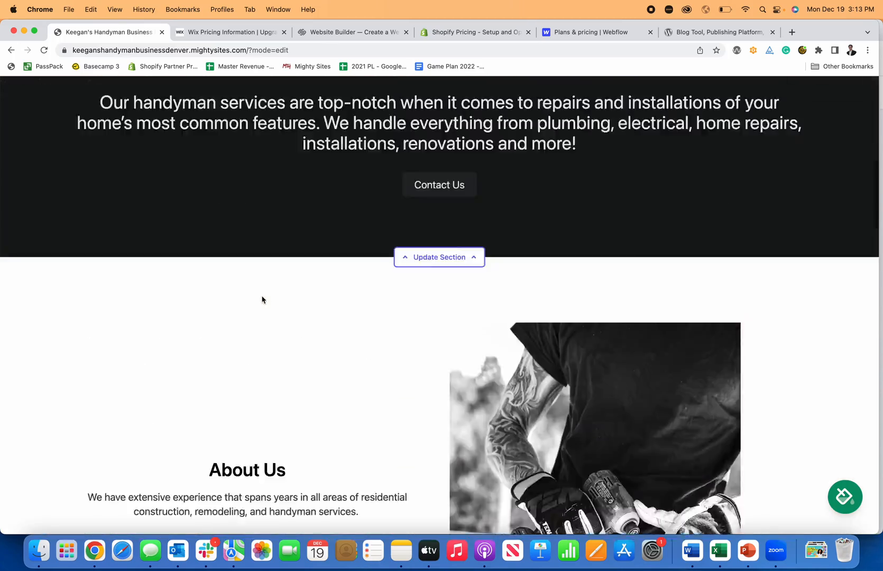
pyautogui.click(439, 257)
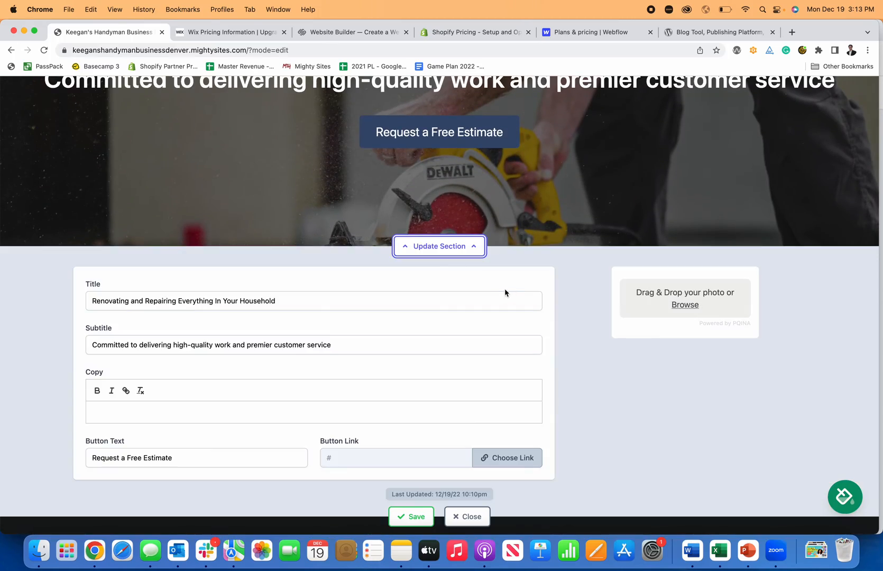
pyautogui.scroll(-3)
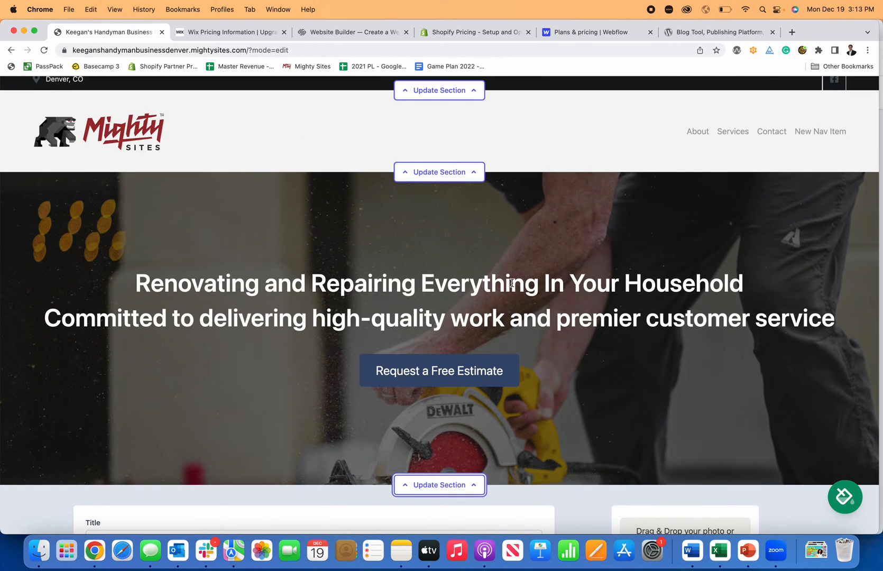
pyautogui.scroll(-3)
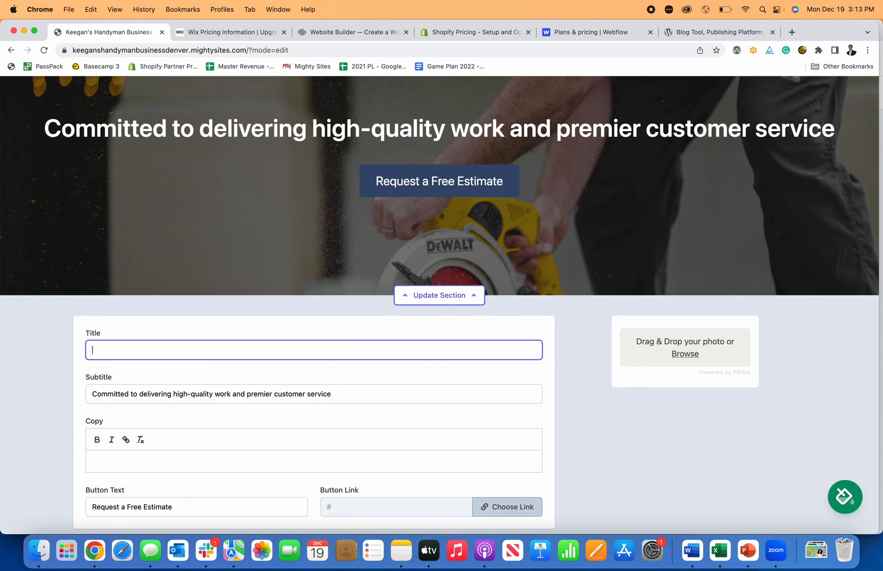
pyautogui.write('Handyma')
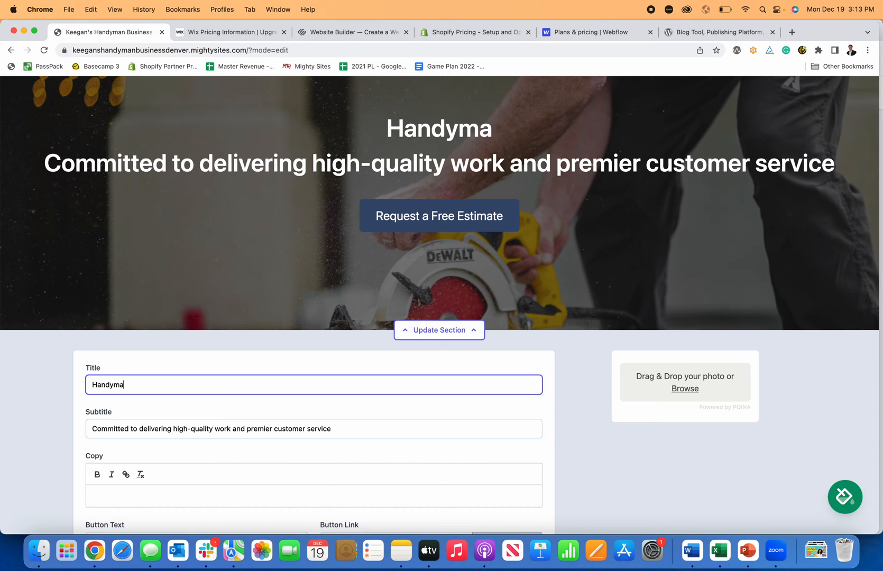
pyautogui.write('n Services')
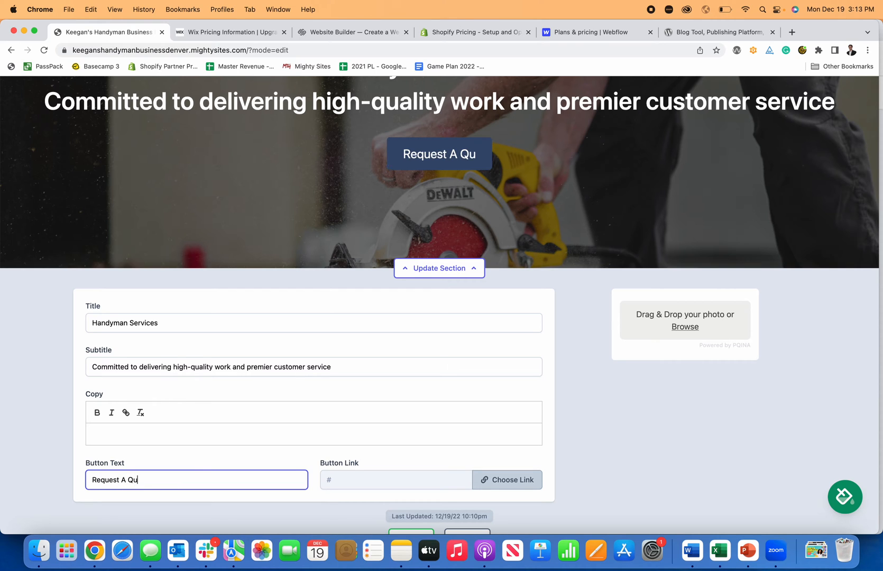
# - Link the hero's Request A Quote button to 'Home: Lead Form section'
pyautogui.click(506, 480)
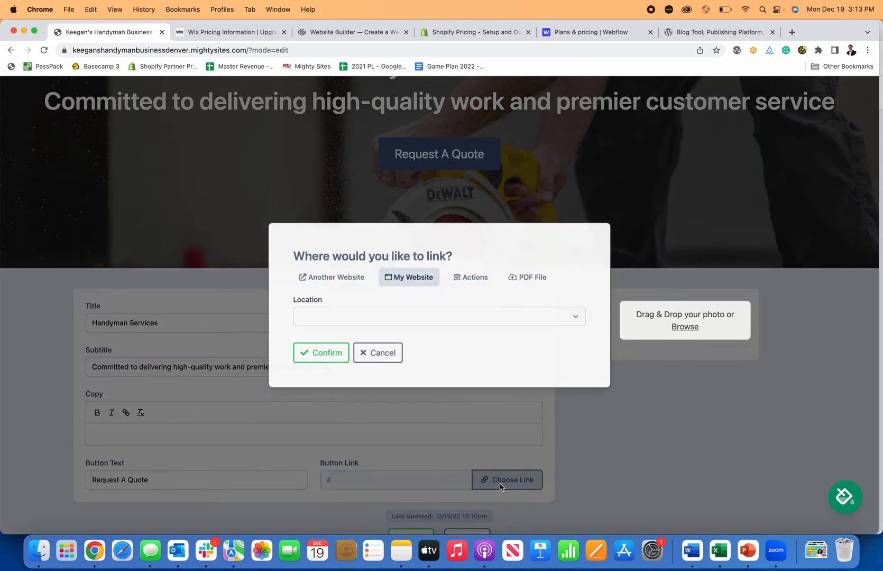
pyautogui.scroll(-3)
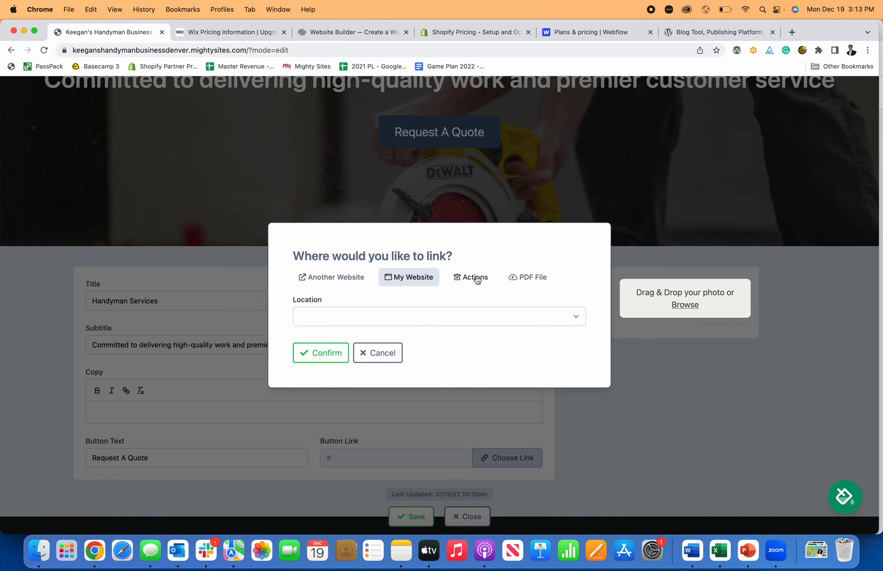
pyautogui.click(475, 276)
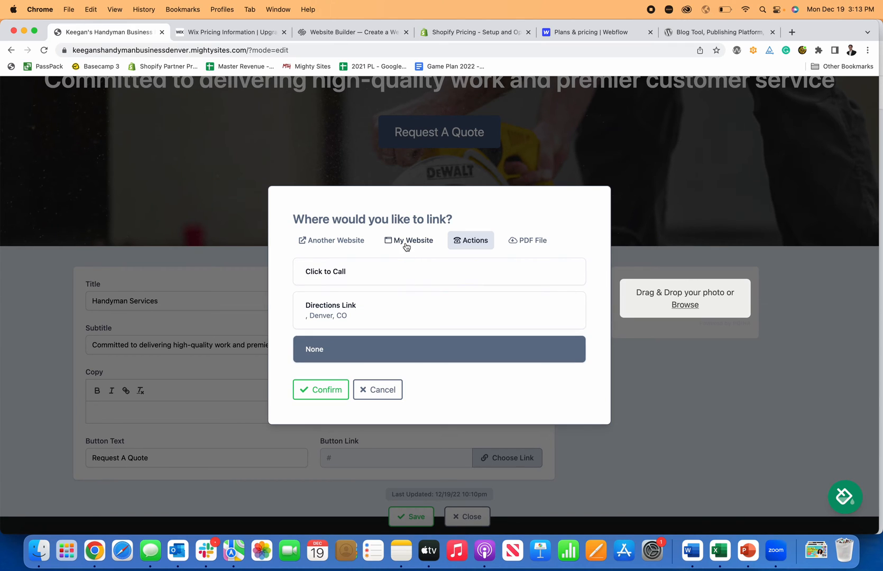
pyautogui.click(409, 240)
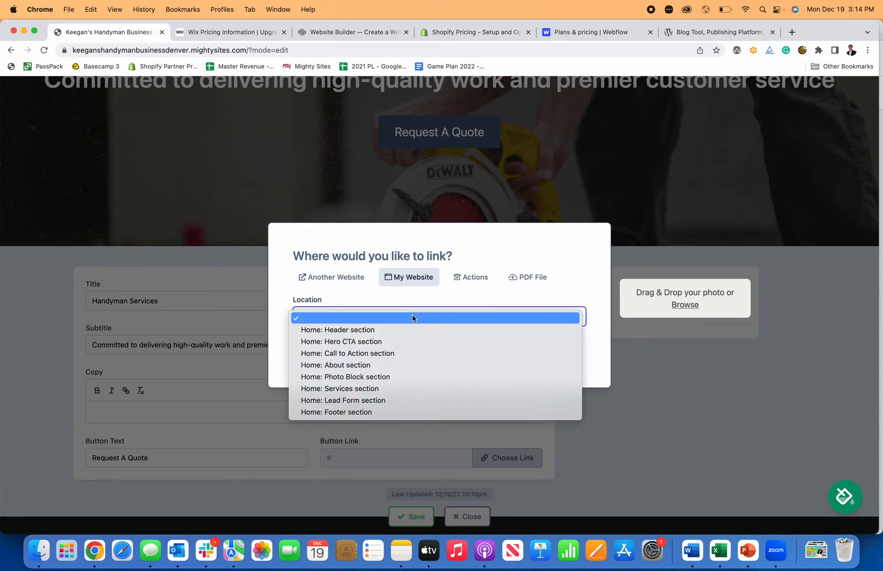
pyautogui.click(342, 400)
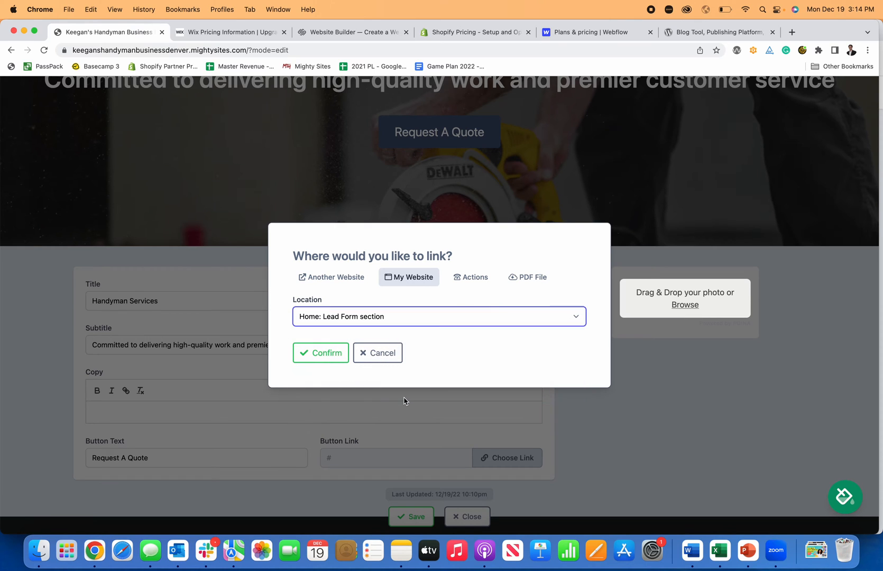
pyautogui.click(320, 353)
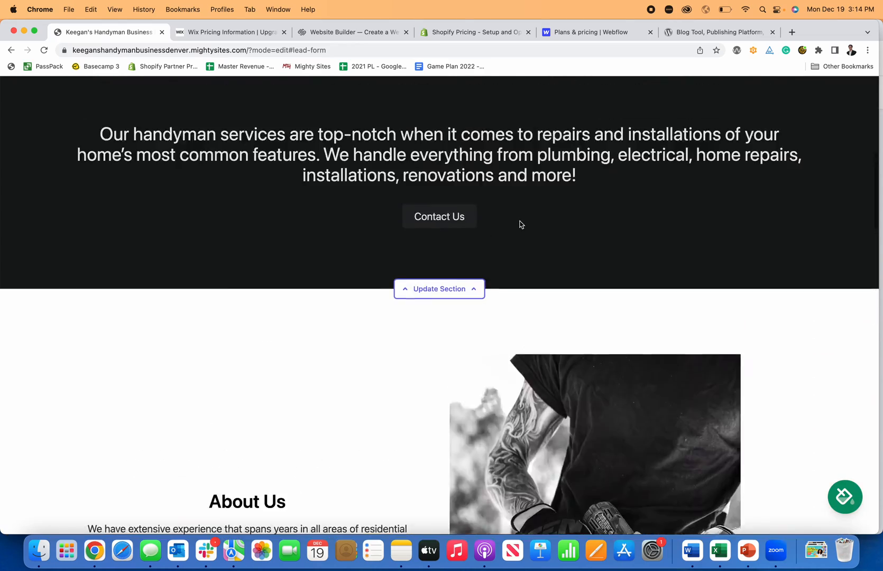
pyautogui.scroll(-3)
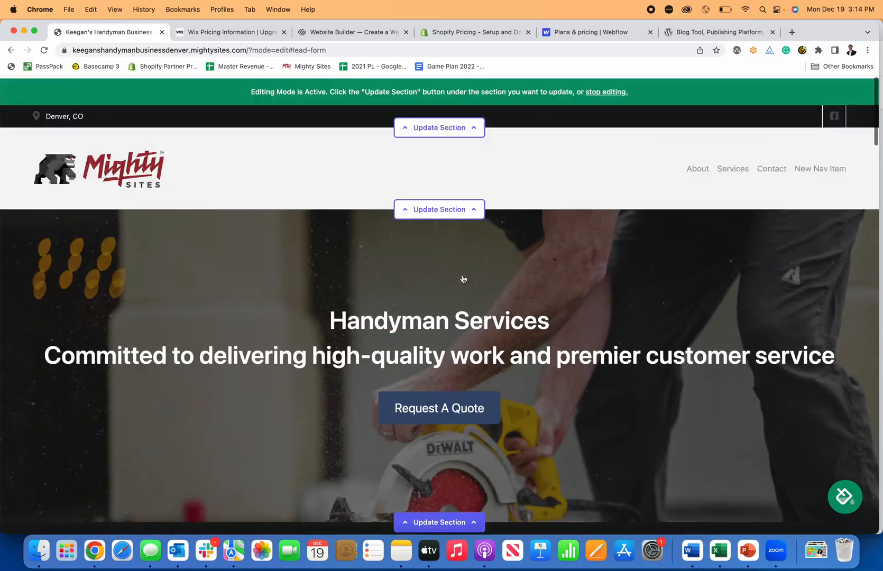
pyautogui.click(438, 127)
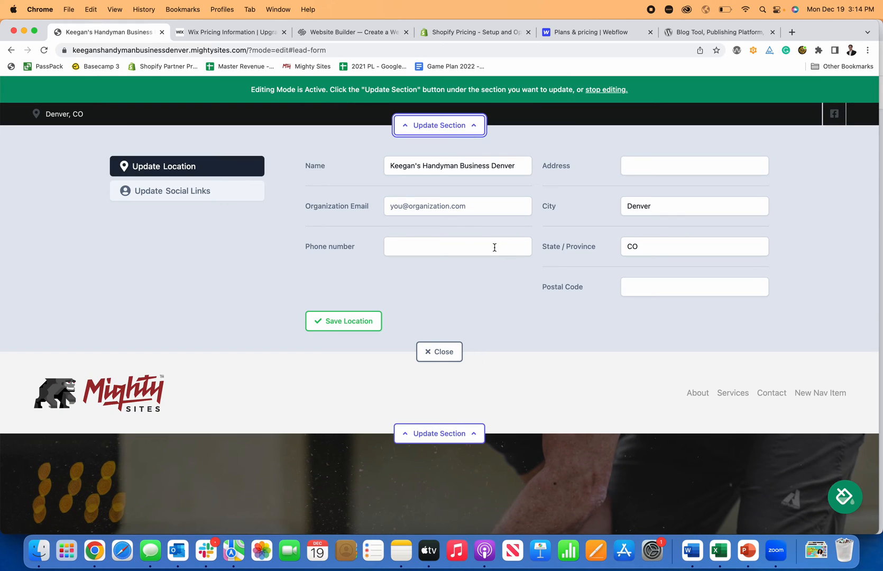
pyautogui.write('777-777-7777')
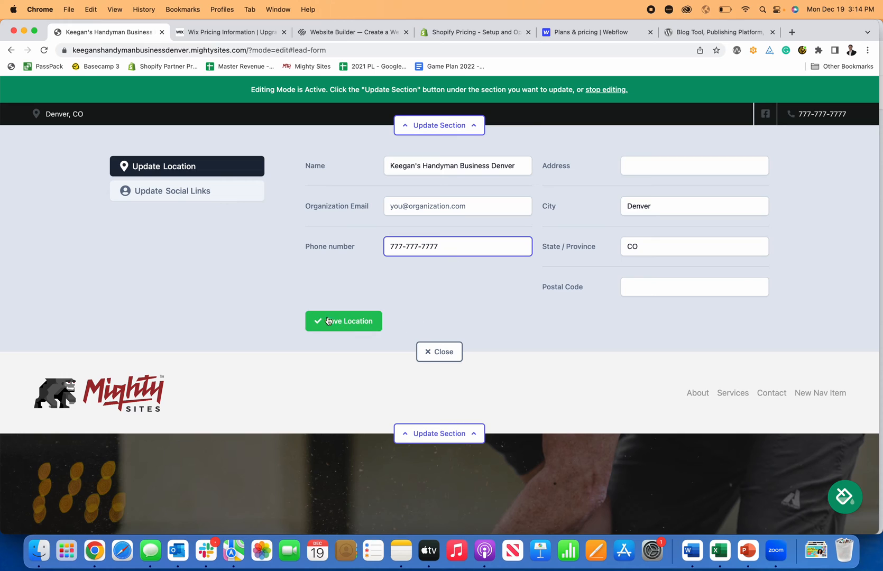
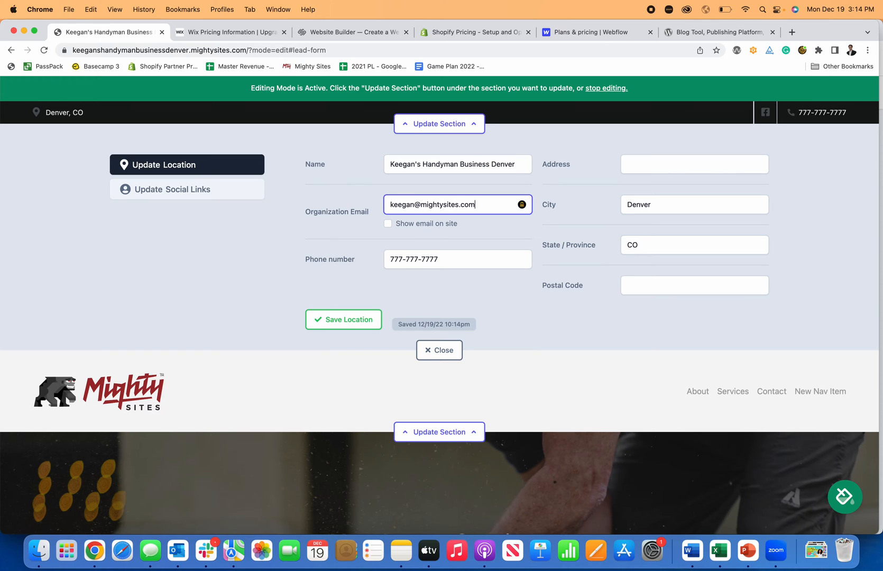
pyautogui.click(388, 223)
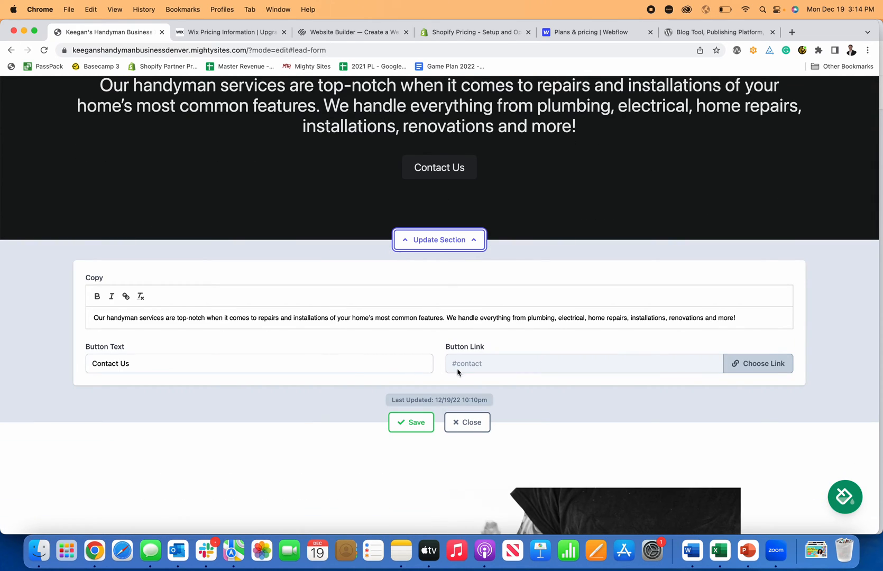
# - Rename the Contact Us button to 'Call Me!' and link it to the phone call action
pyautogui.write('C')
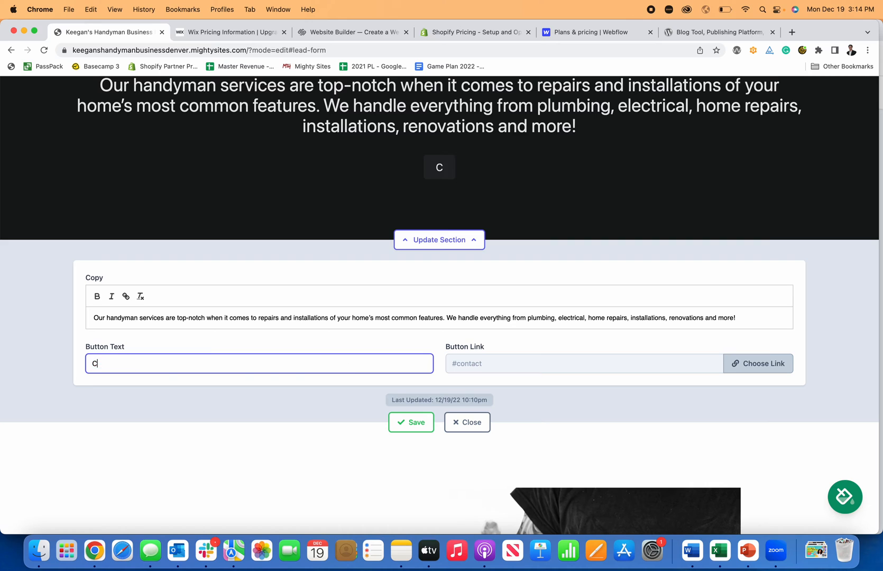
pyautogui.write('all Me!')
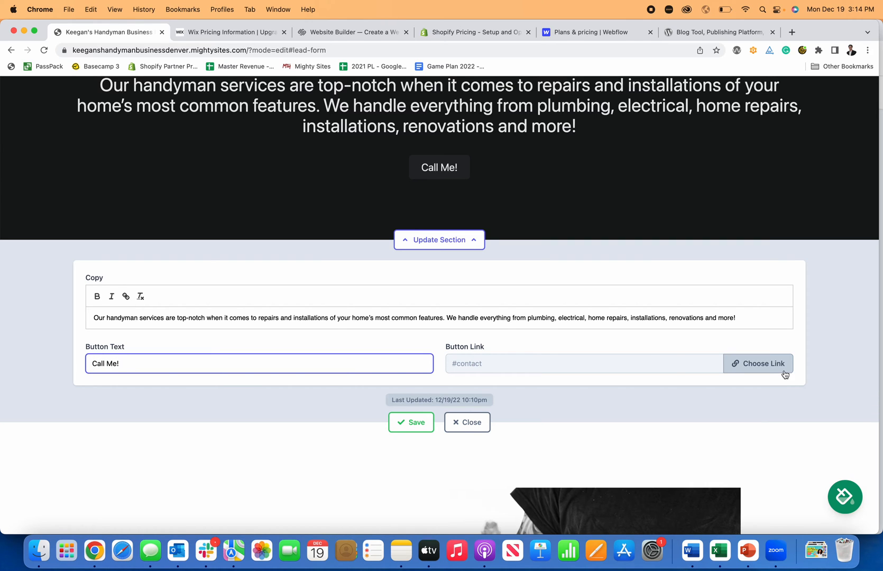
pyautogui.click(758, 363)
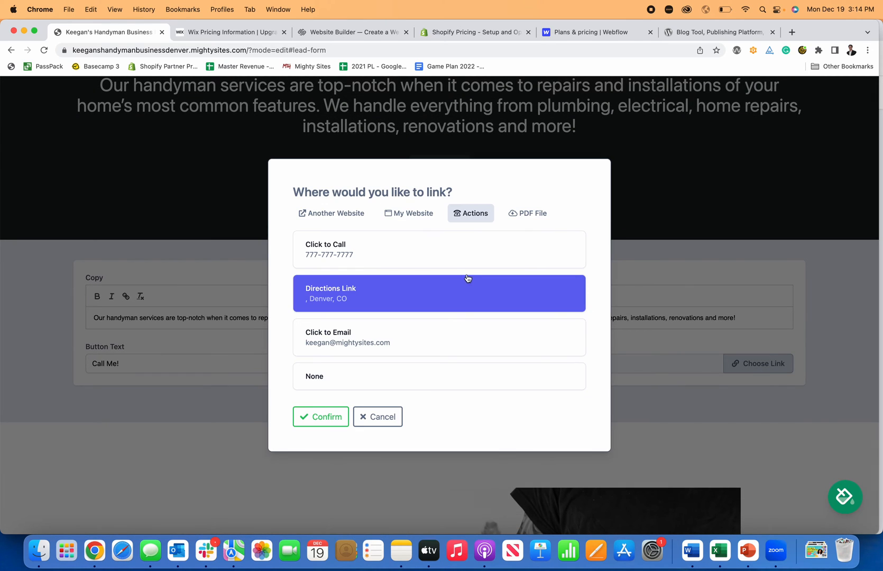
pyautogui.click(438, 337)
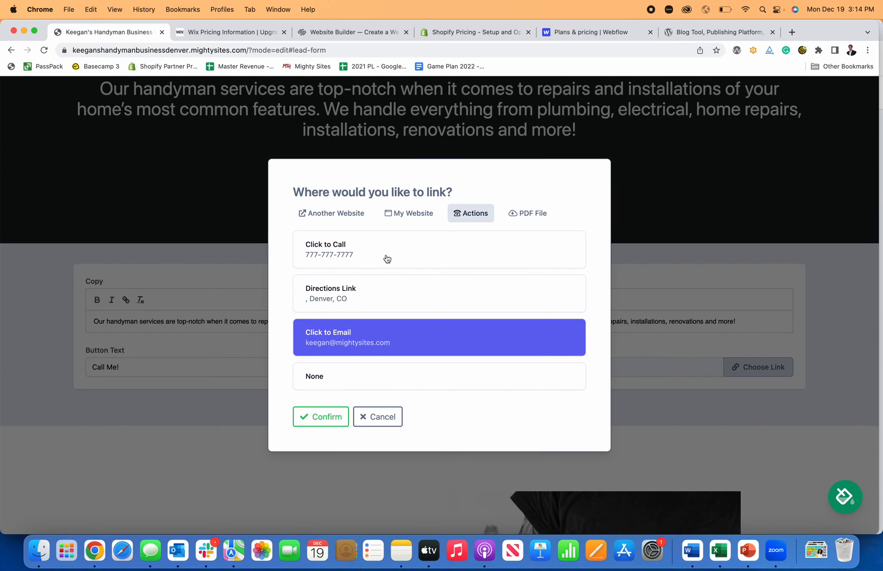
pyautogui.click(320, 416)
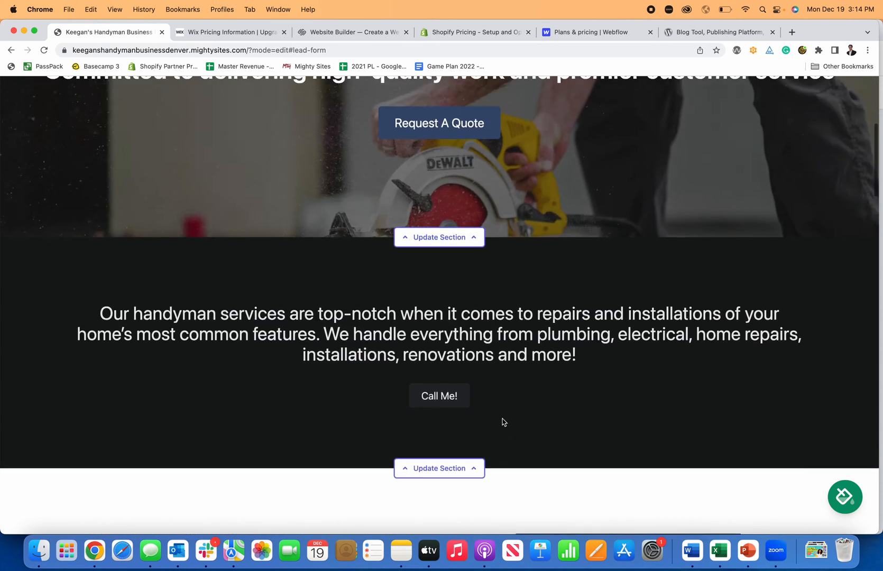
pyautogui.moveTo(480, 404)
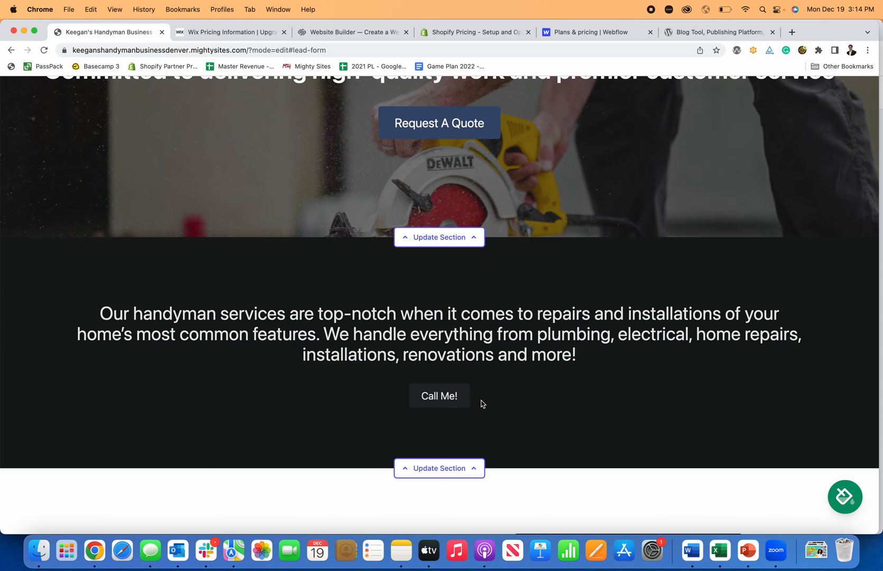
pyautogui.scroll(-3)
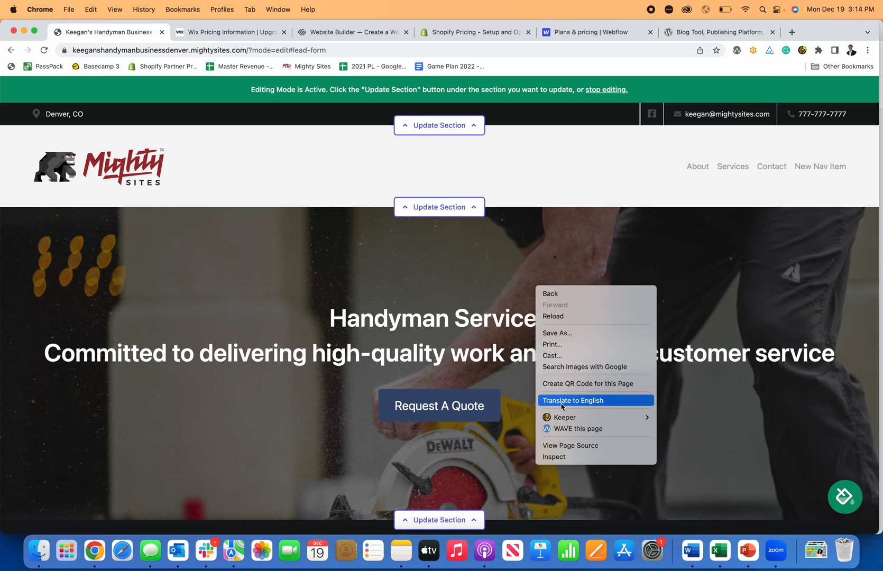
pyautogui.click(553, 457)
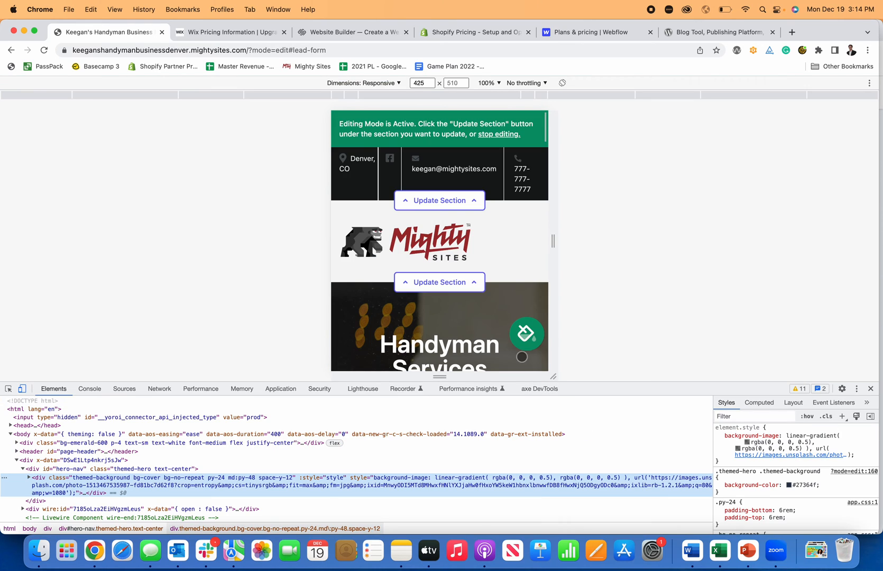
pyautogui.scroll(-3)
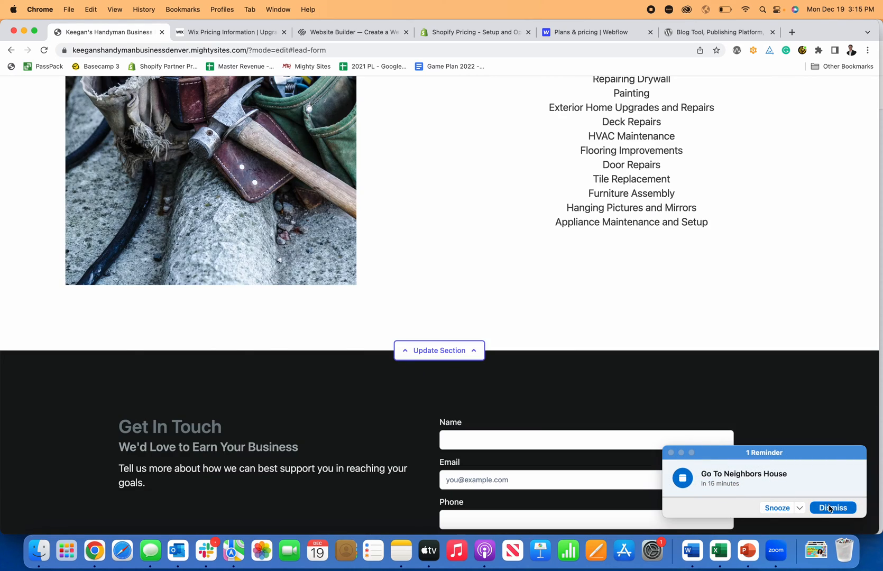
pyautogui.click(832, 508)
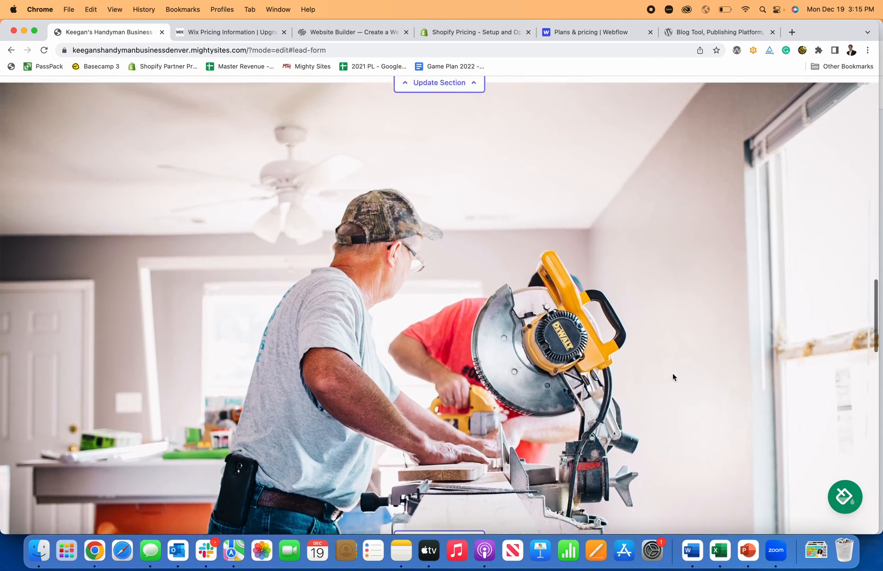
# - Type 'This is the best easy website builder' in bold italic into the About Us Copy and save
pyautogui.scroll(-3)
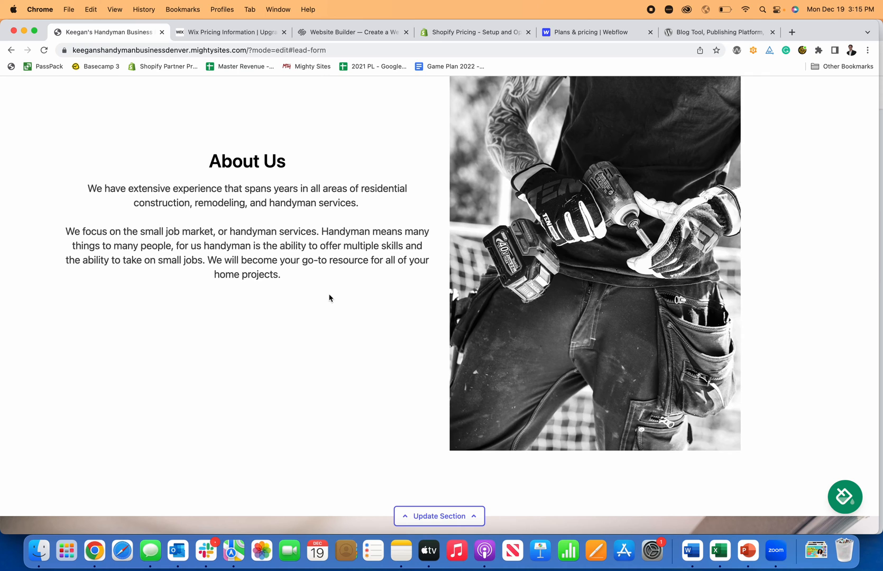
pyautogui.click(438, 516)
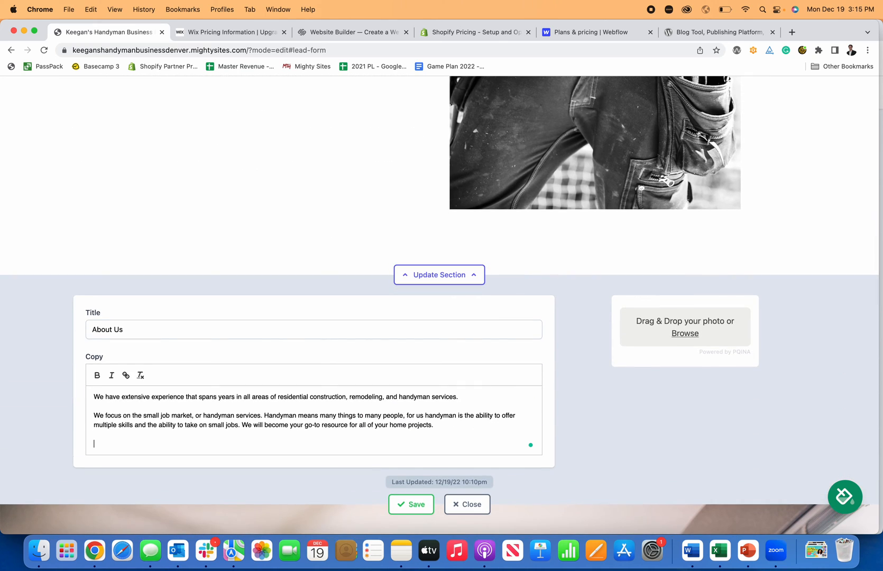
pyautogui.write('This is b')
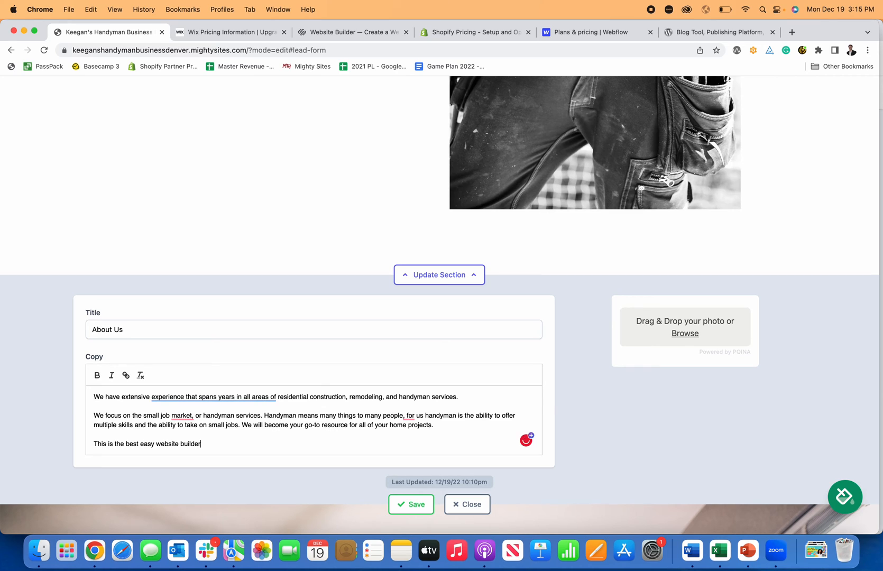
pyautogui.scroll(-3)
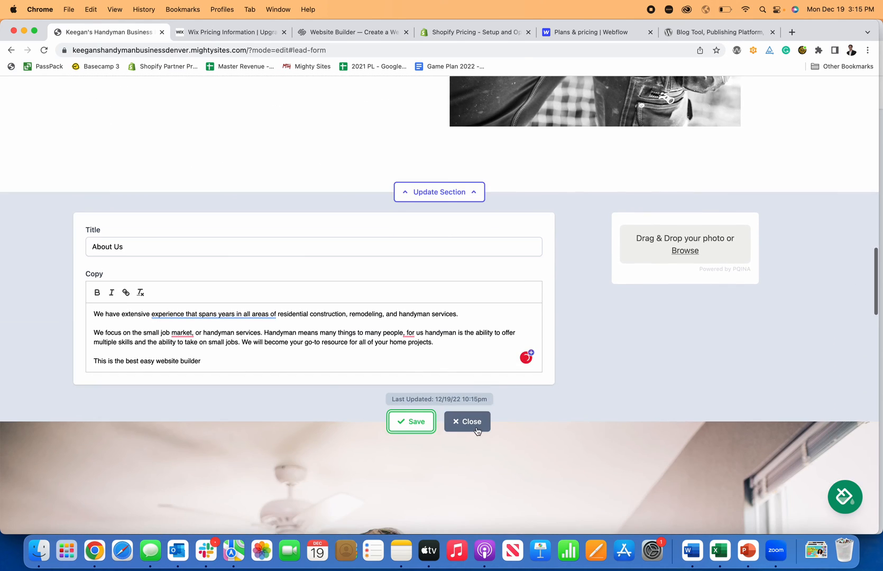
pyautogui.scroll(-3)
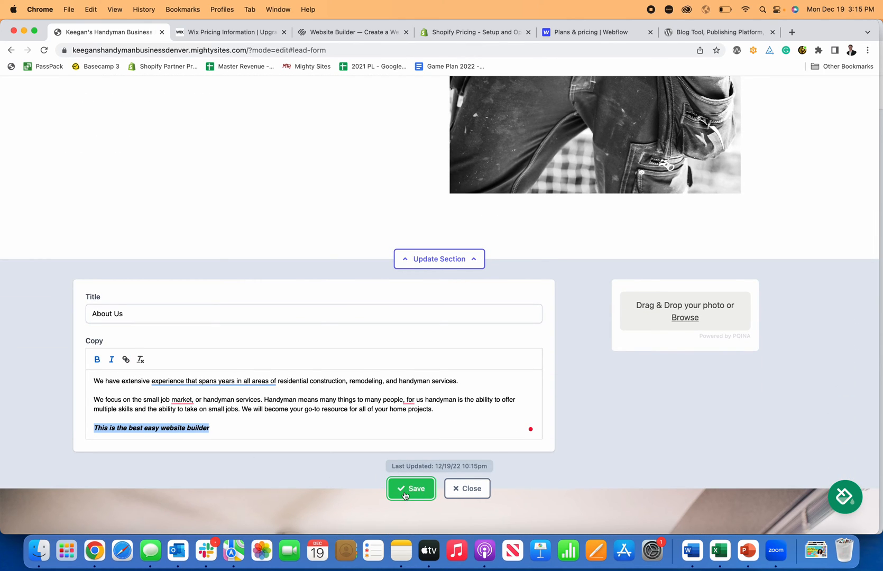
pyautogui.click(410, 488)
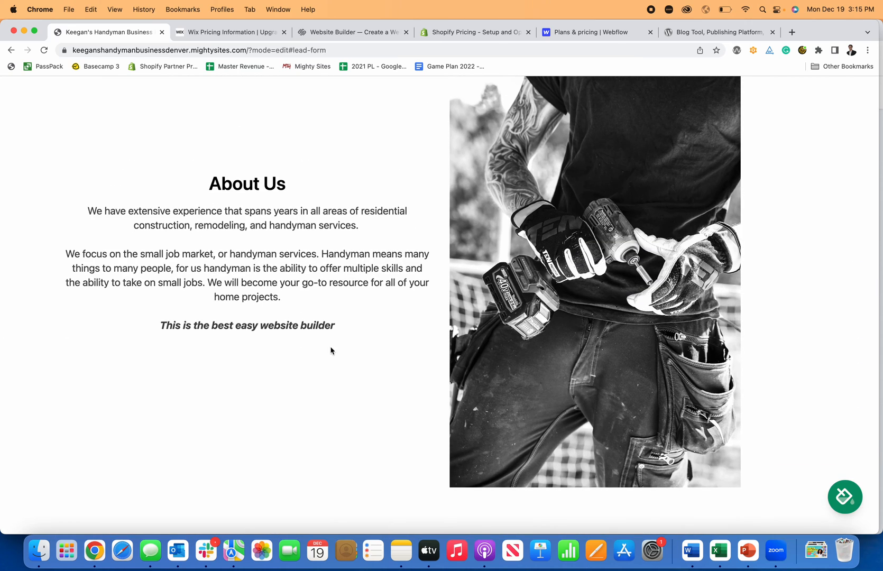
pyautogui.scroll(-3)
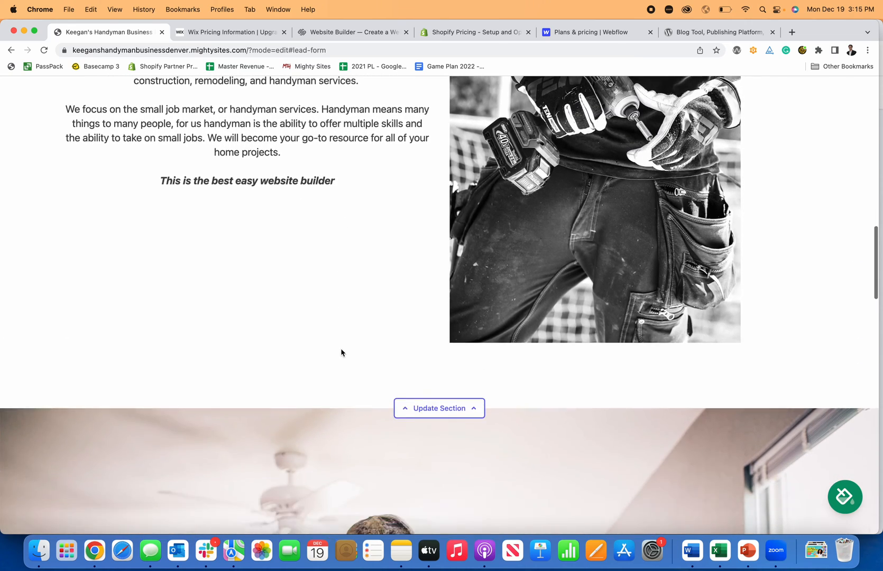
pyautogui.scroll(-3)
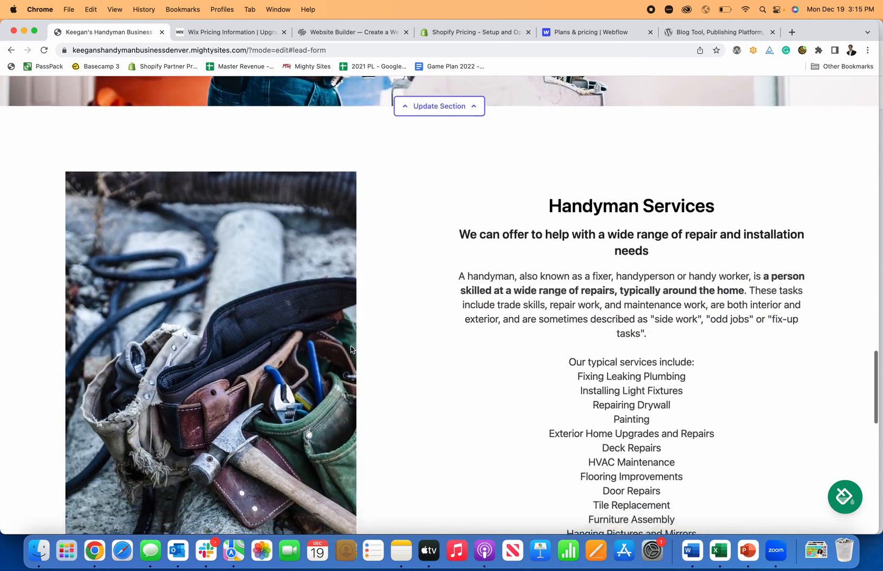
pyautogui.scroll(-3)
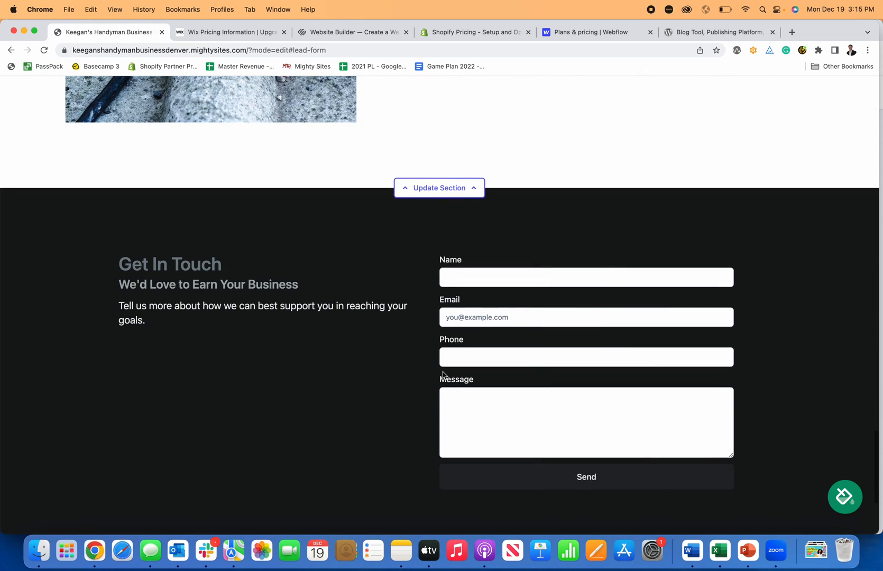
pyautogui.scroll(-3)
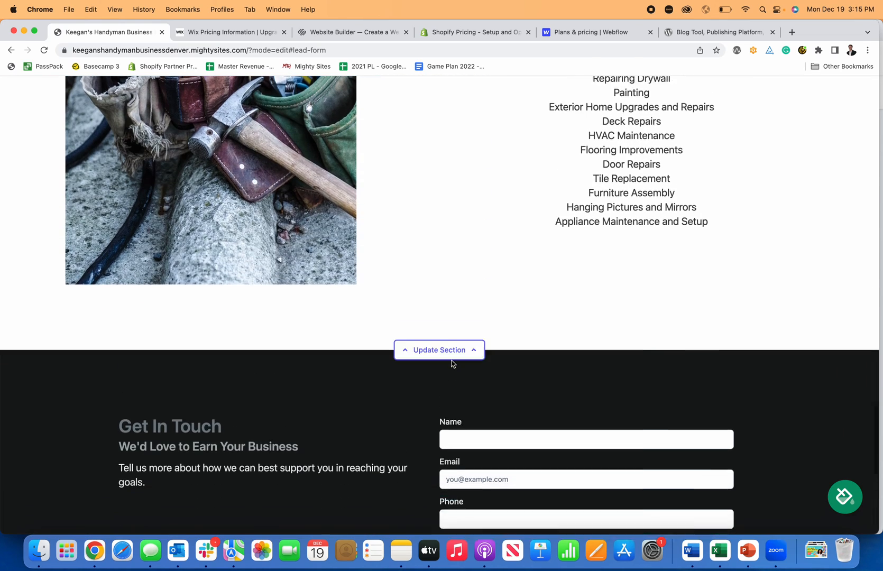
pyautogui.scroll(-3)
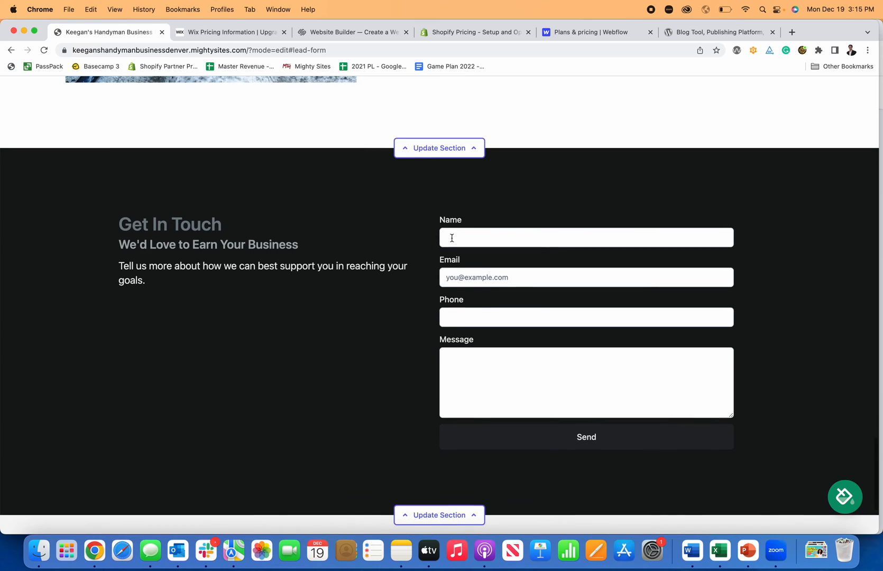
# - Submit the Get In Touch form with a test name, phone and easy-website-builder message
pyautogui.click(586, 237)
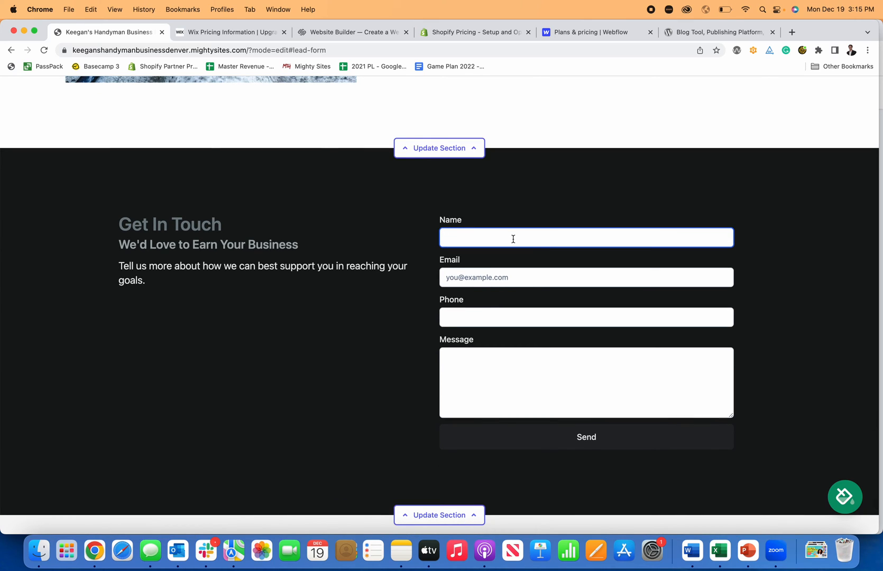
pyautogui.write('Keegan')
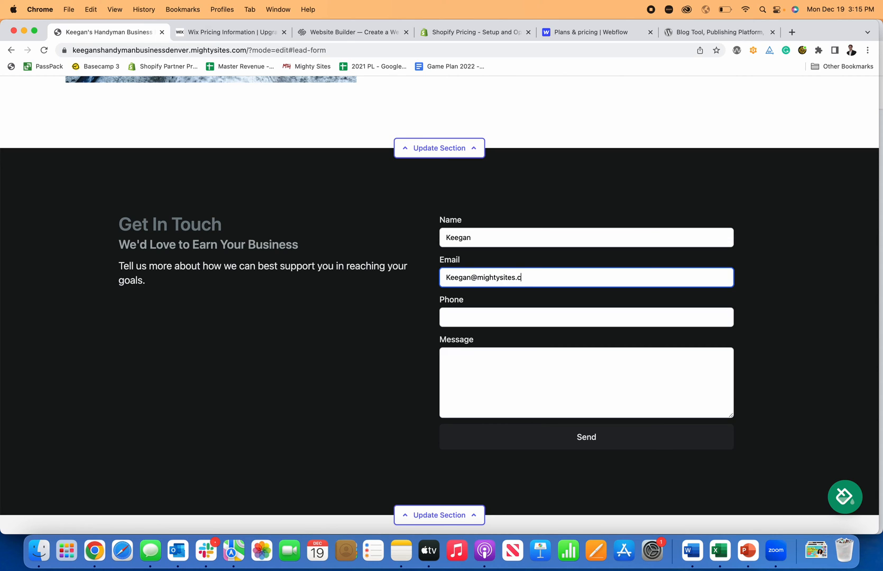
pyautogui.write('777-777-7777')
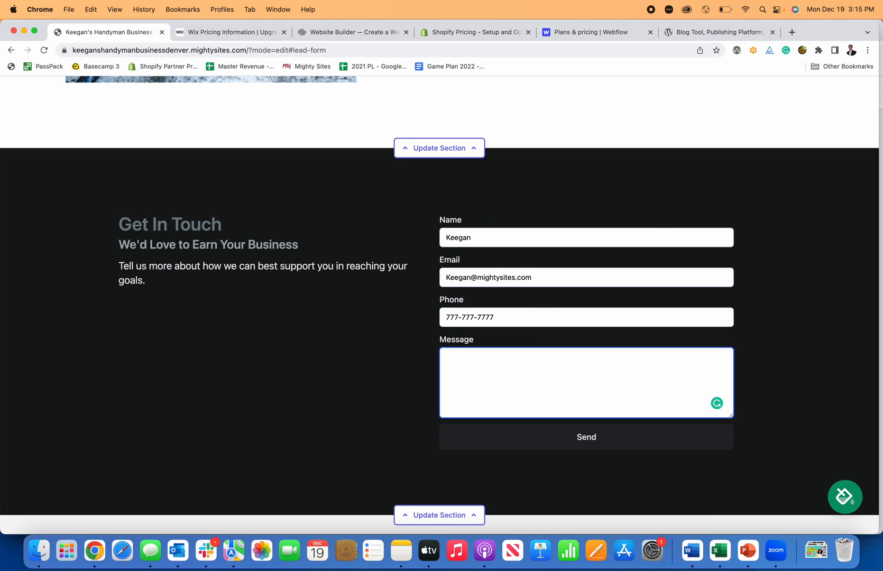
pyautogui.write('This is an easy w')
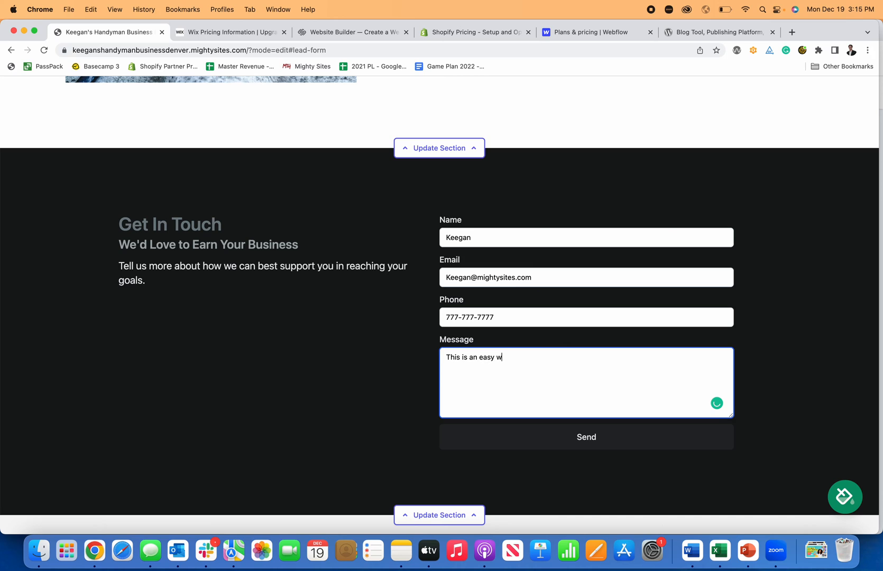
pyautogui.write('ebsite builder!')
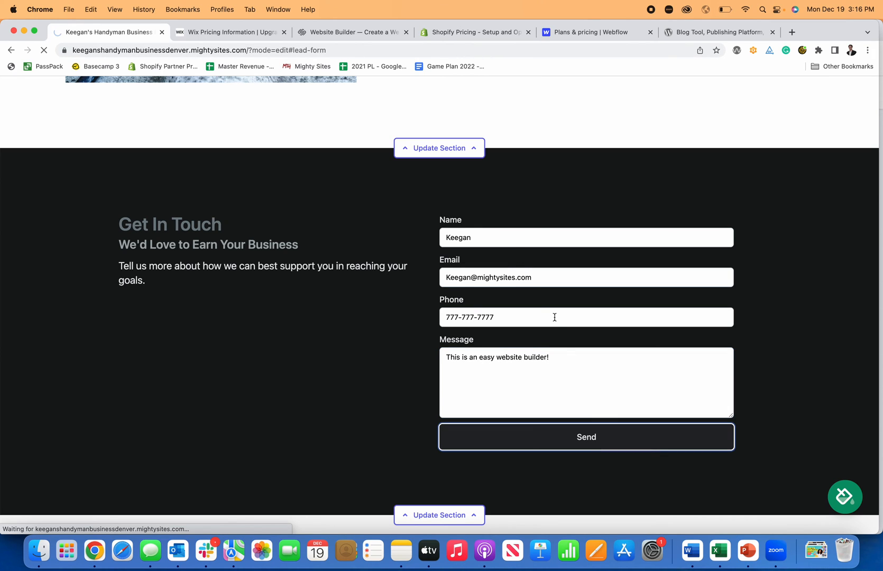
pyautogui.click(586, 437)
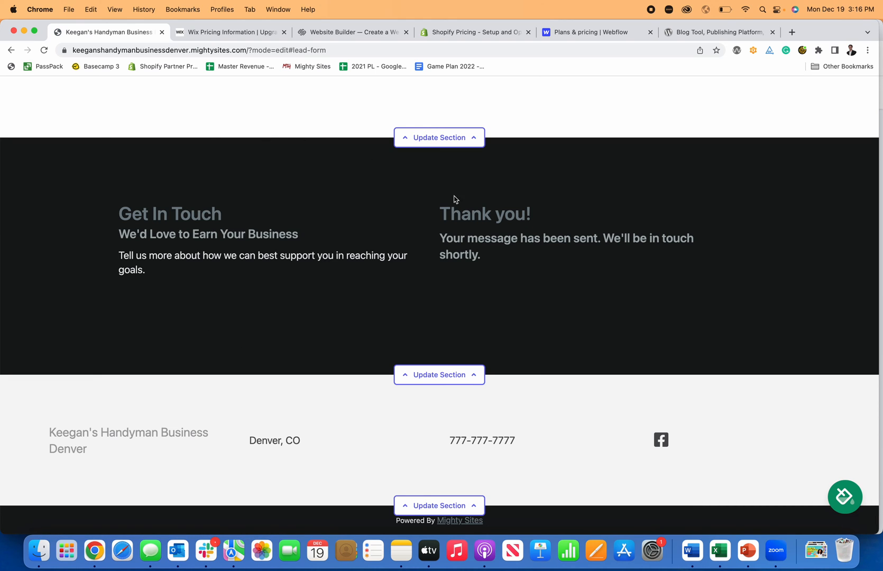
pyautogui.moveTo(464, 234)
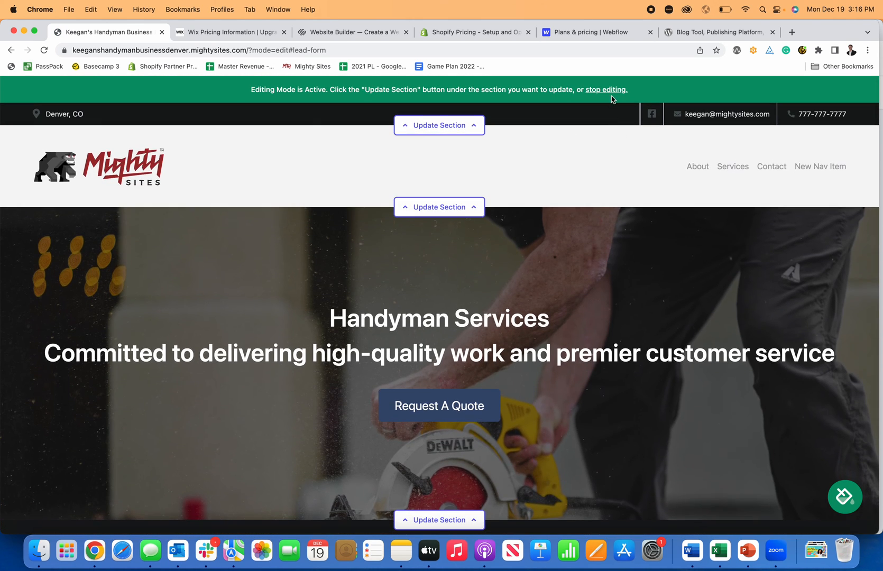
# - Exit editing mode and scroll down through the live handyman website
pyautogui.click(606, 89)
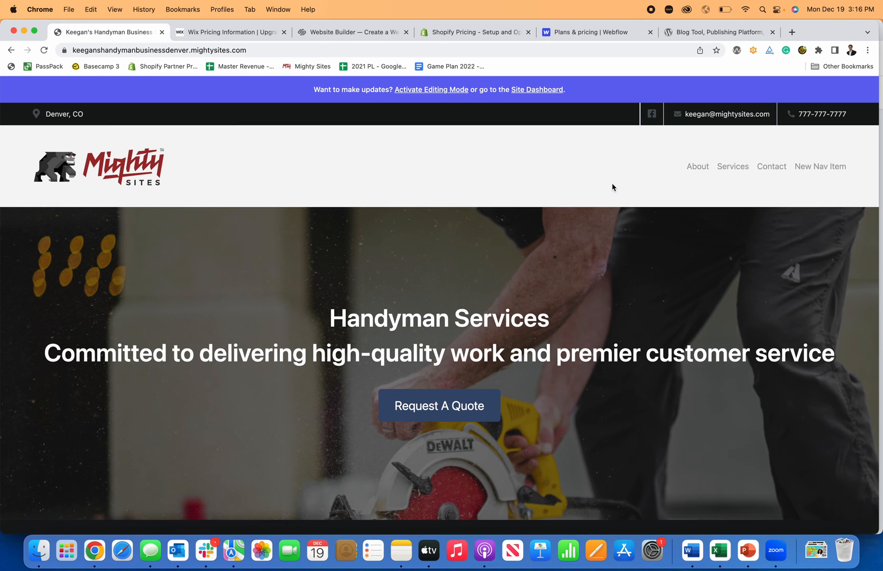
pyautogui.scroll(-3)
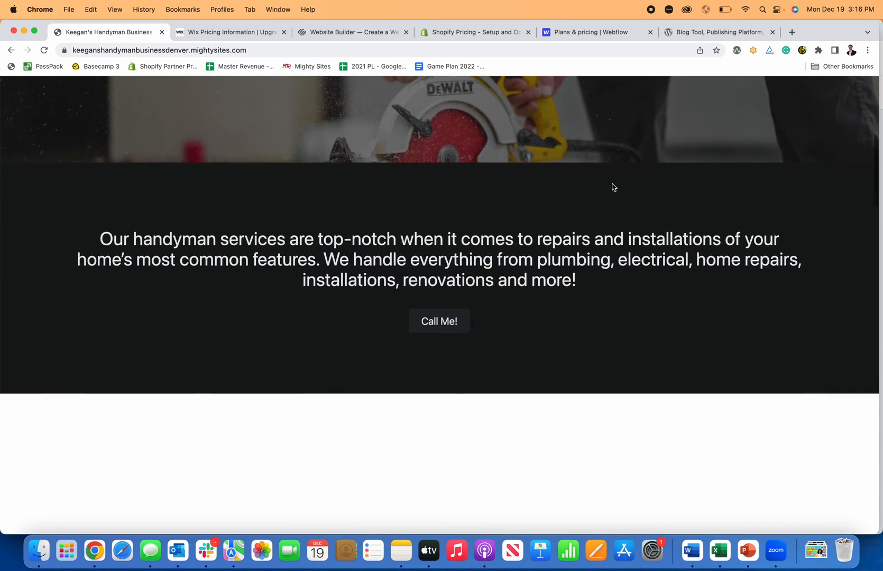
pyautogui.scroll(-3)
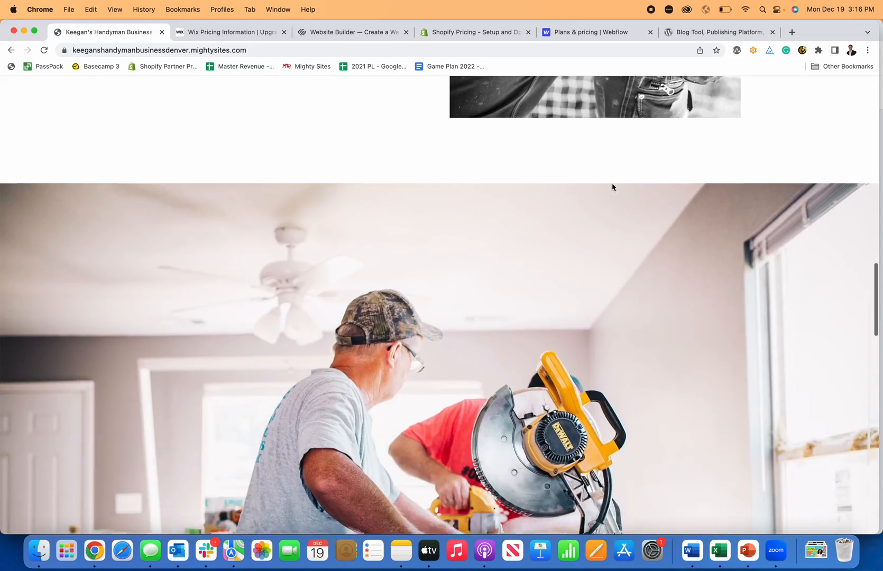
pyautogui.scroll(-3)
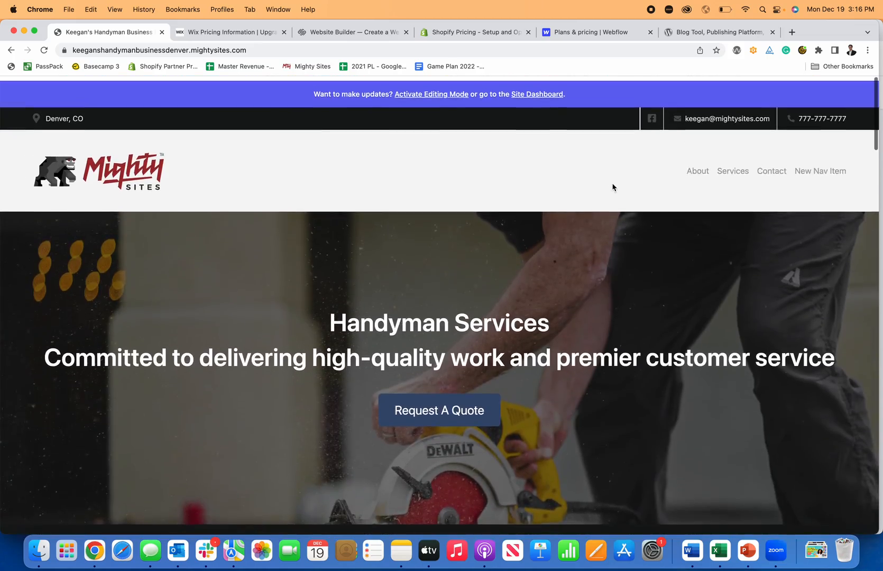
# - Open the site dashboard, view the test lead in the leads list, and return
pyautogui.click(536, 94)
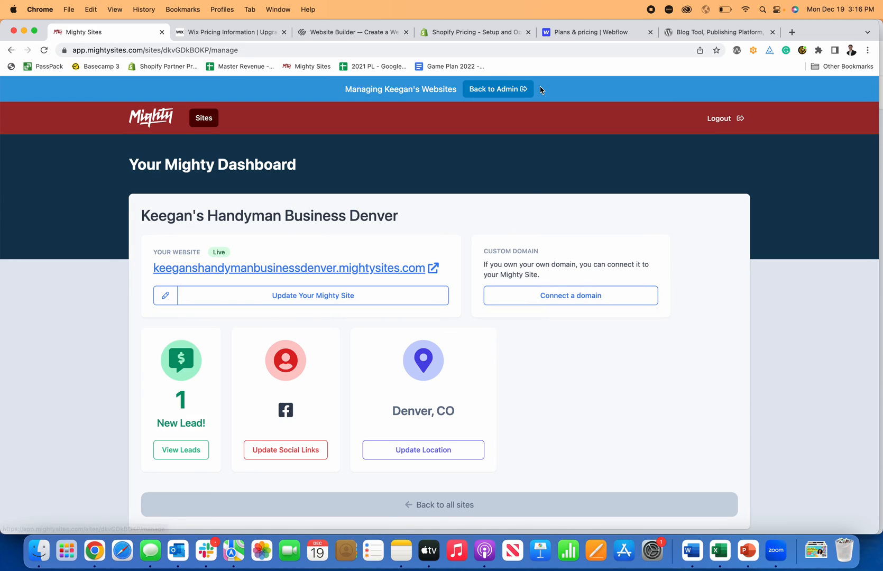
pyautogui.moveTo(393, 327)
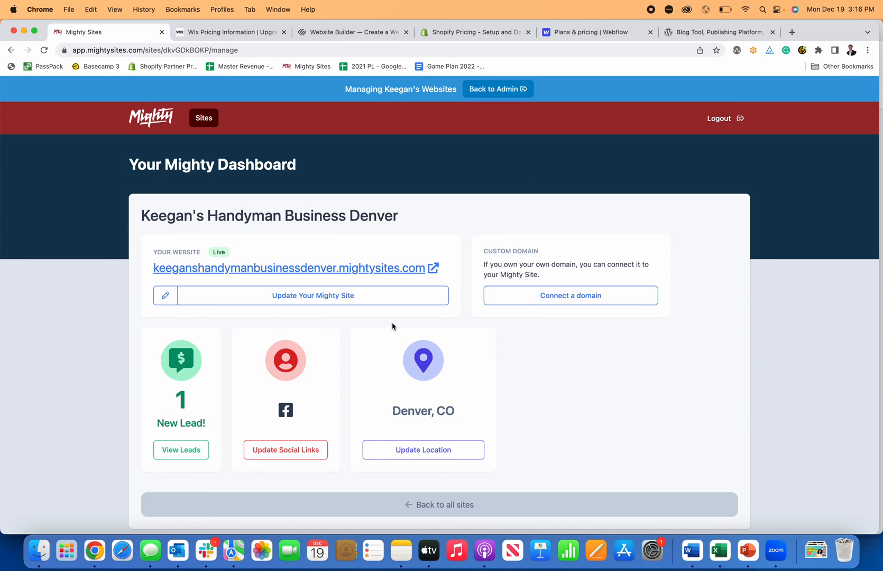
pyautogui.click(181, 449)
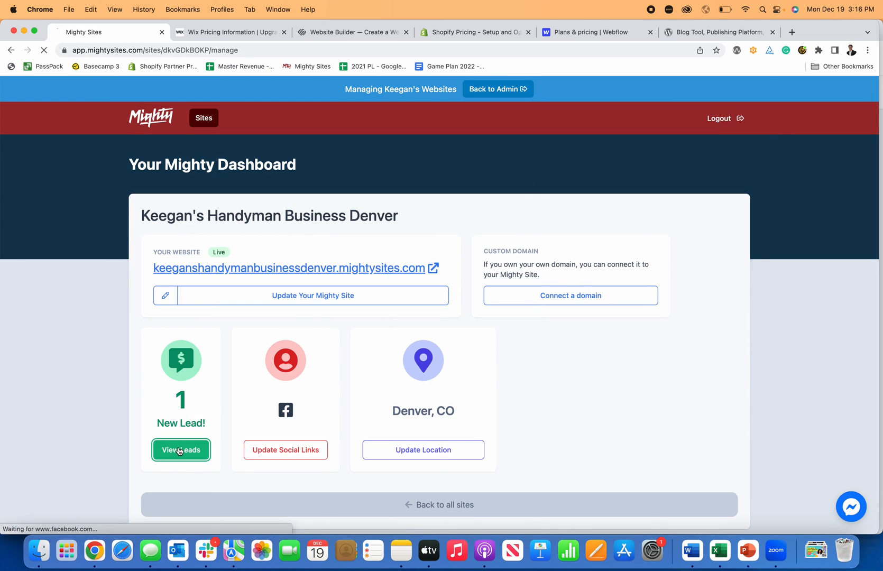
pyautogui.click(181, 450)
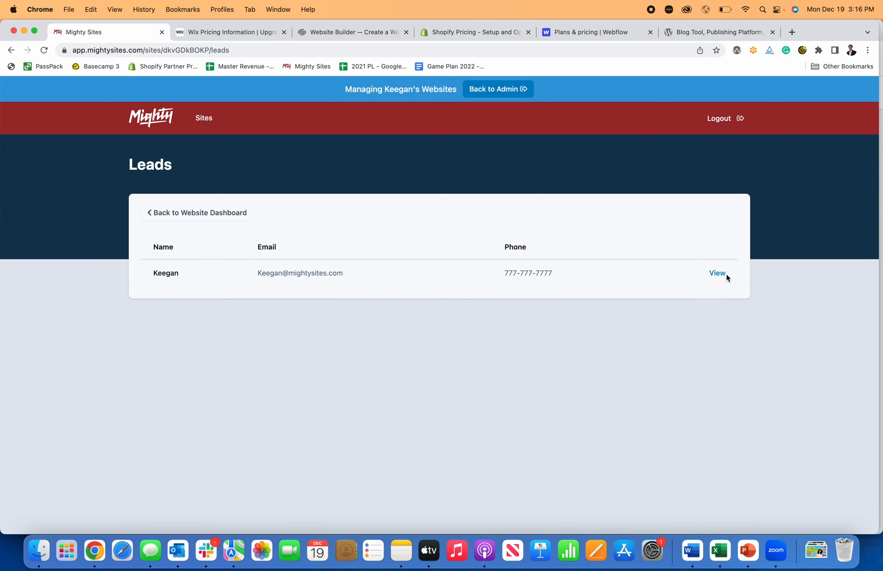
pyautogui.click(716, 273)
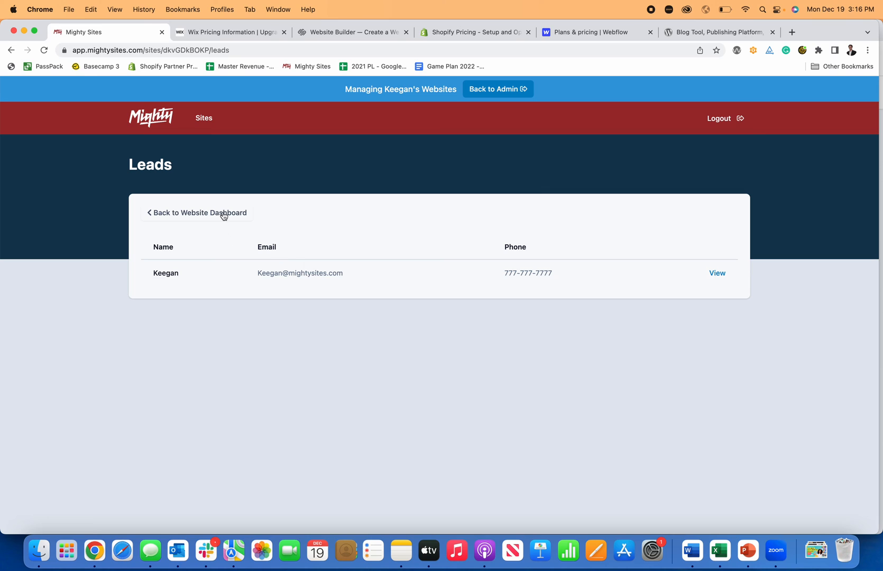
pyautogui.click(196, 213)
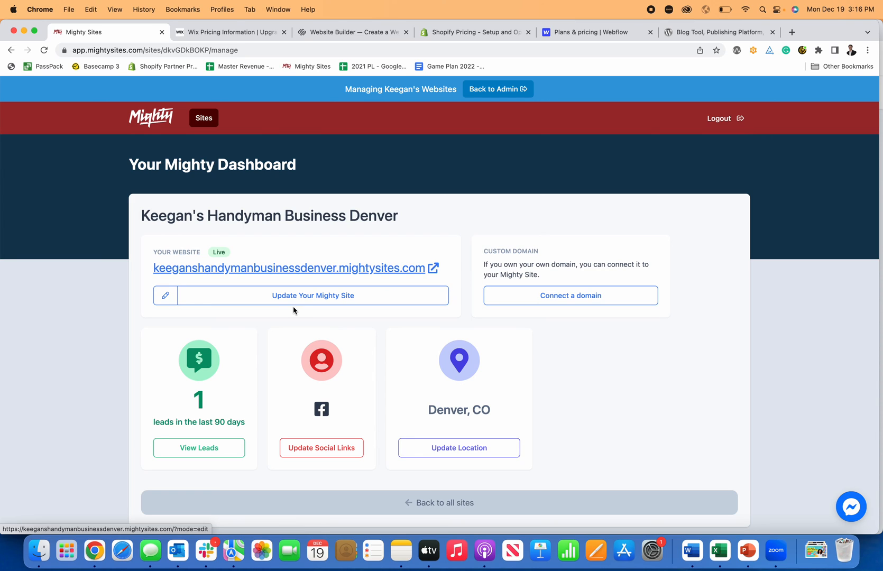
pyautogui.moveTo(243, 397)
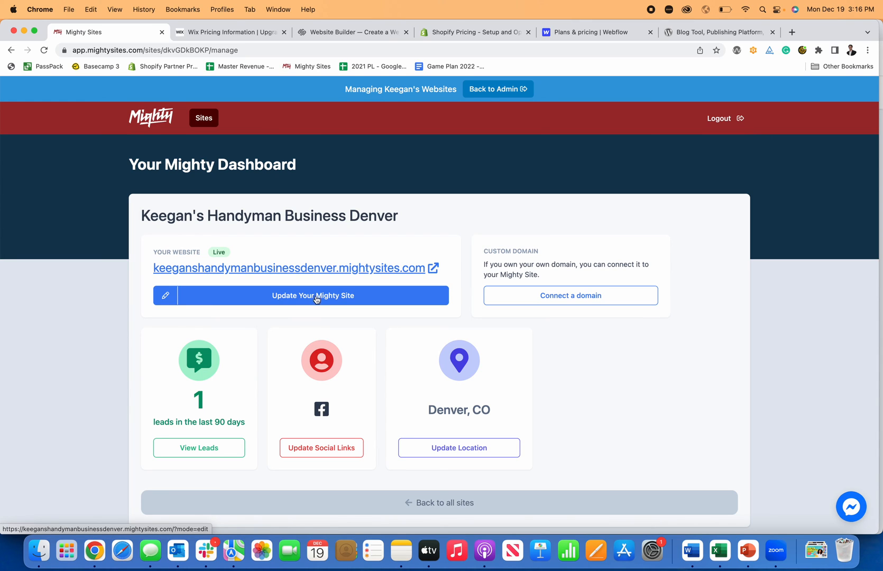
pyautogui.click(313, 295)
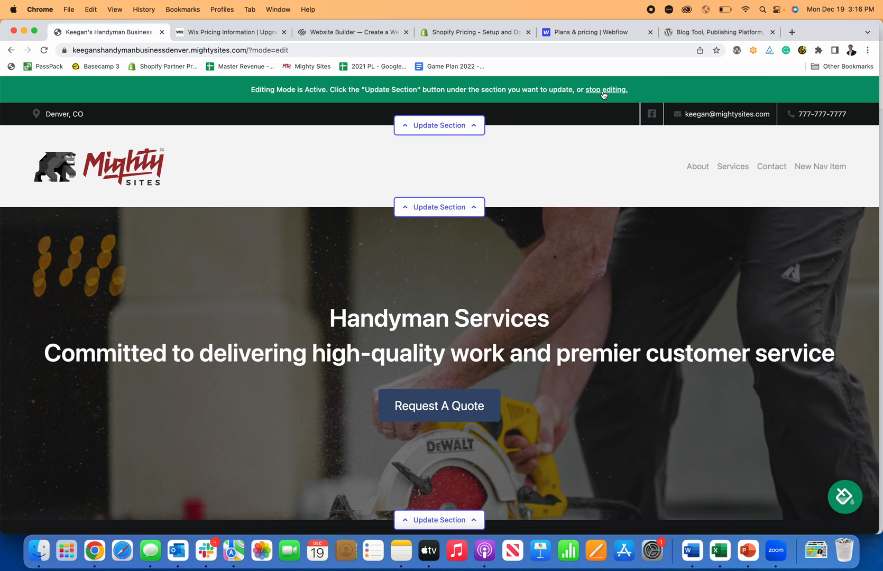
pyautogui.click(605, 88)
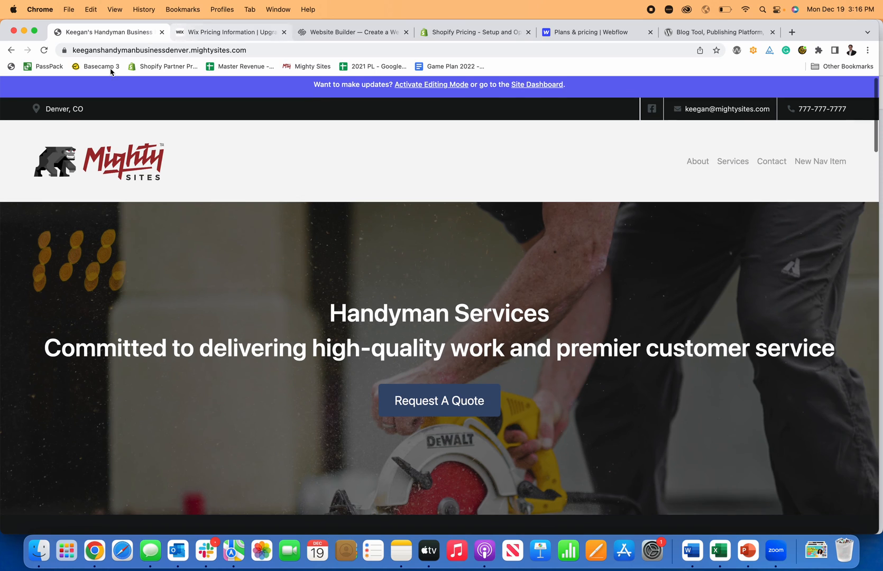
pyautogui.click(537, 85)
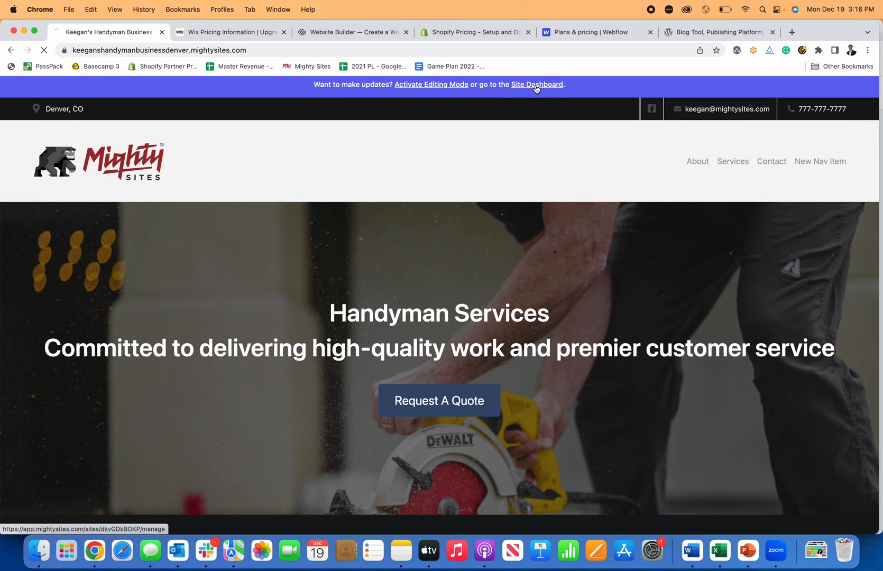
pyautogui.click(537, 85)
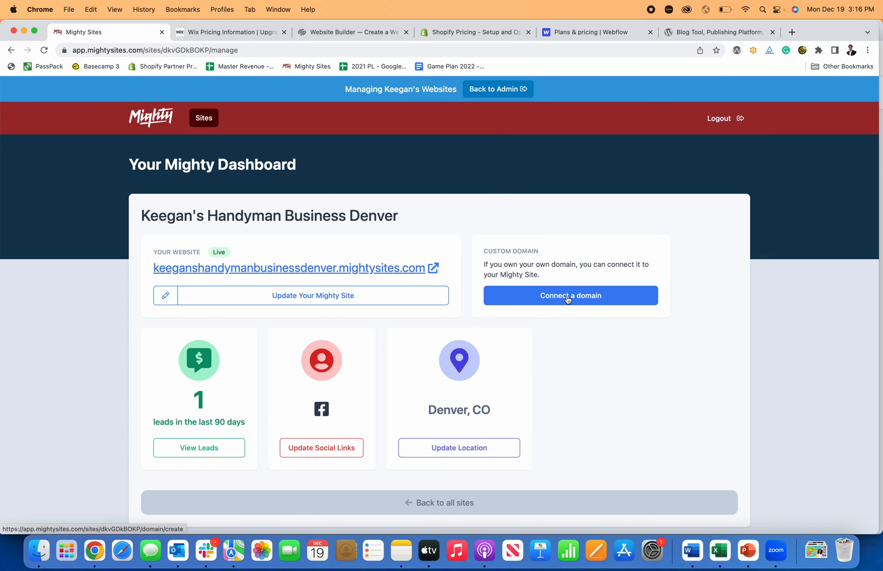
pyautogui.click(570, 295)
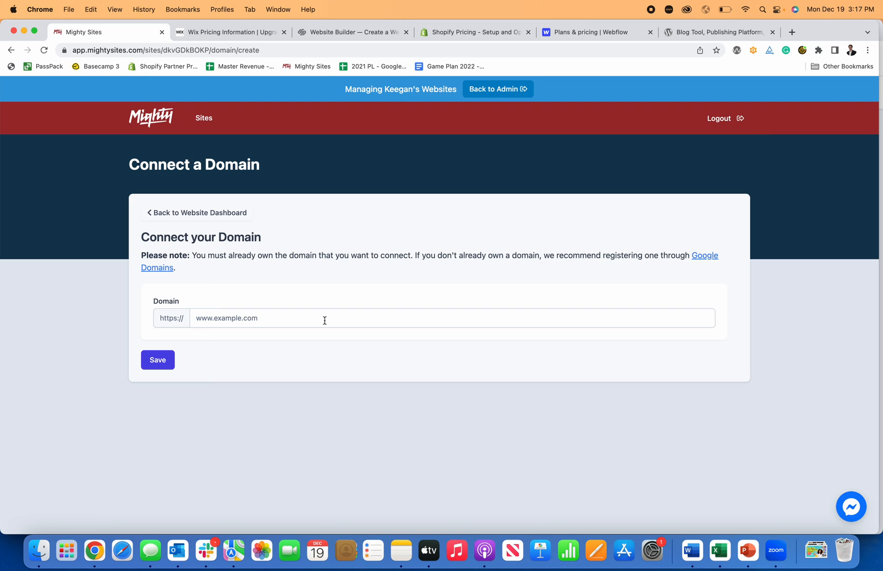
pyautogui.moveTo(361, 304)
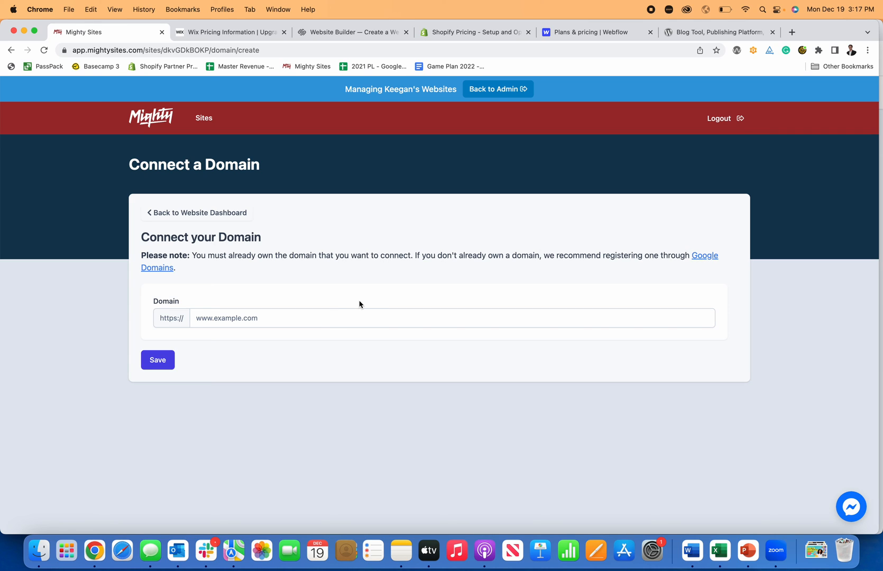
pyautogui.click(196, 213)
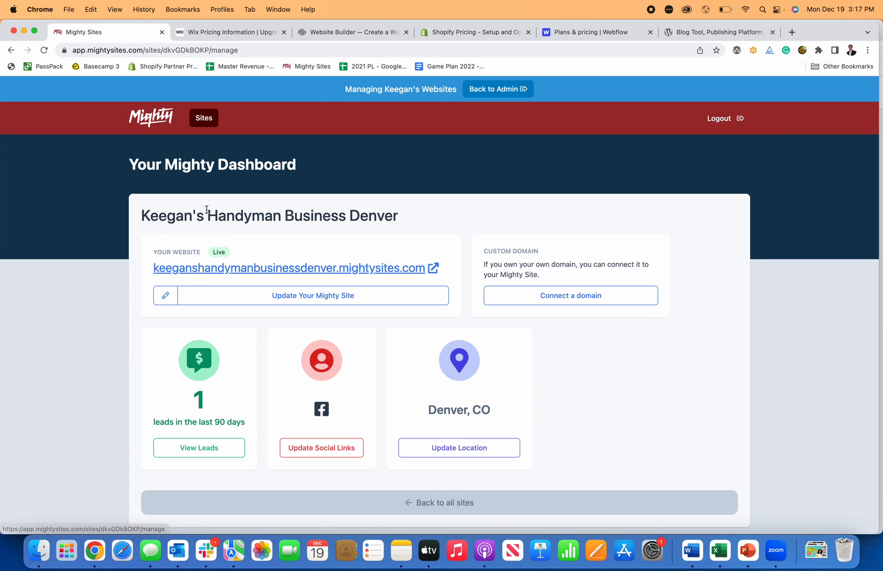
pyautogui.click(228, 32)
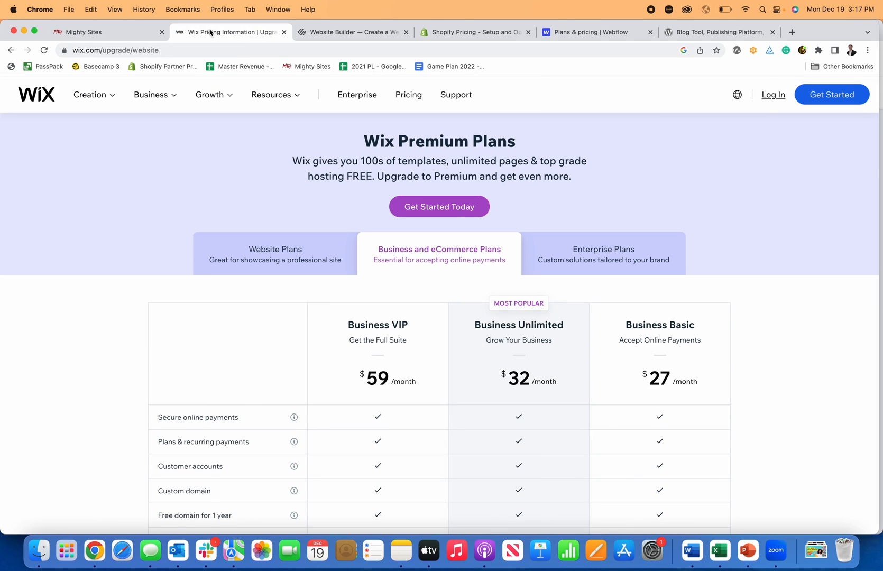
pyautogui.click(473, 33)
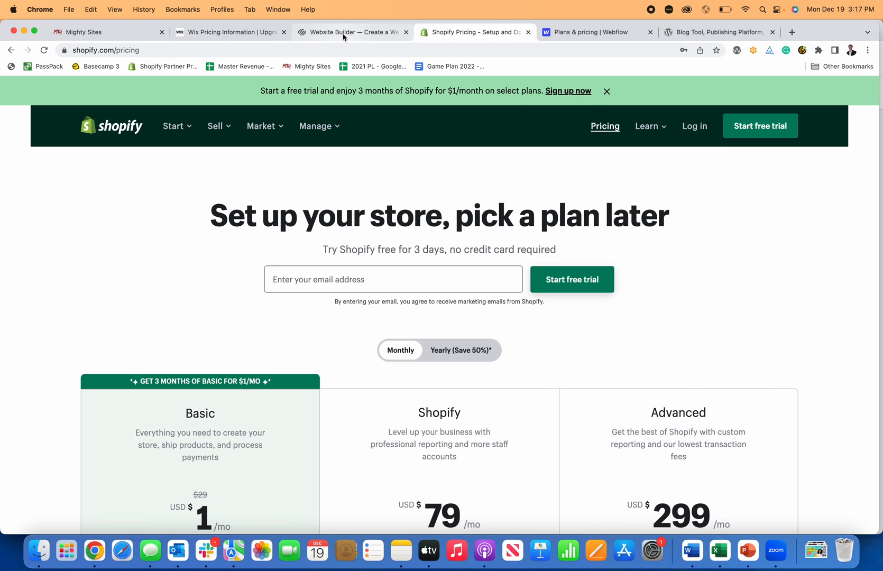
pyautogui.click(102, 32)
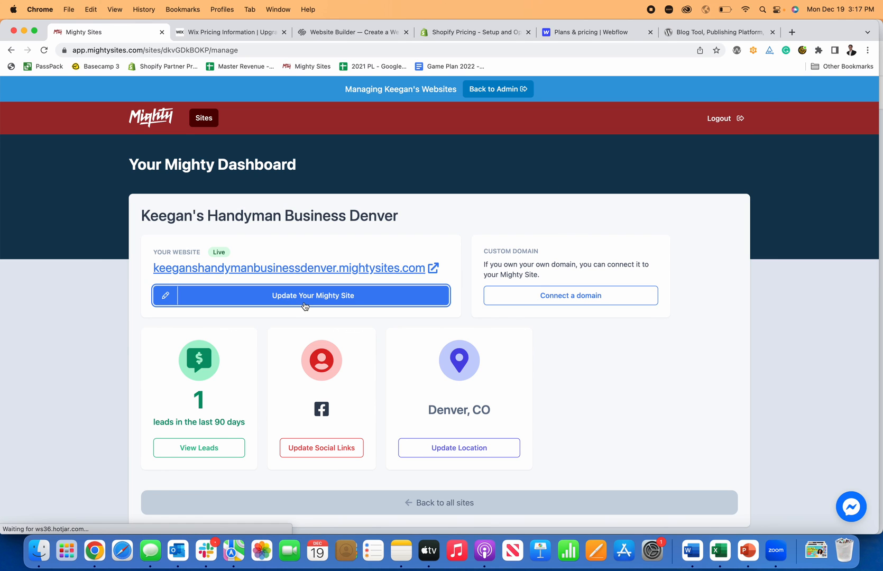
# - Reopen the handyman site in editing mode from the dashboard and scroll down
pyautogui.click(313, 295)
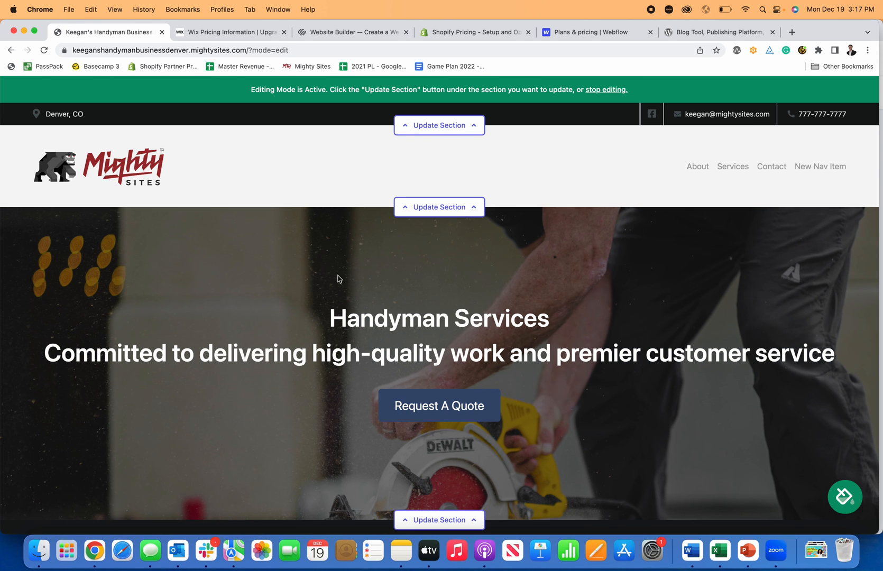
pyautogui.scroll(-3)
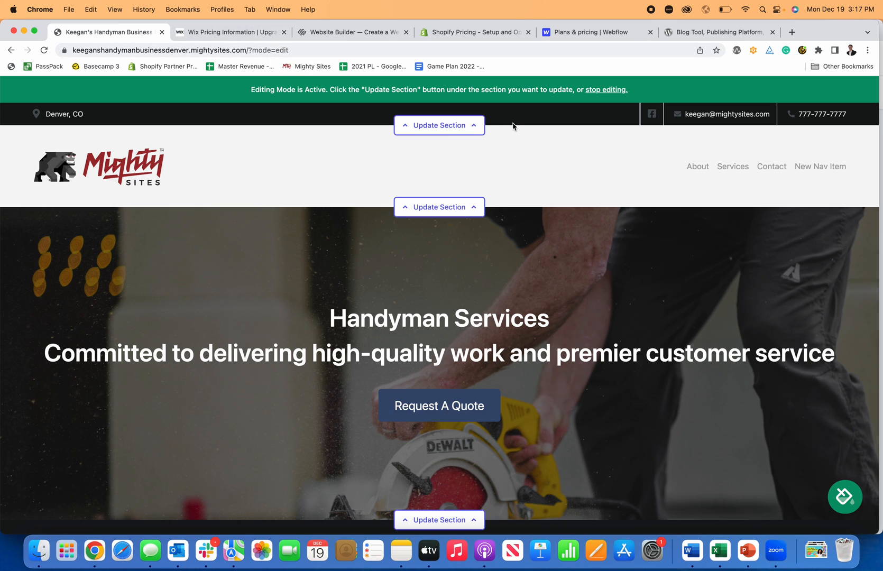
pyautogui.moveTo(506, 155)
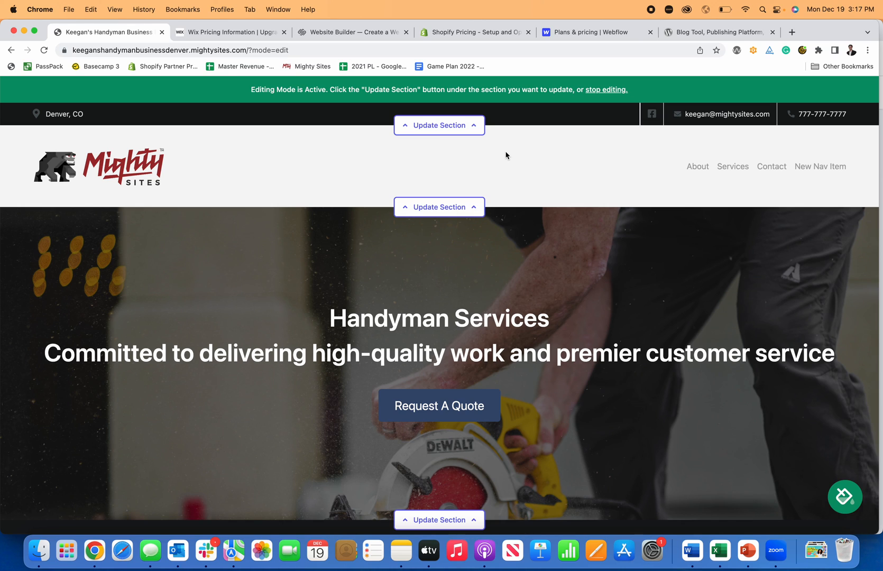
pyautogui.moveTo(651, 12)
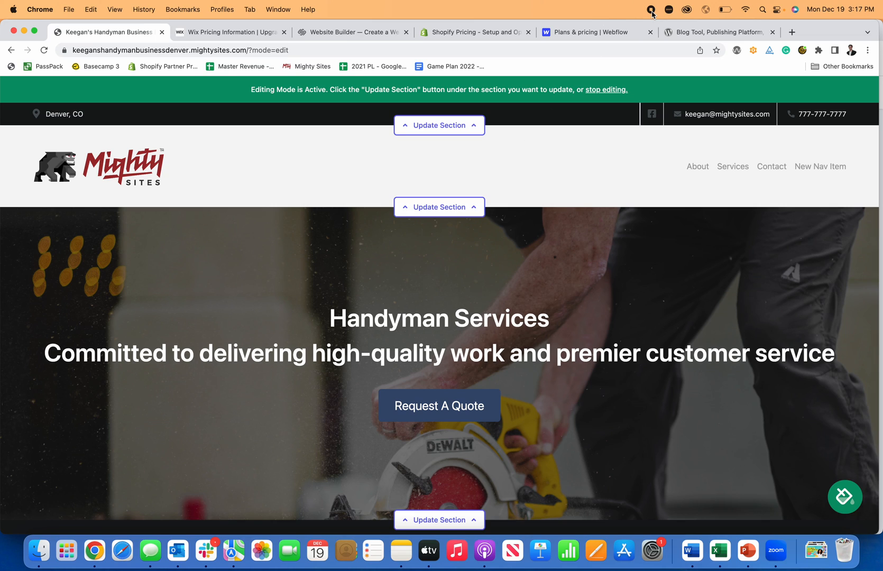